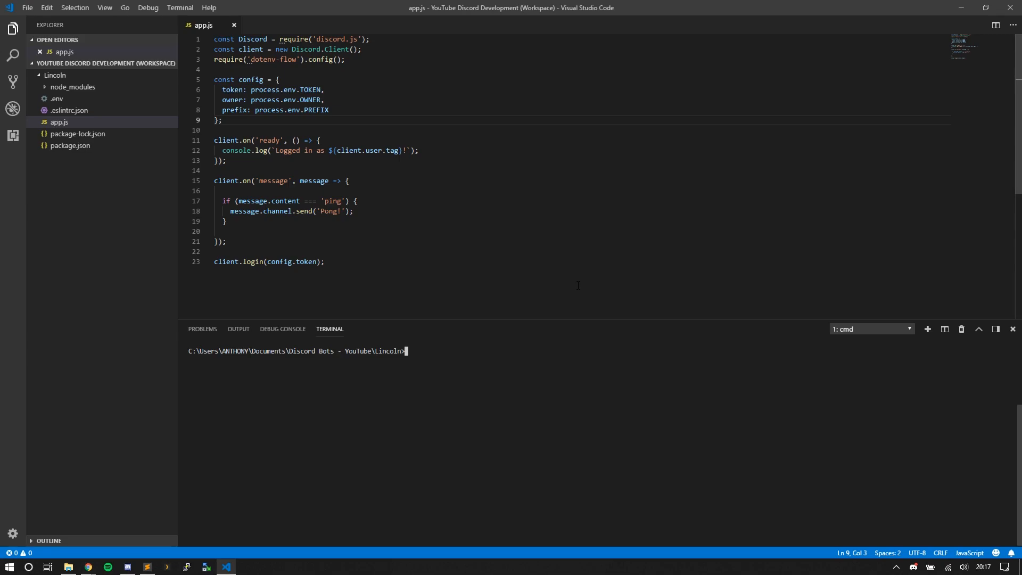
type("//")
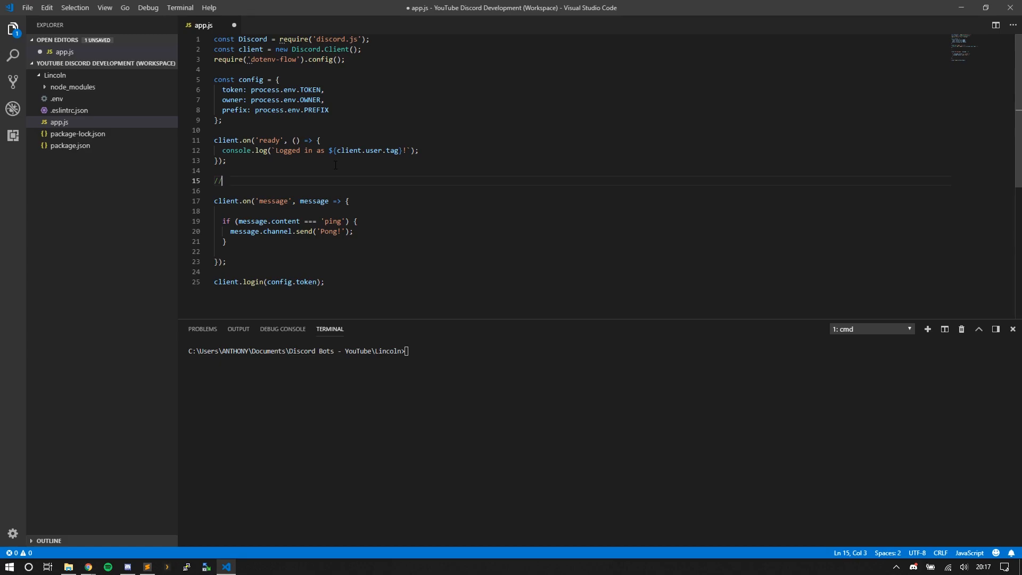
type("!!")
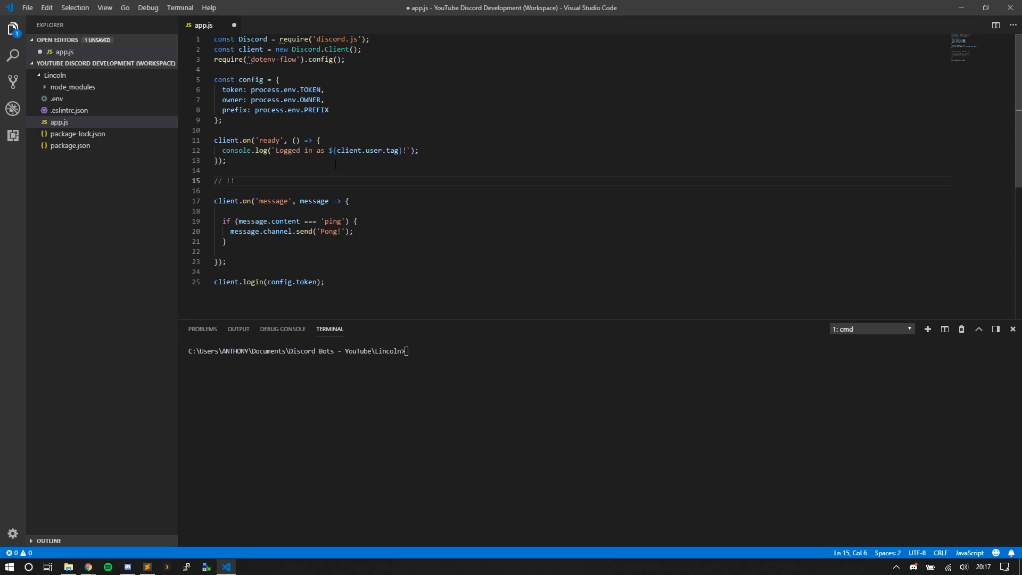
type("mute")
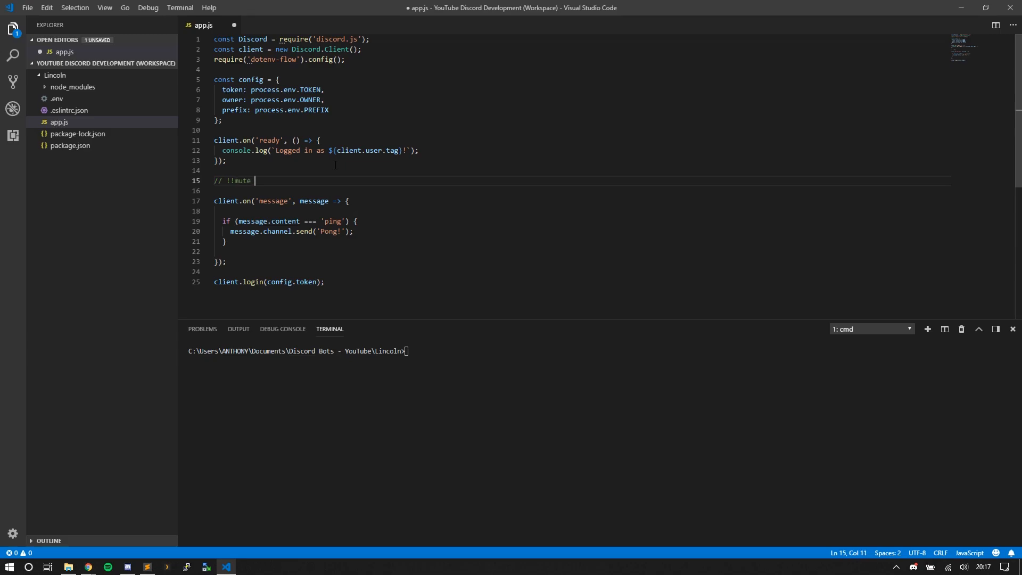
type("@User")
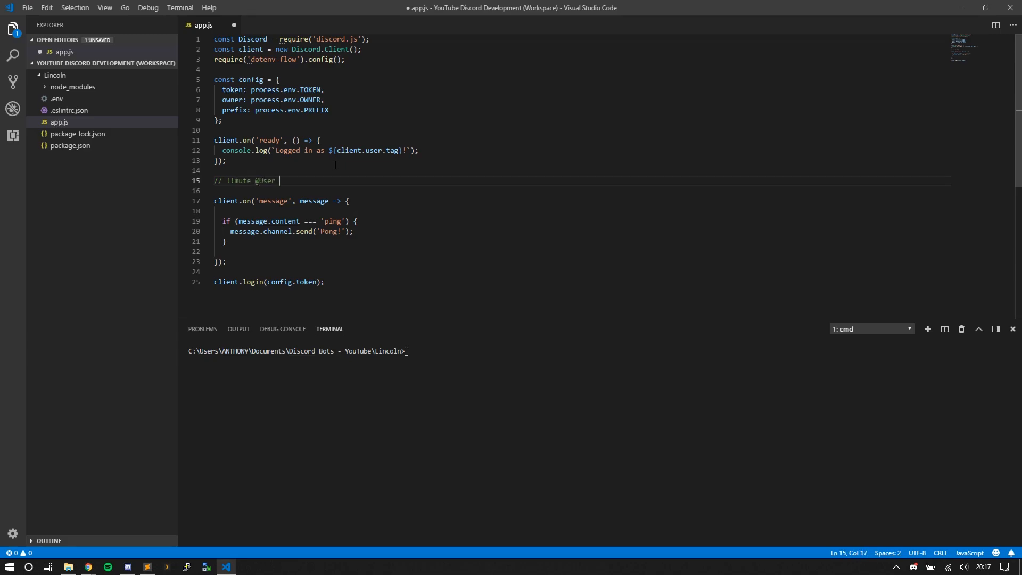
type("12h")
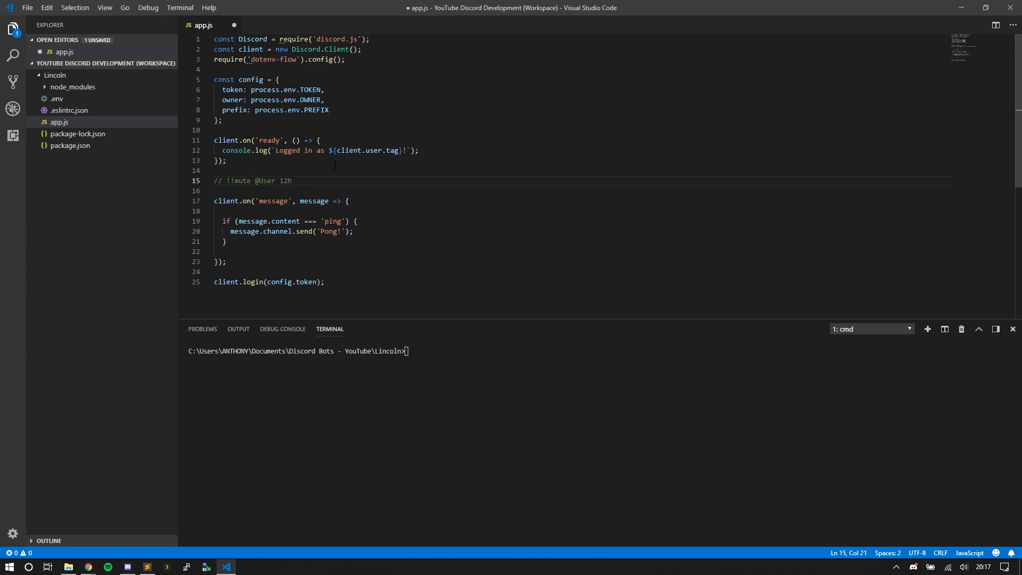
type("Posting too many good m")
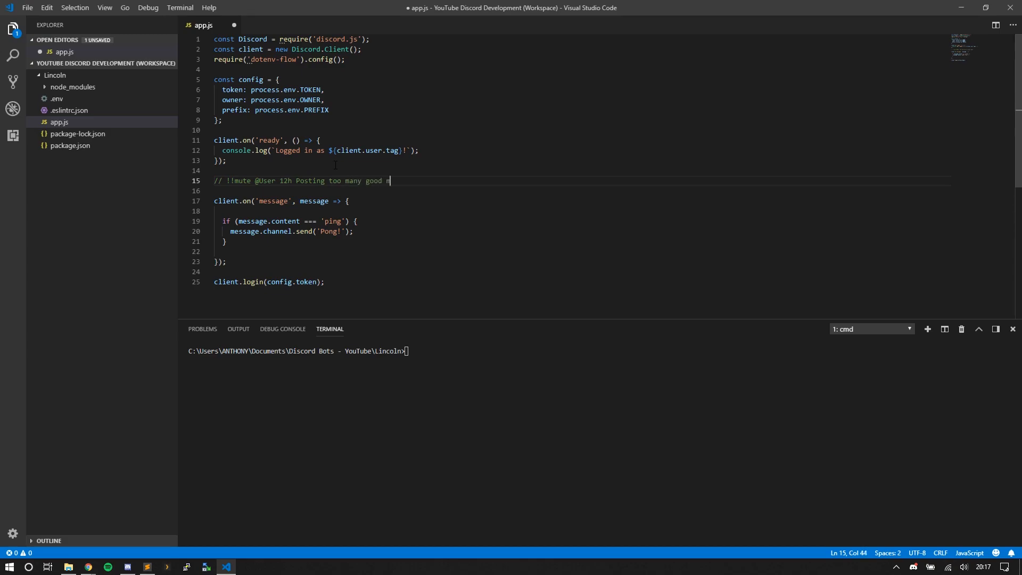
type("emes")
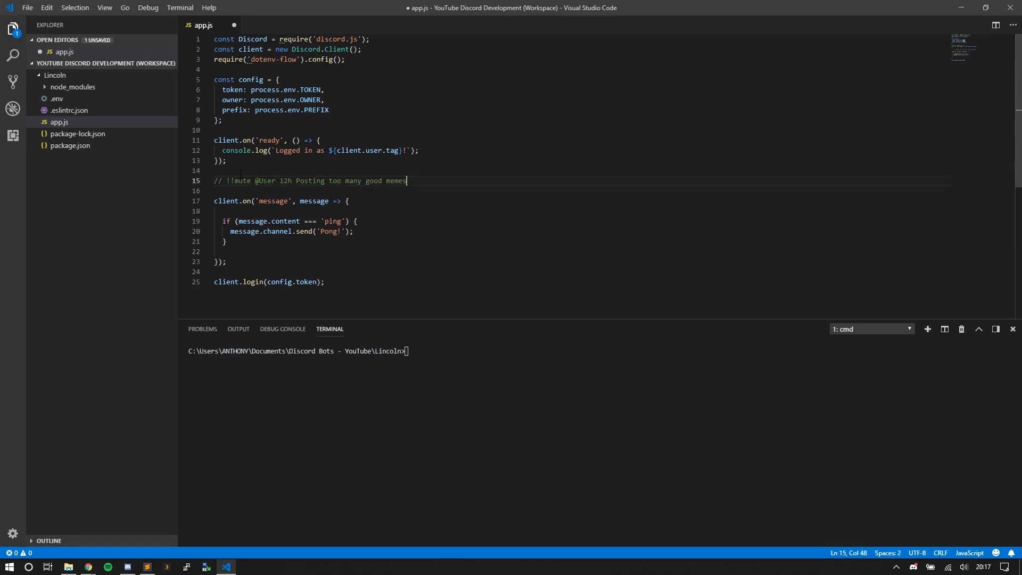
Step: Select words in the example comment and place the cursor at the line's end
double_click(238, 180)
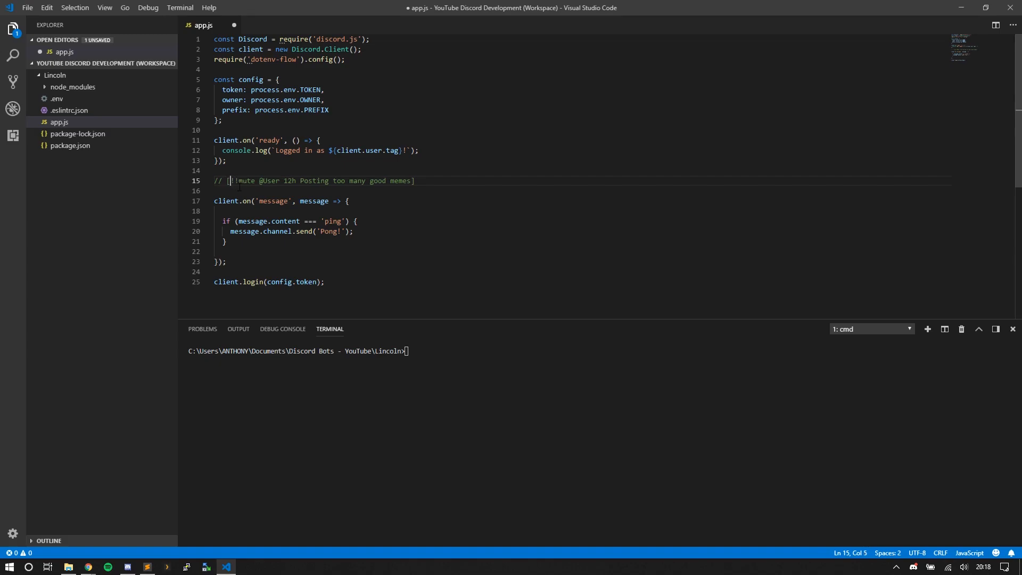
left_click_drag(230, 181, 414, 180)
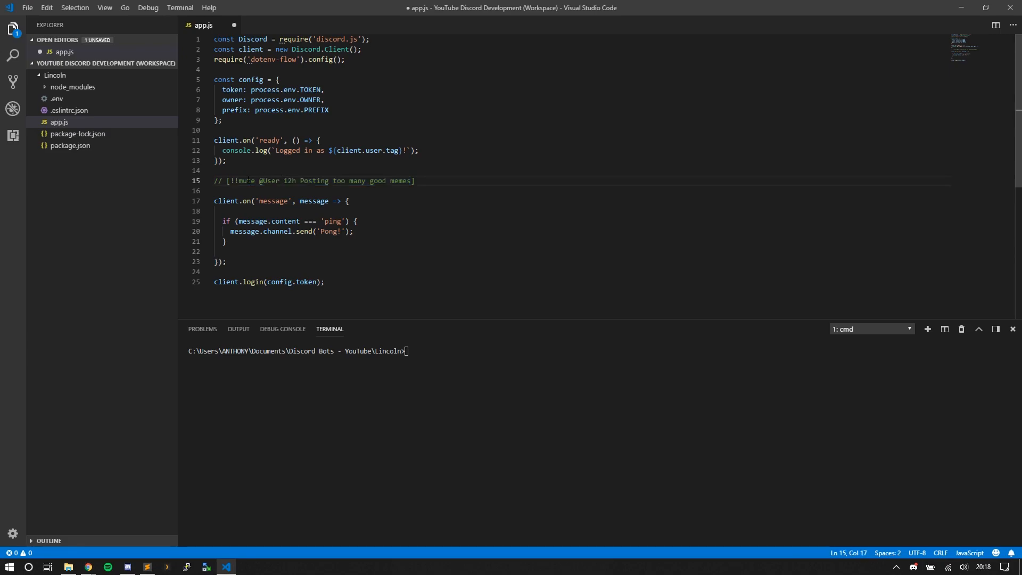
left_click(393, 180)
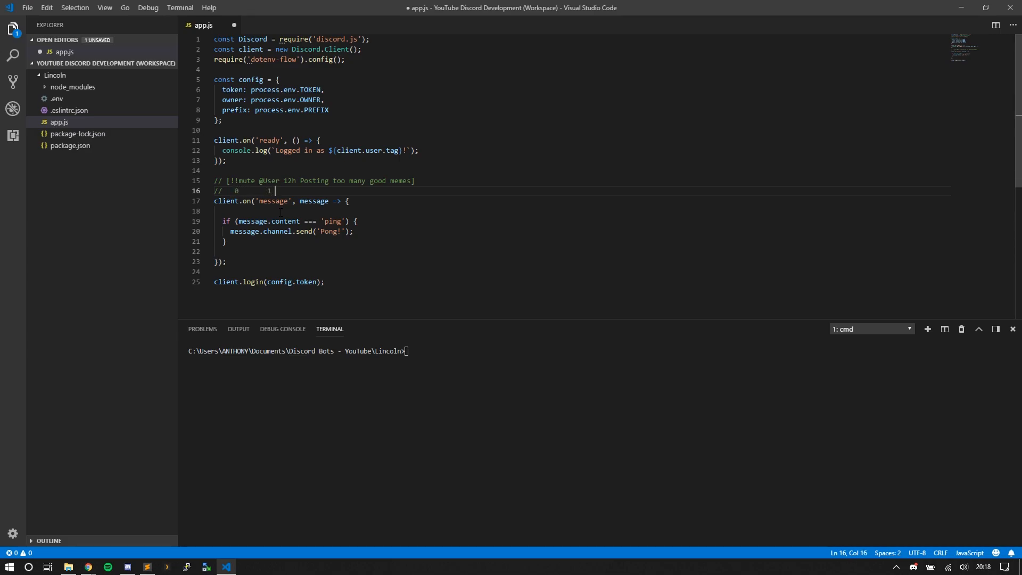
Step: Number the example command's words 0–8 on the index comment line
type("2\t3")
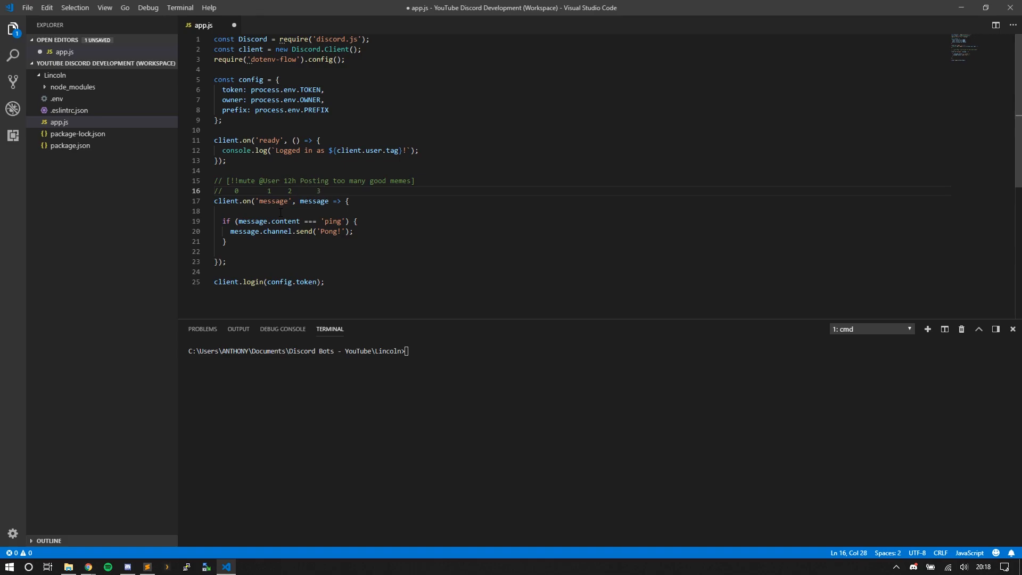
left_click(356, 191)
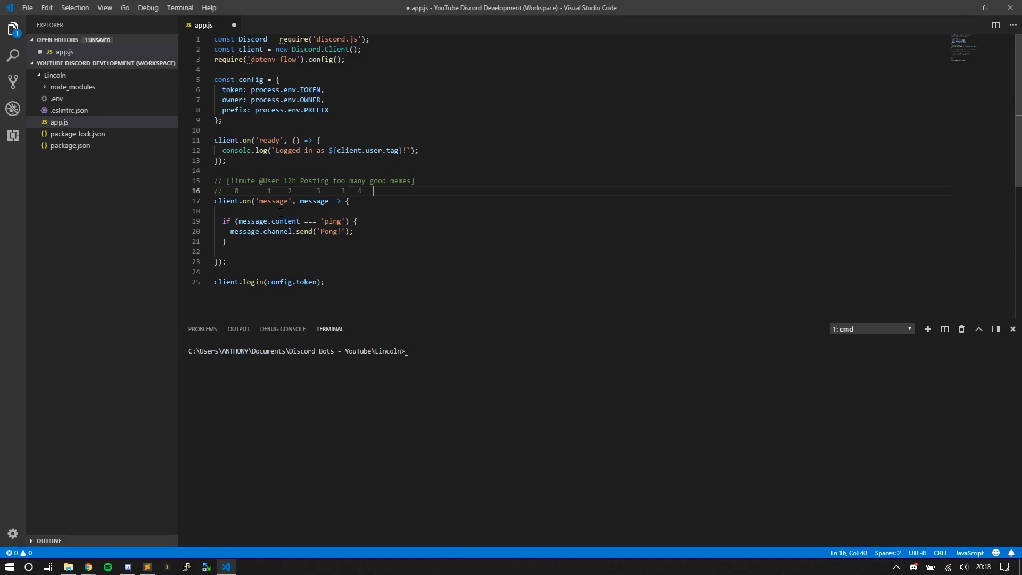
type("5")
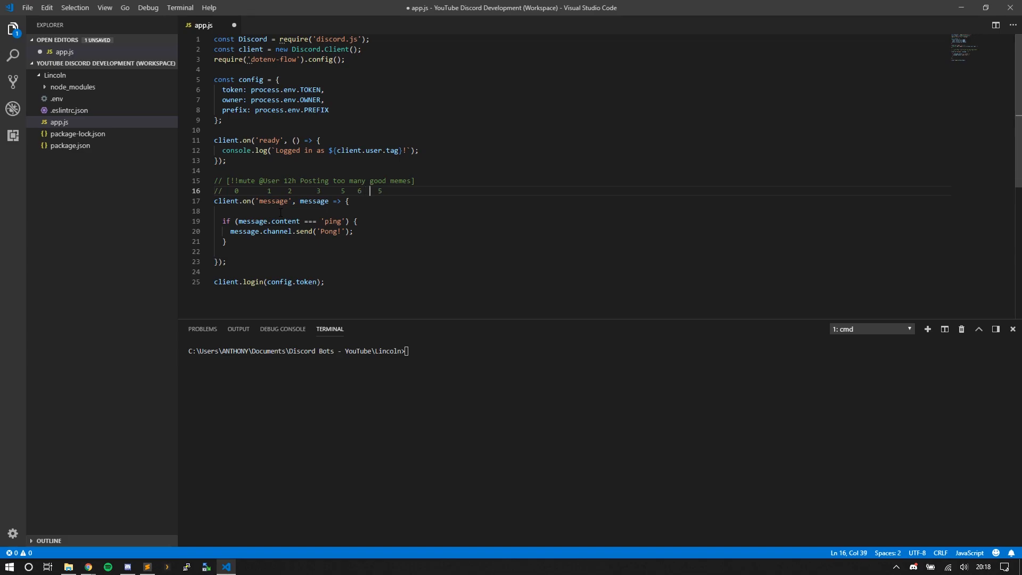
type("7")
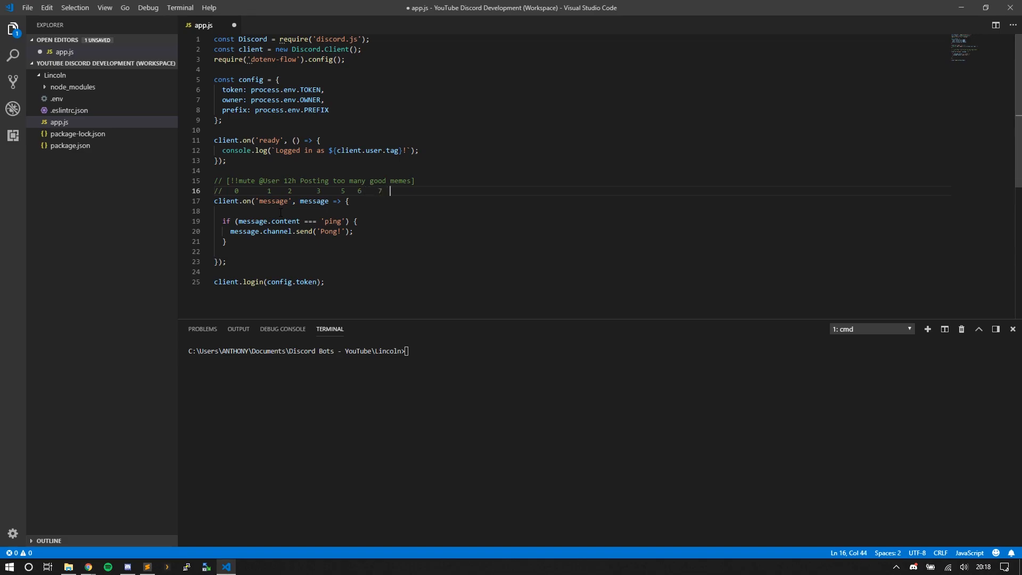
type("8")
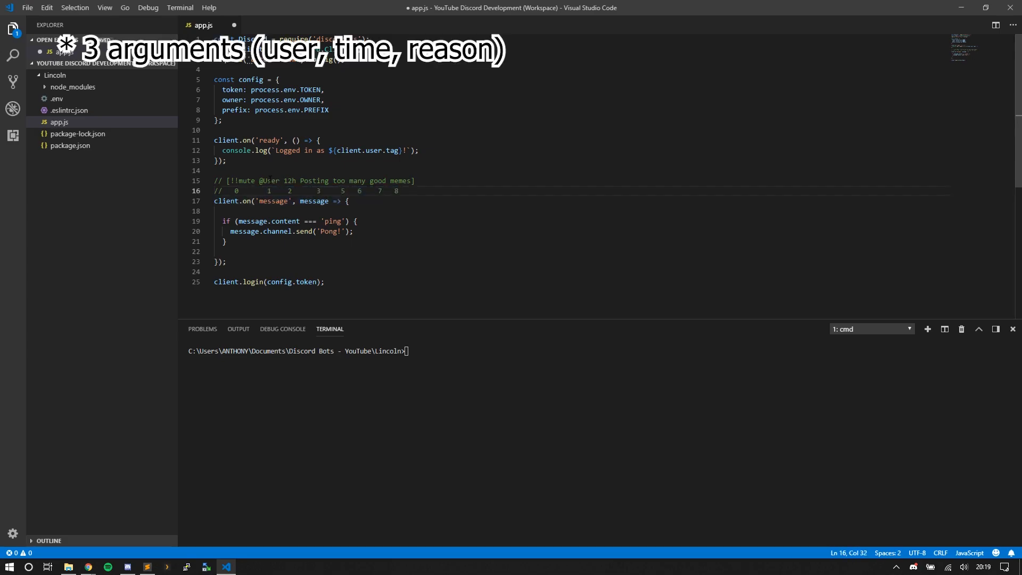
double_click(268, 181)
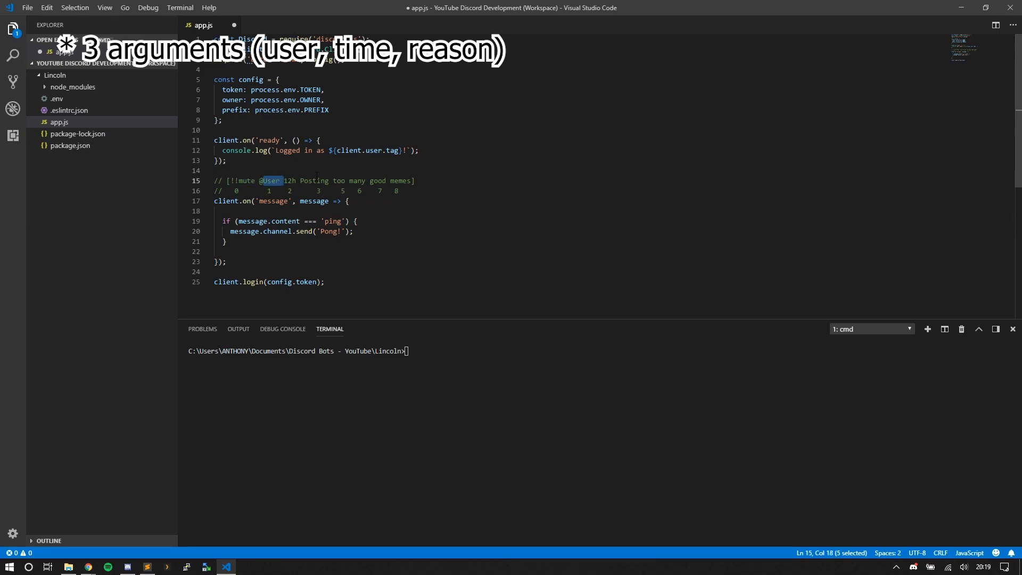
left_click(419, 190)
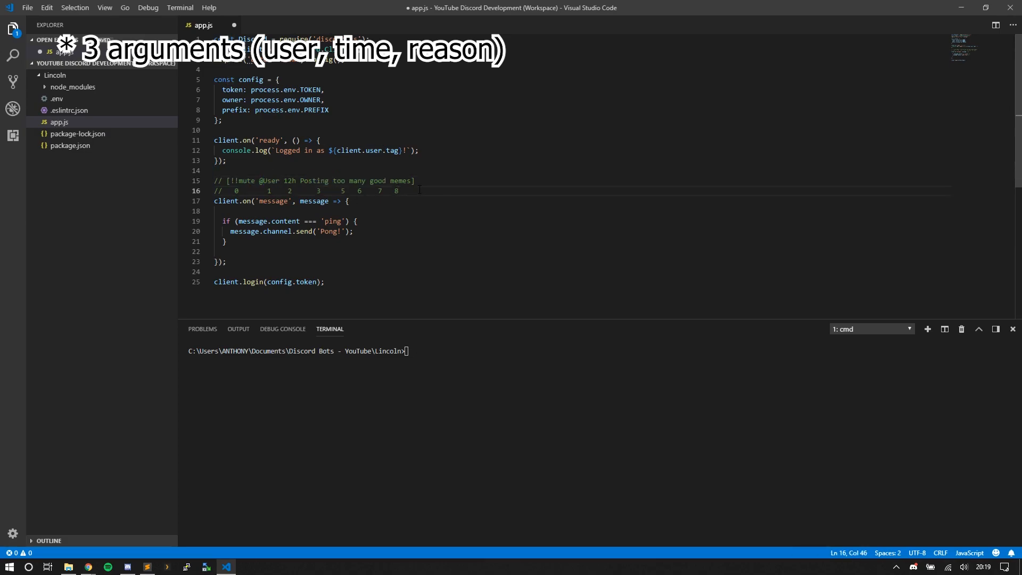
Step: Add the usage comment // !!mute <user> <time> <reason> followed by a blank line
type("// !!mute")
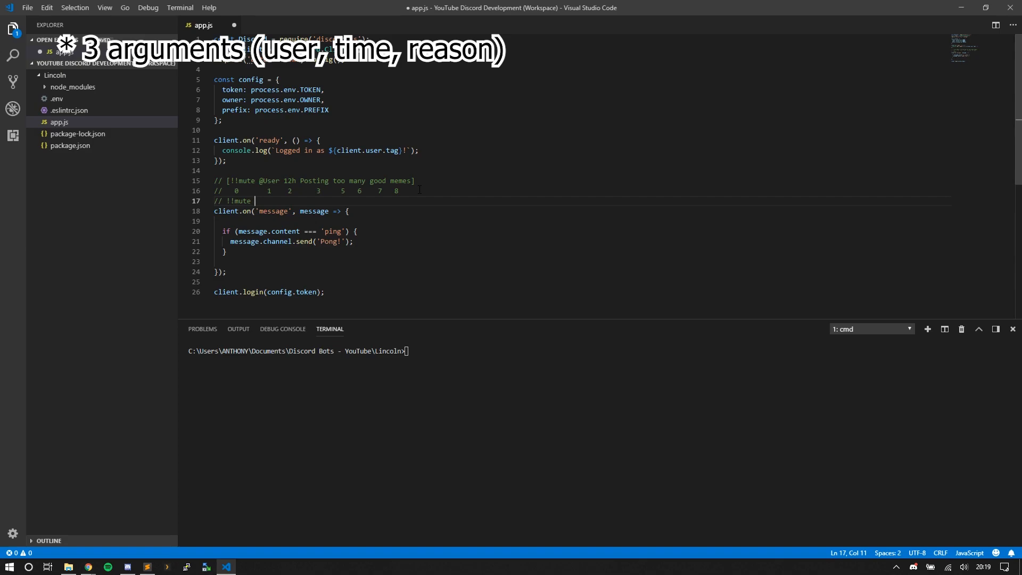
type(">")
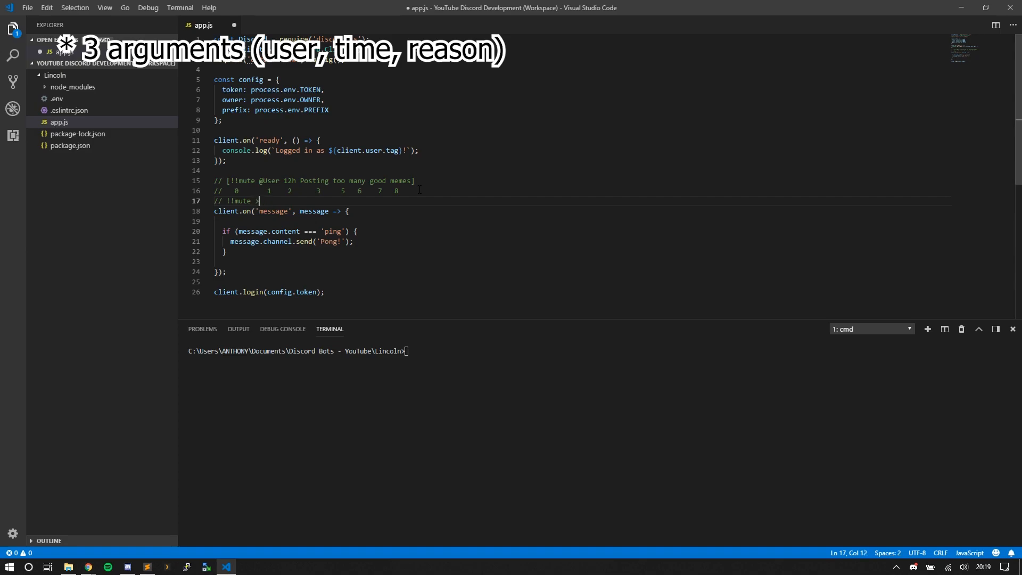
type("<user> <time> <reason>")
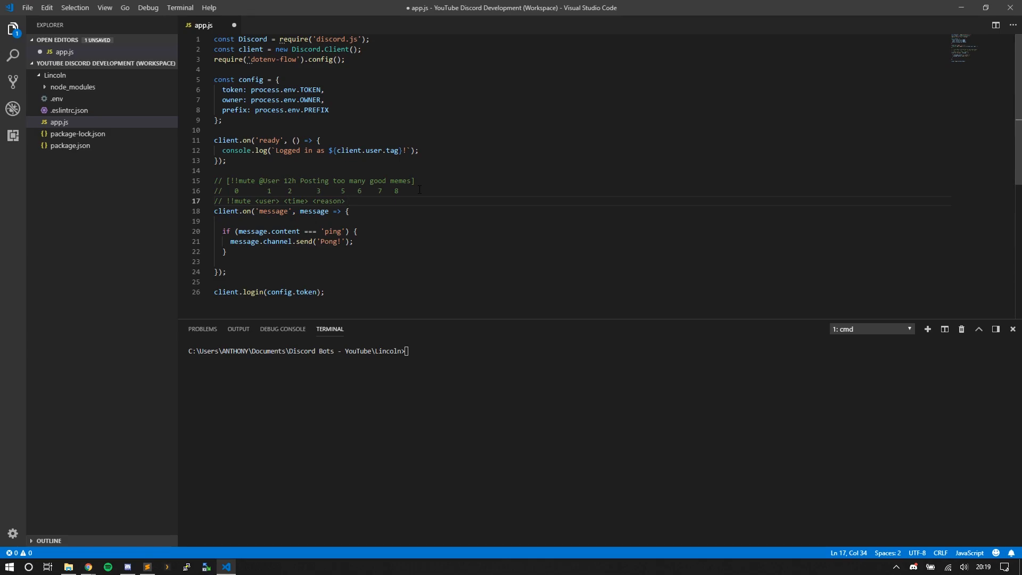
left_click(348, 201)
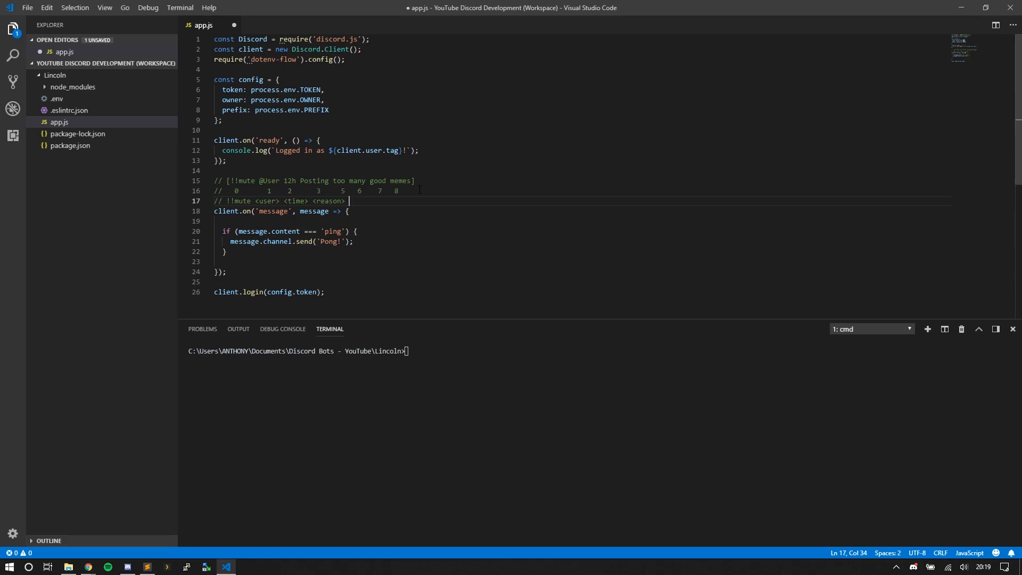
key("Enter")
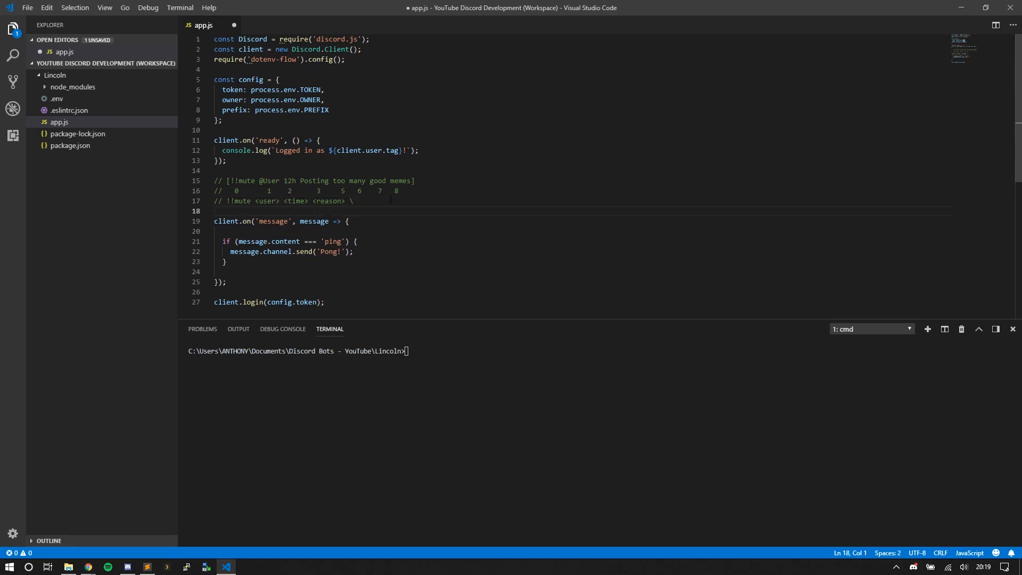
Step: Replace the ping-pong if block with const args = message.content.slice(prefix.length)
left_click(346, 221)
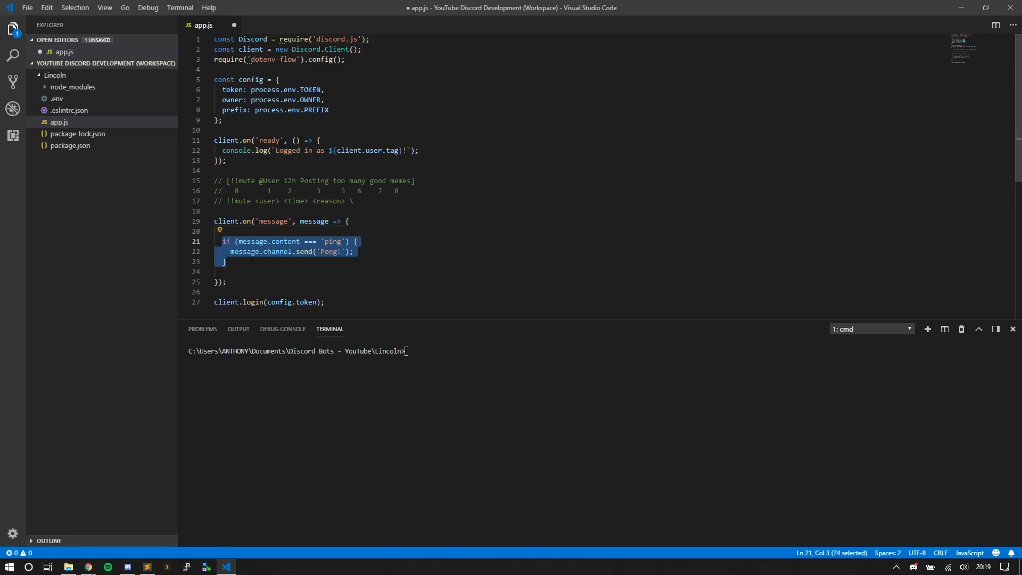
key("Delete")
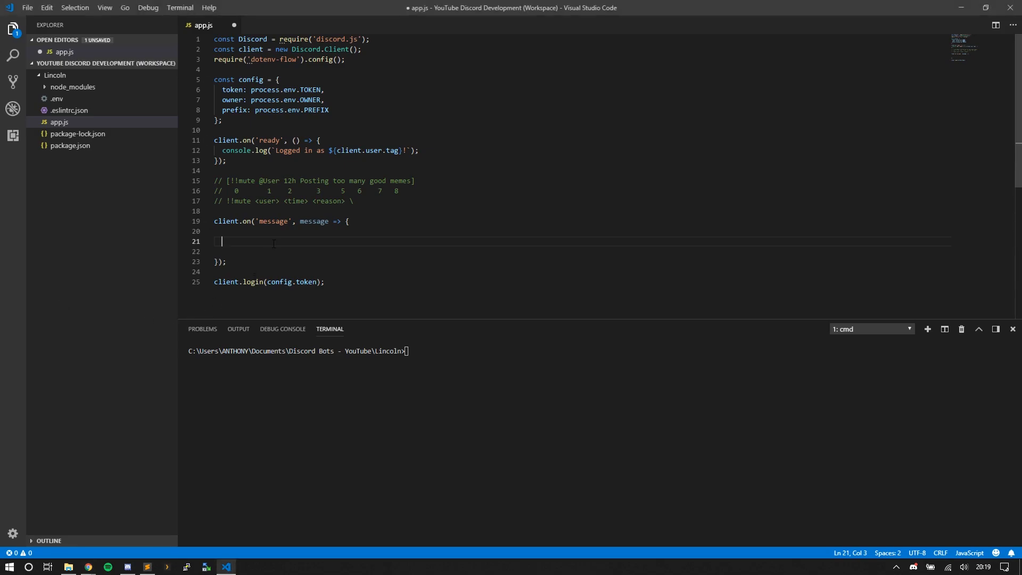
type("const args = message.content")
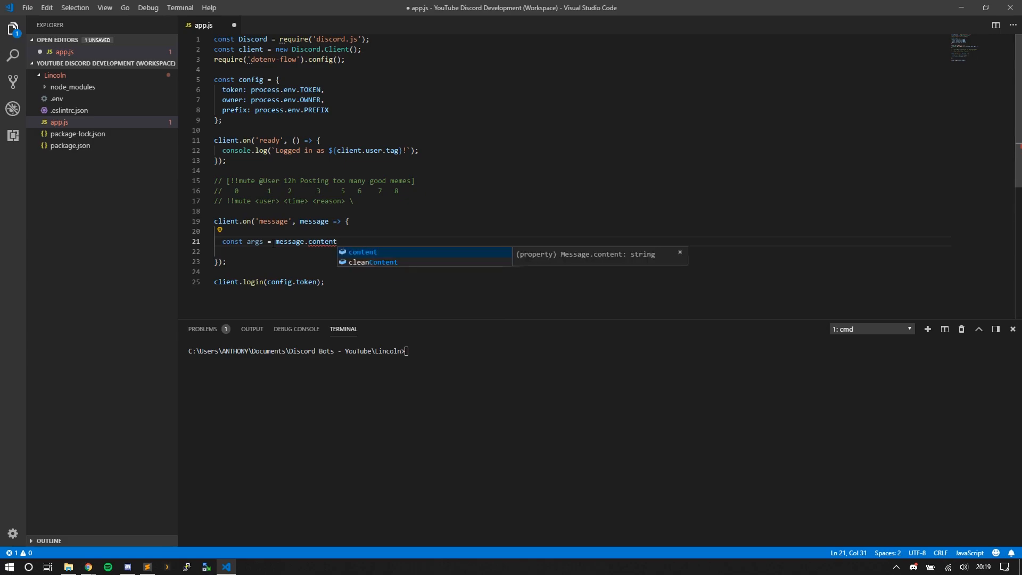
type(".slice")
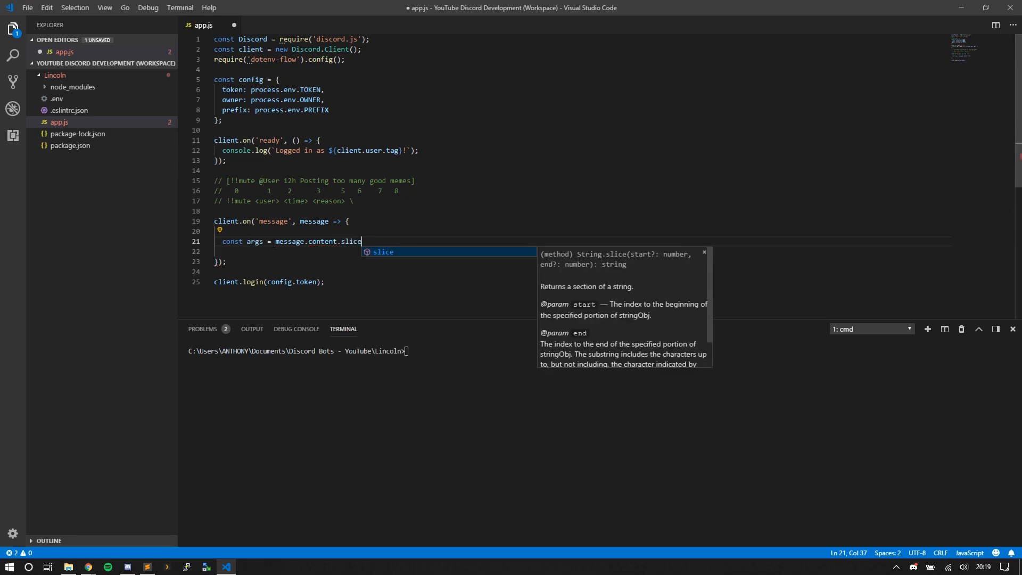
type("(prefix.len")
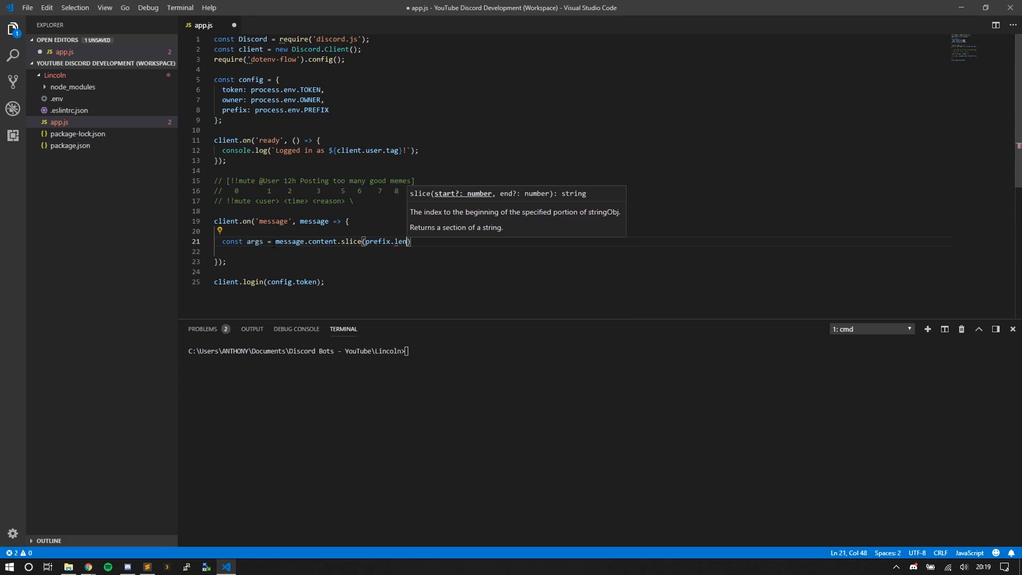
type("gth")
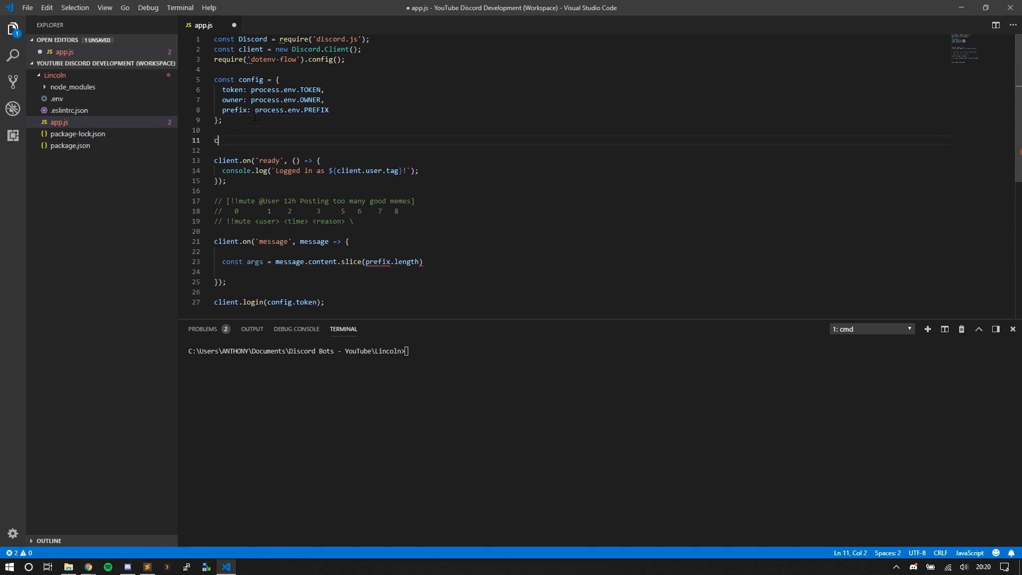
Step: Define const prefix = config.prefix; below the config object in app.js
type("onst prefix =")
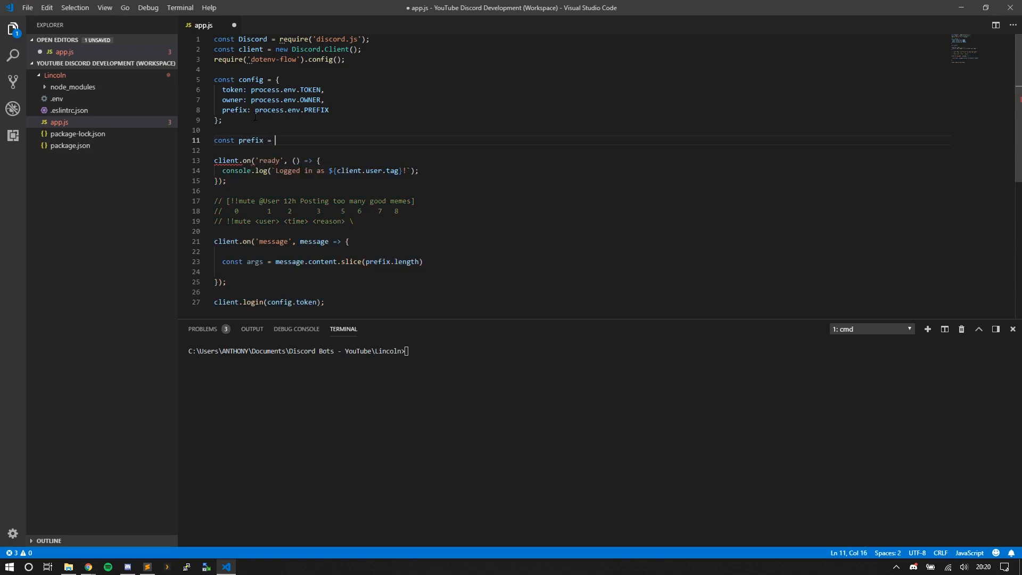
type("config.prefix;")
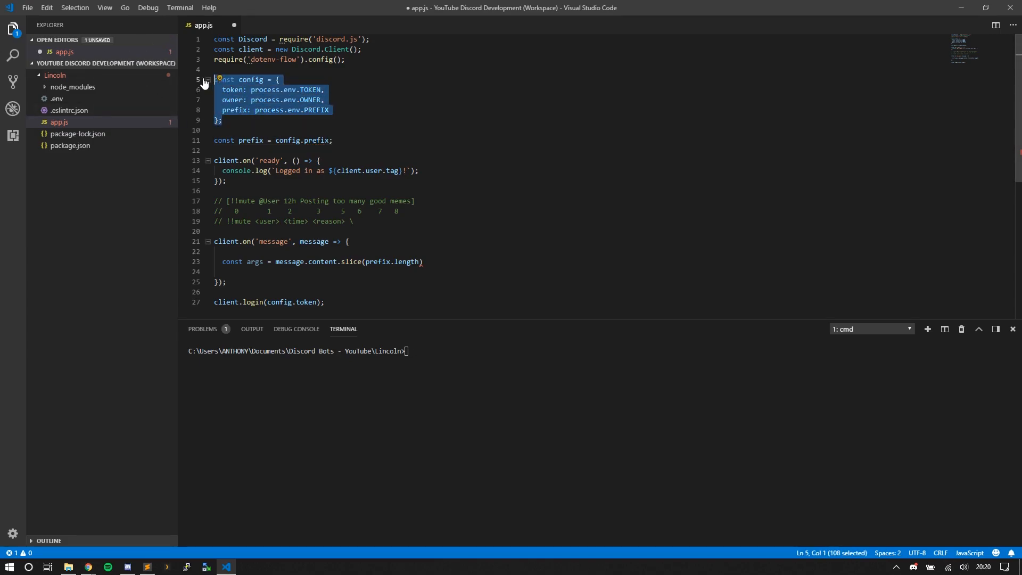
left_click(250, 110)
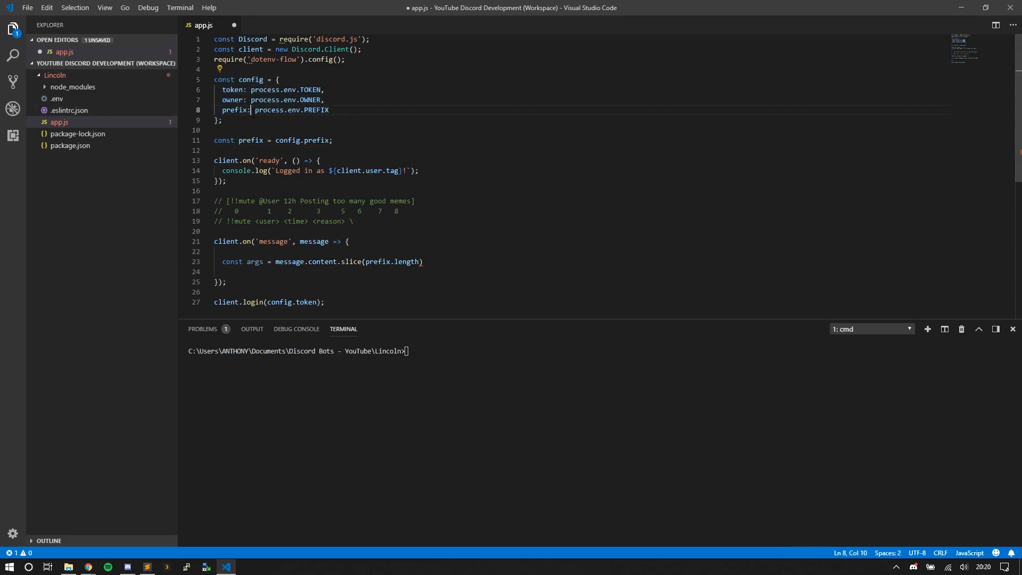
left_click(220, 69)
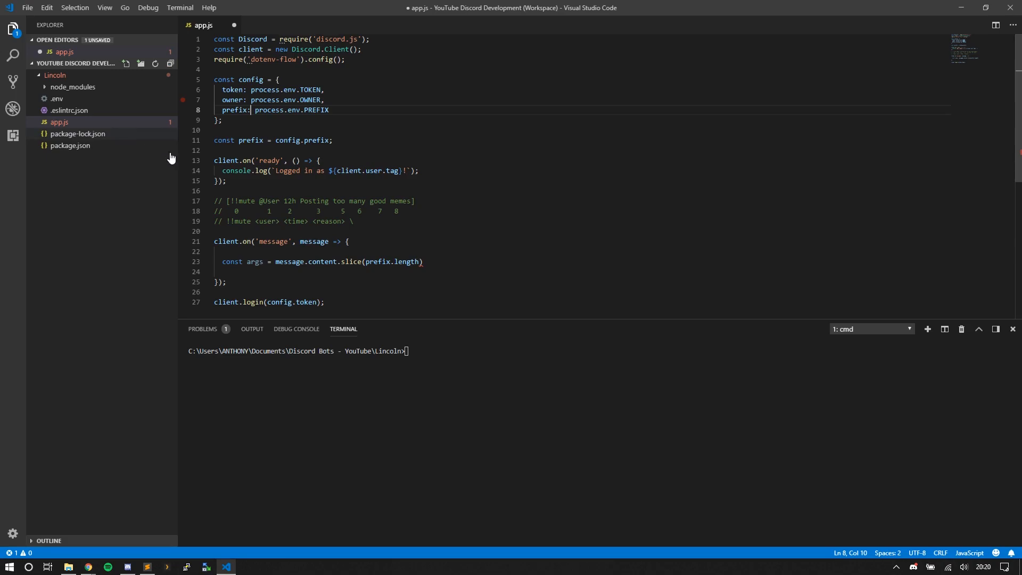
left_click(424, 262)
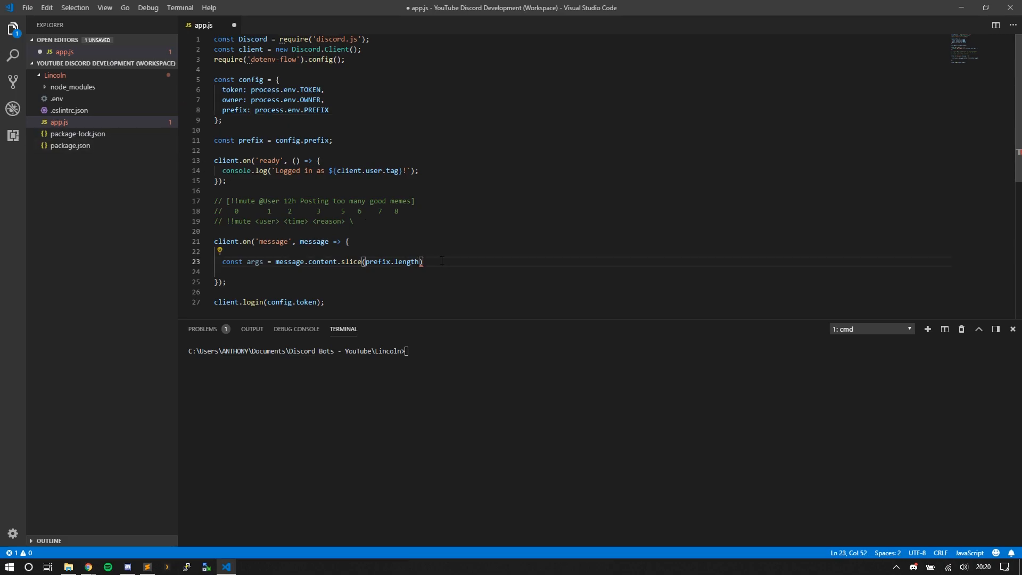
Step: Extend the args line with .trim().split(/ +/g); to split the command into words
type(".trim(")
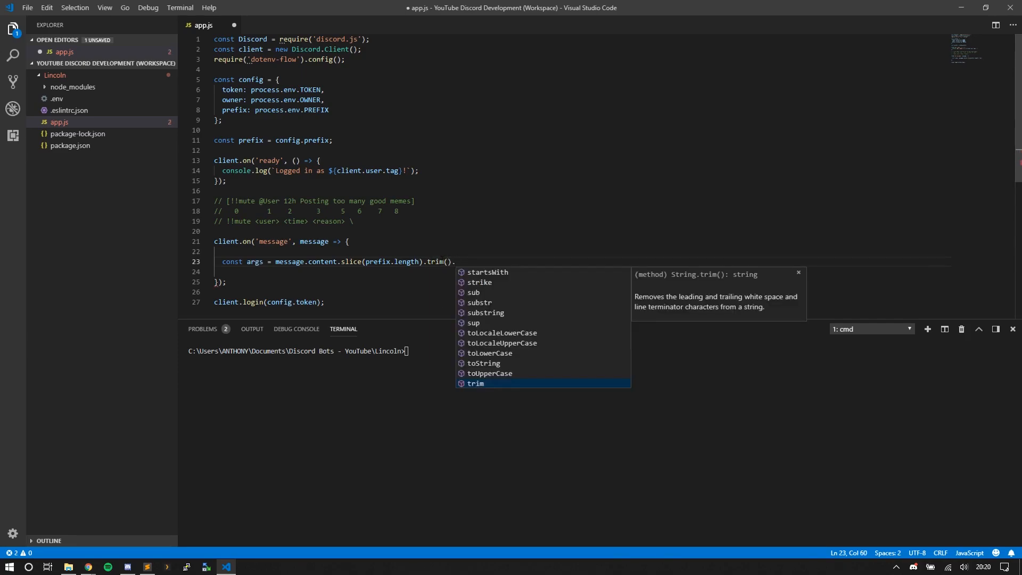
type(".split()")
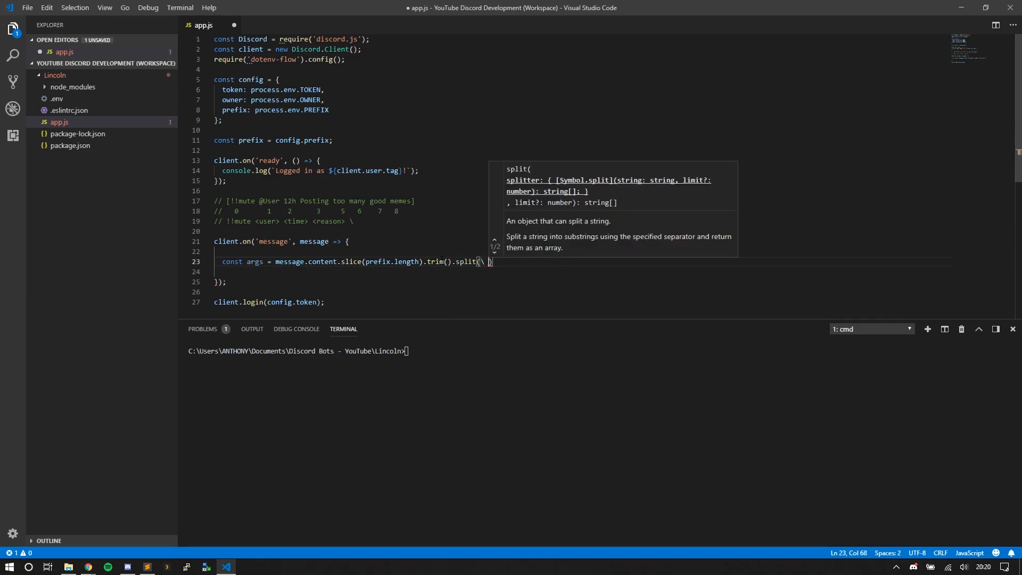
type("/")
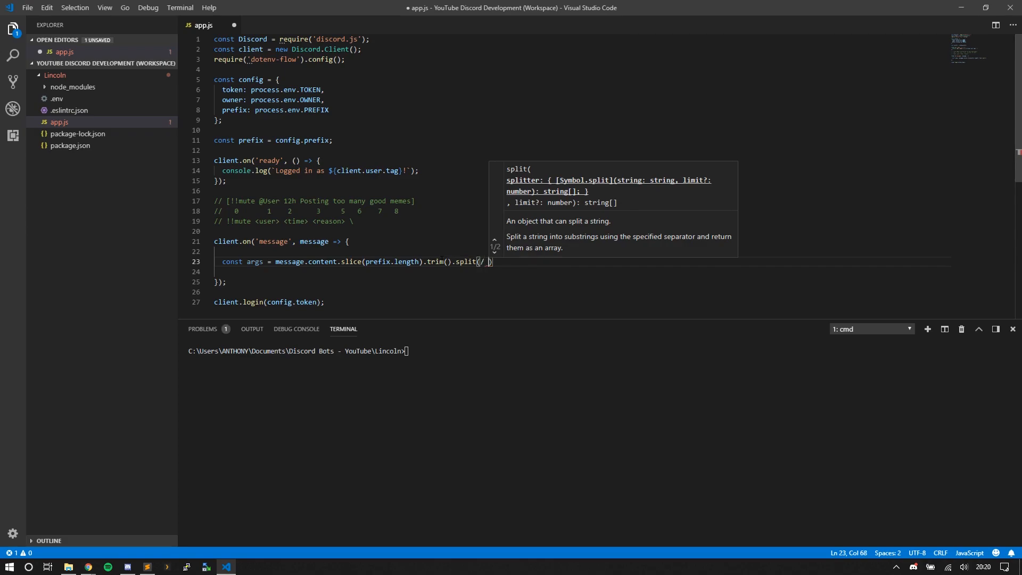
type("+/g);")
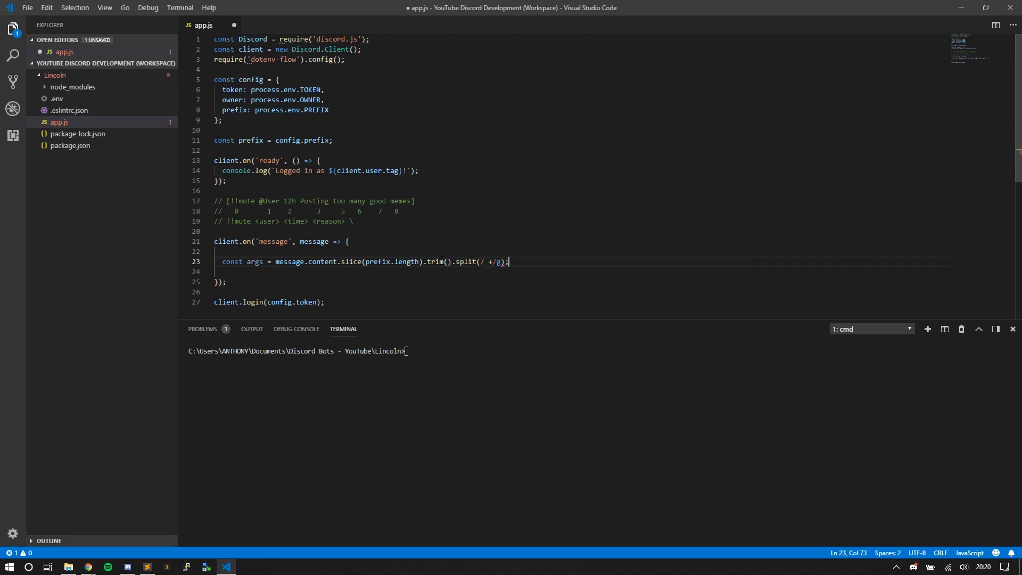
mouse_move(436, 262)
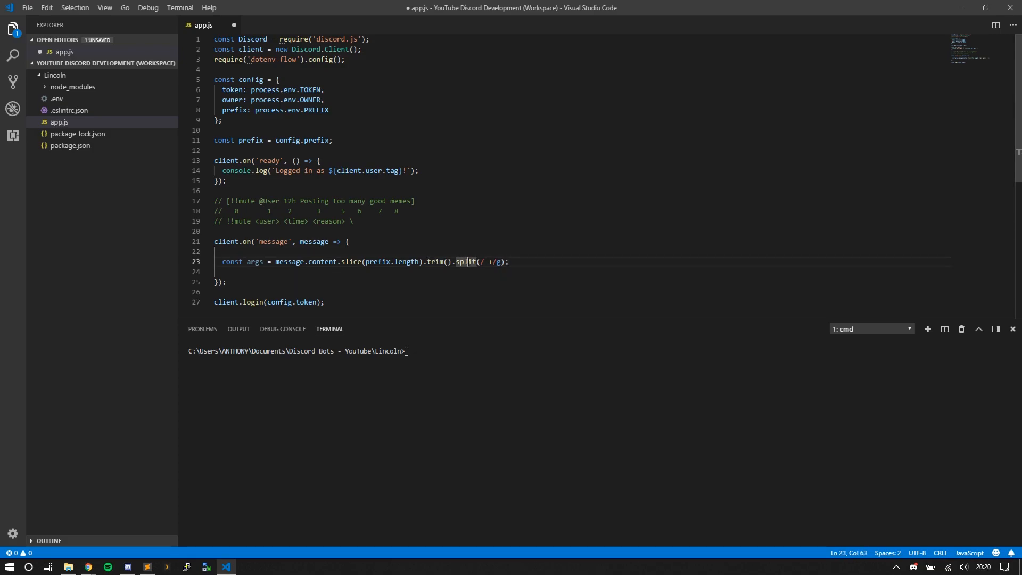
mouse_move(466, 261)
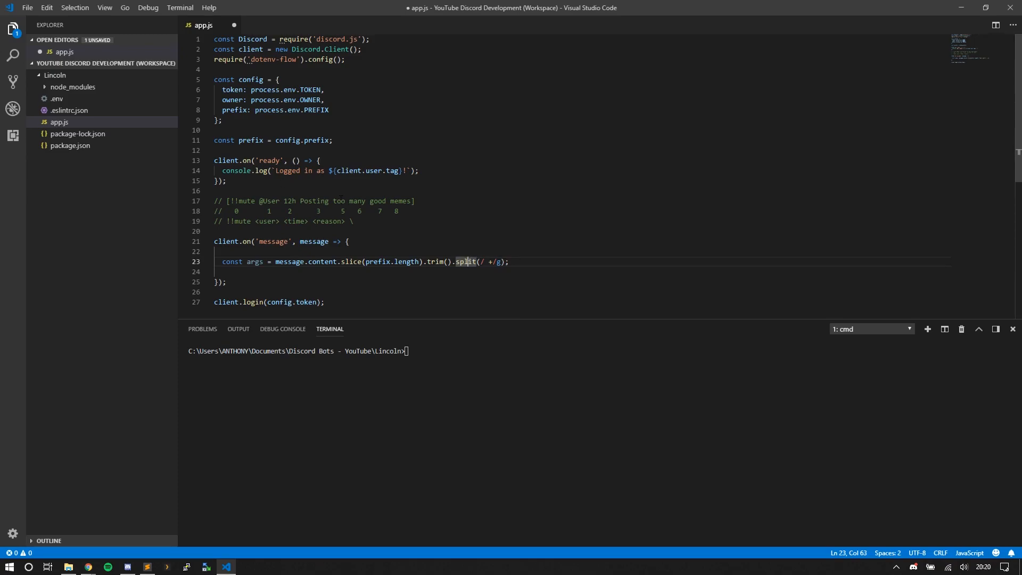
left_click(331, 200)
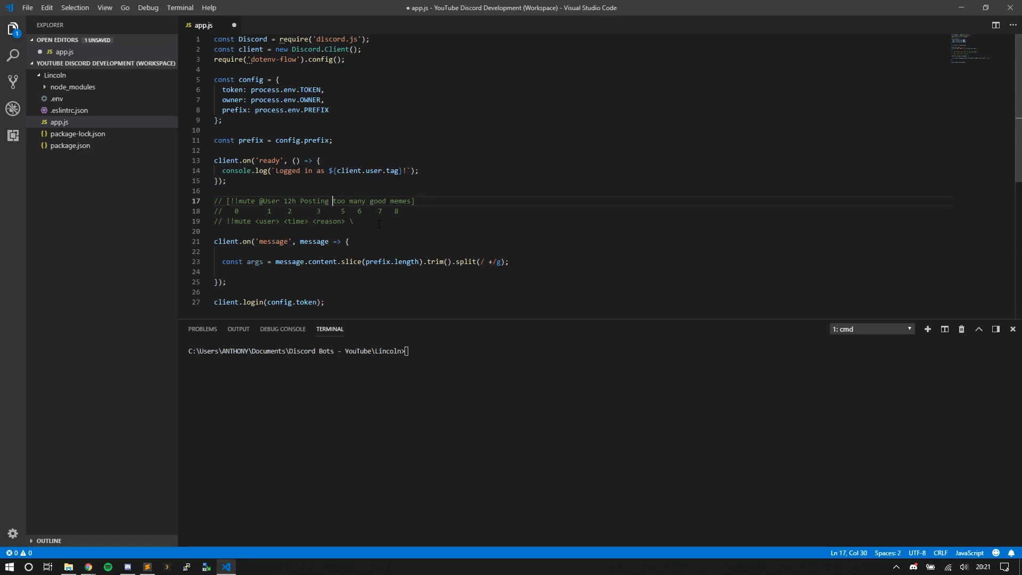
Step: Add const command = args.shift().toLowerCase(); and delete the temporary // say comments
left_click(509, 261)
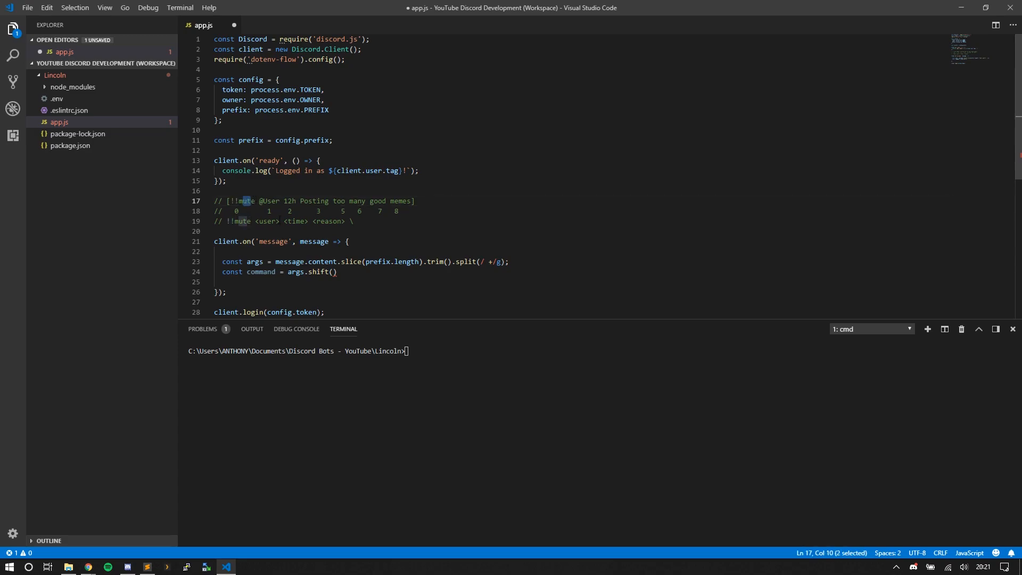
type(".toLowerCase();")
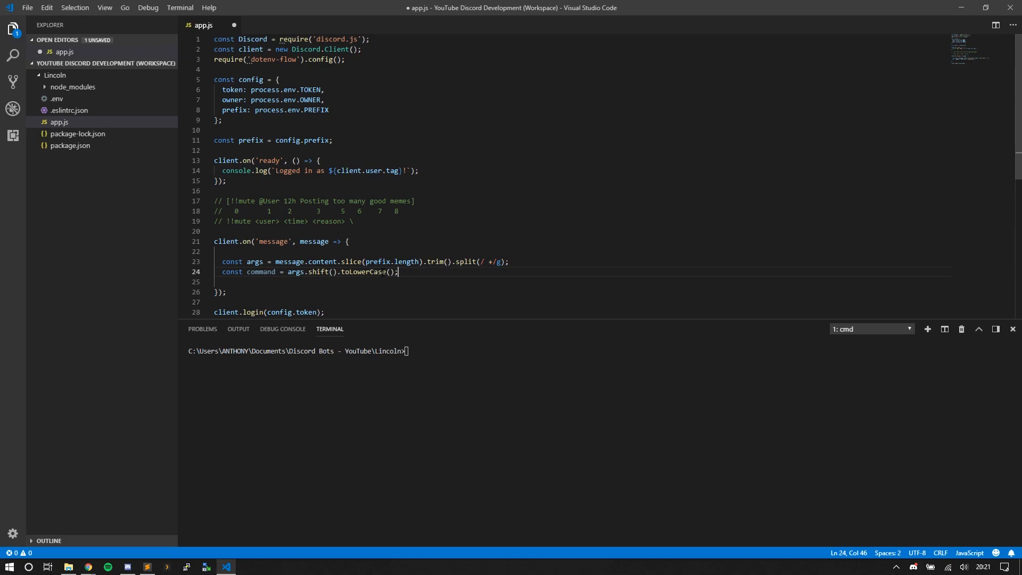
type("// say")
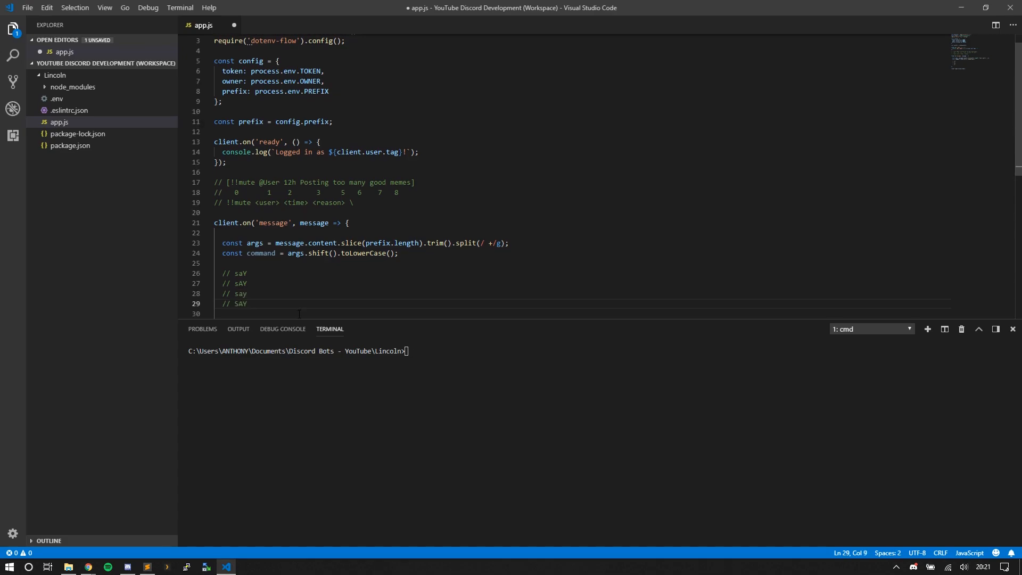
double_click(239, 247)
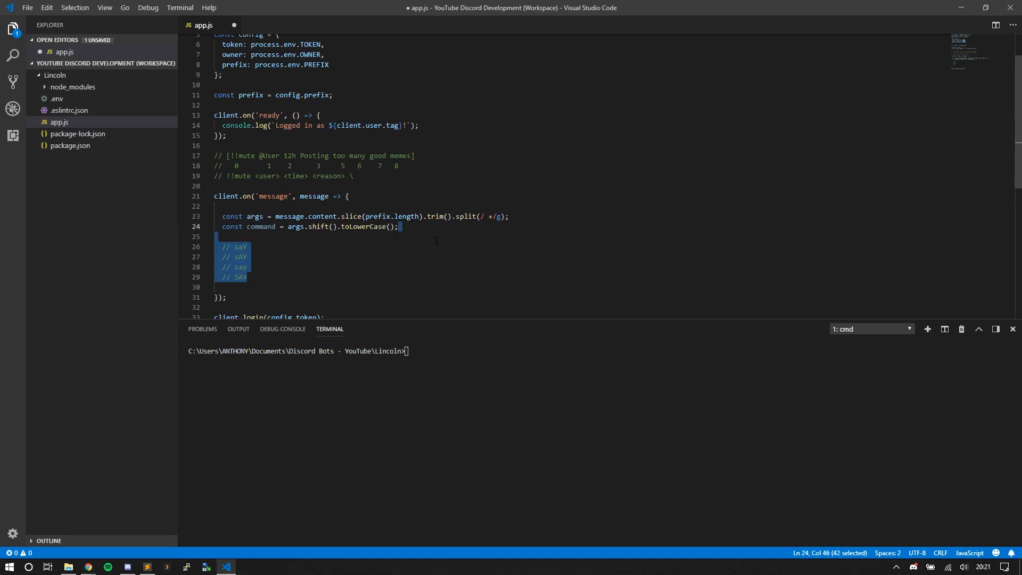
key("Delete")
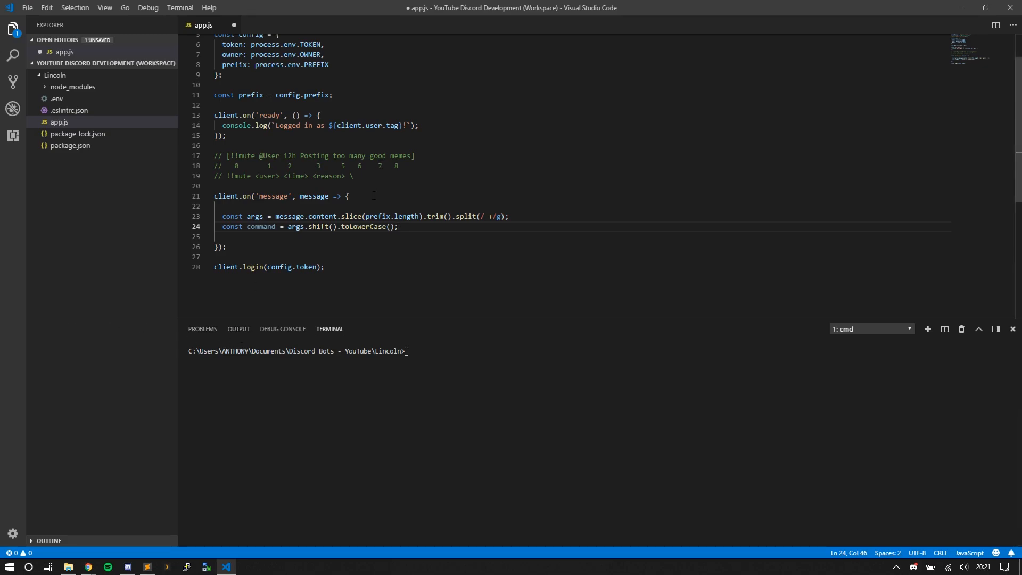
Step: Add guards returning when message.author.bot or message.content.indexOf(prefix) !== 0
type("if (message.a")
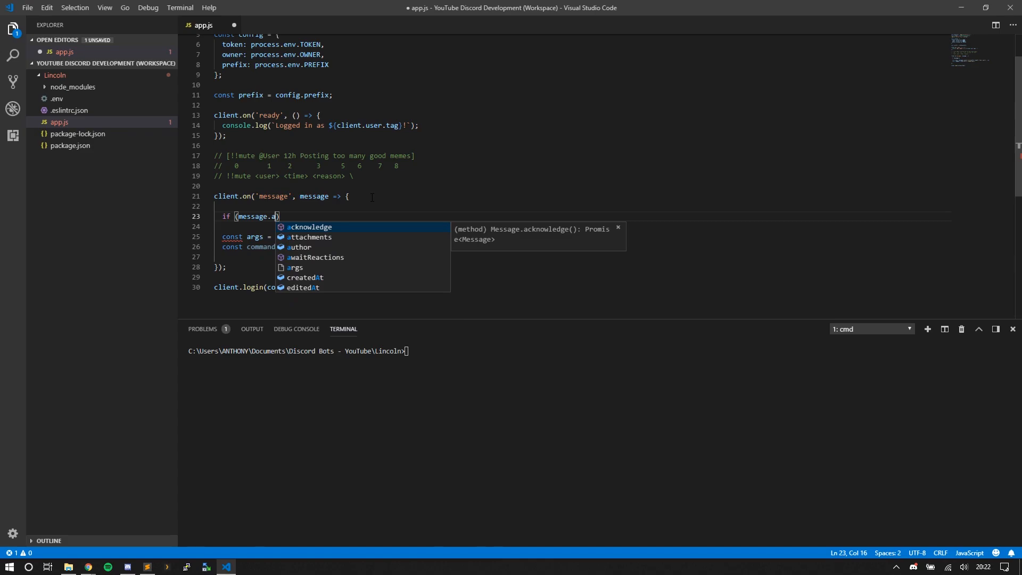
type("uthor.bot")
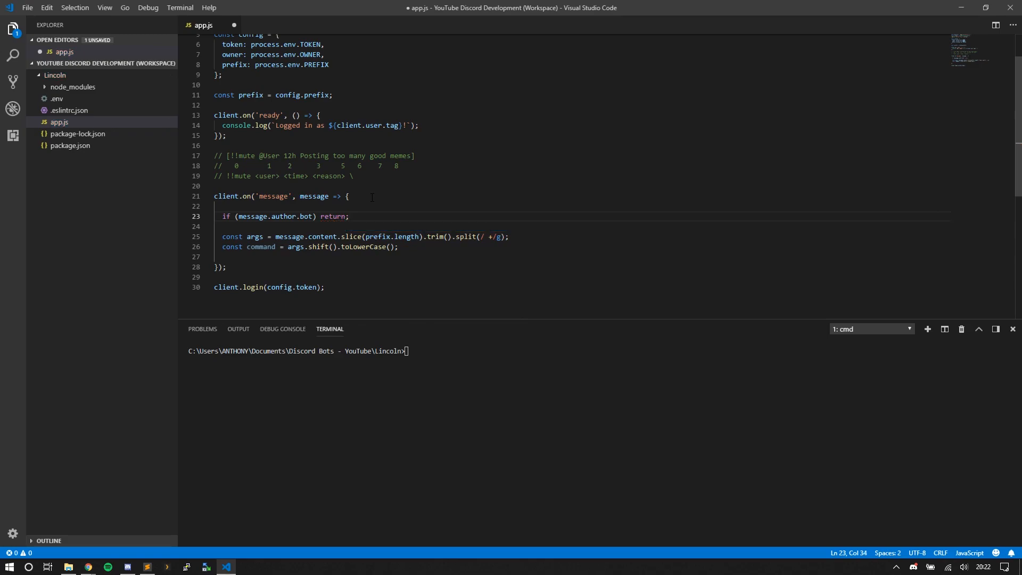
type("if")
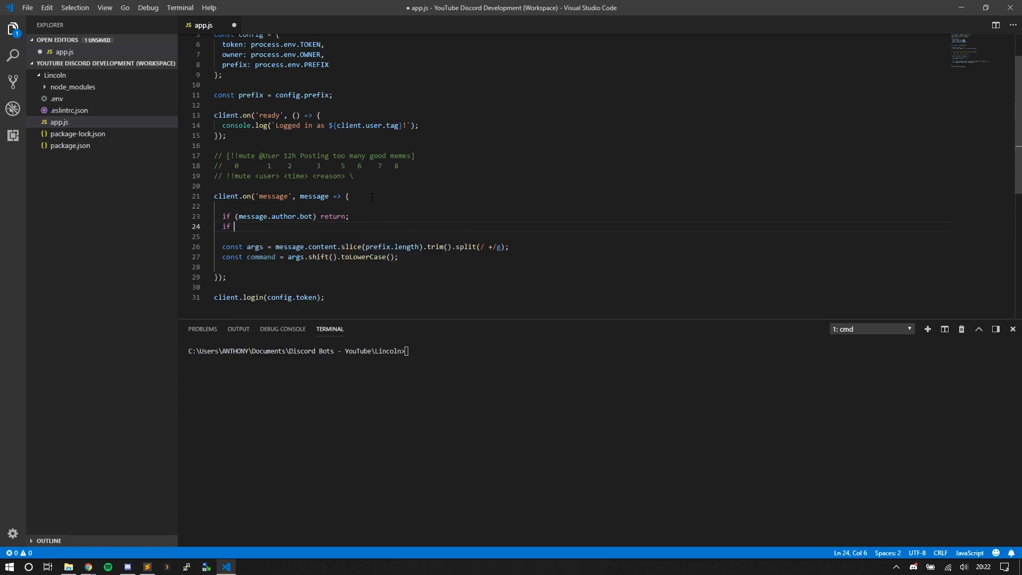
type("(message")
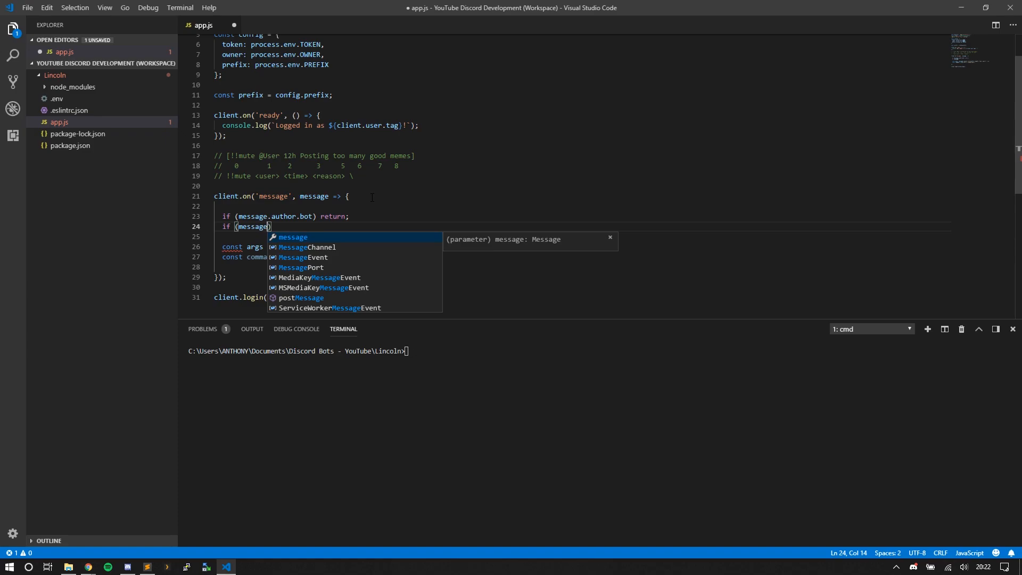
type(".c")
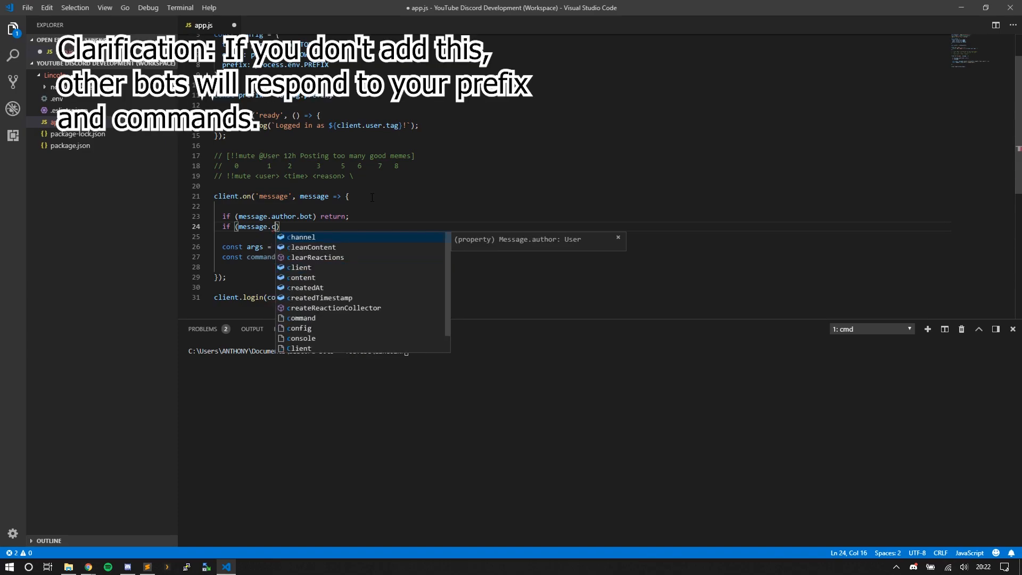
type("ontent.indexOf(")
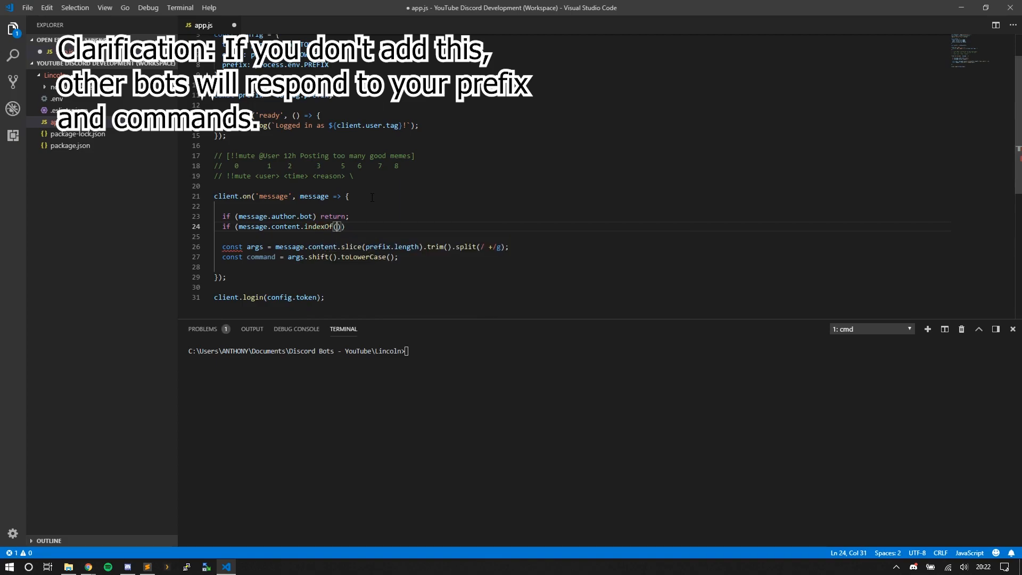
type("prefix")
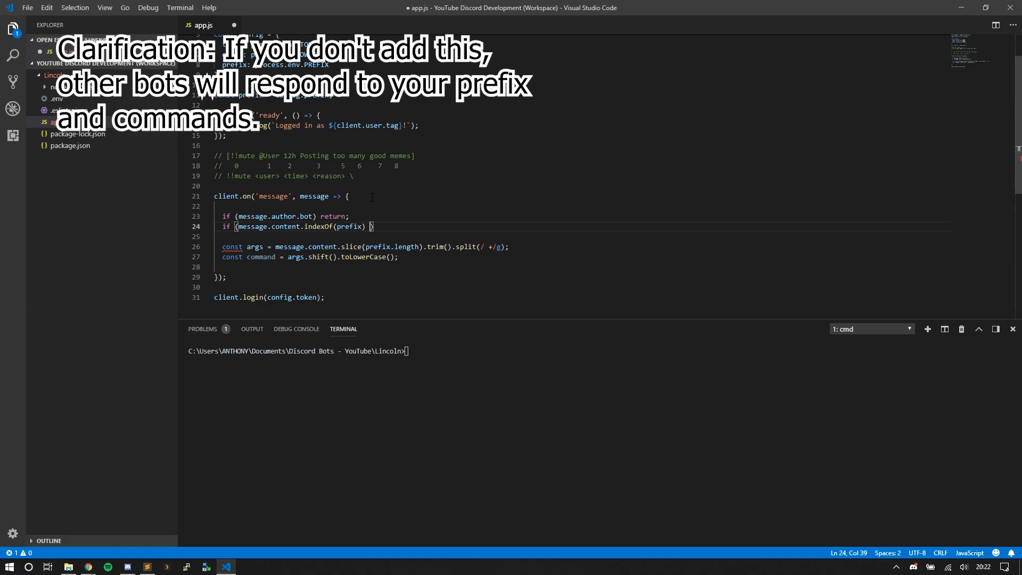
type("!== 0")
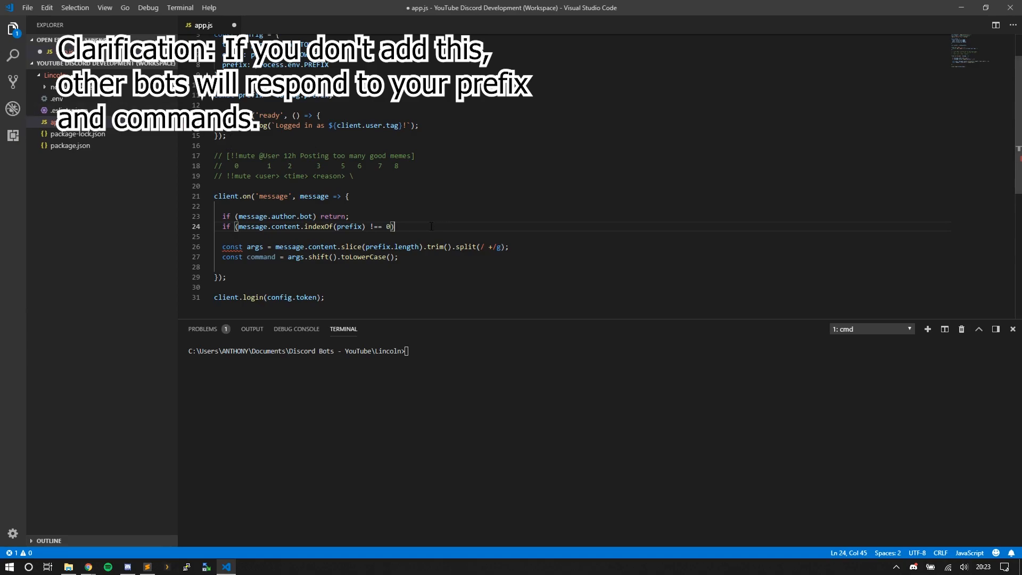
type("return;")
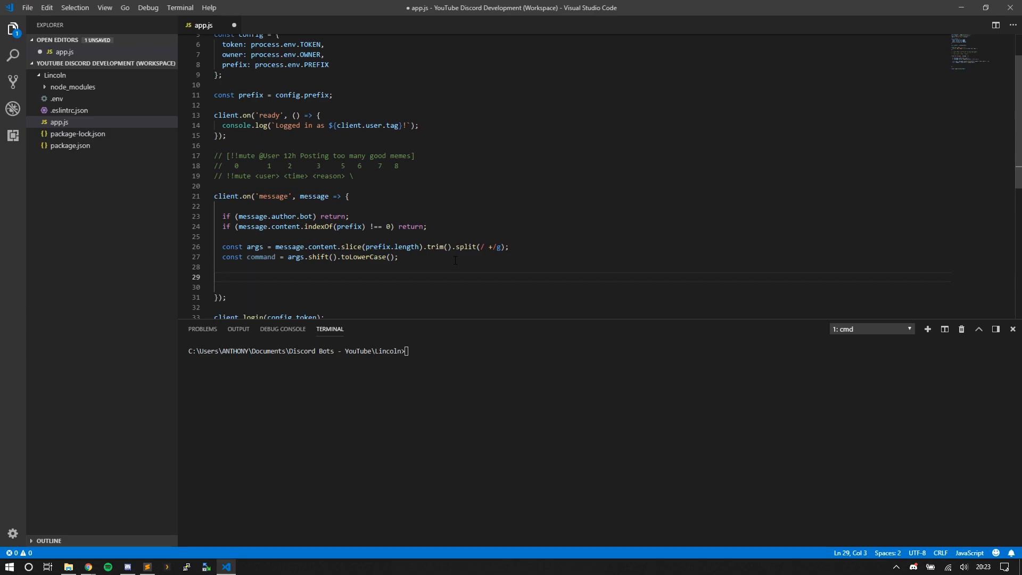
Step: Add an if (command === 'ping') check sending 'Pong!', save, and run node
type("if (")
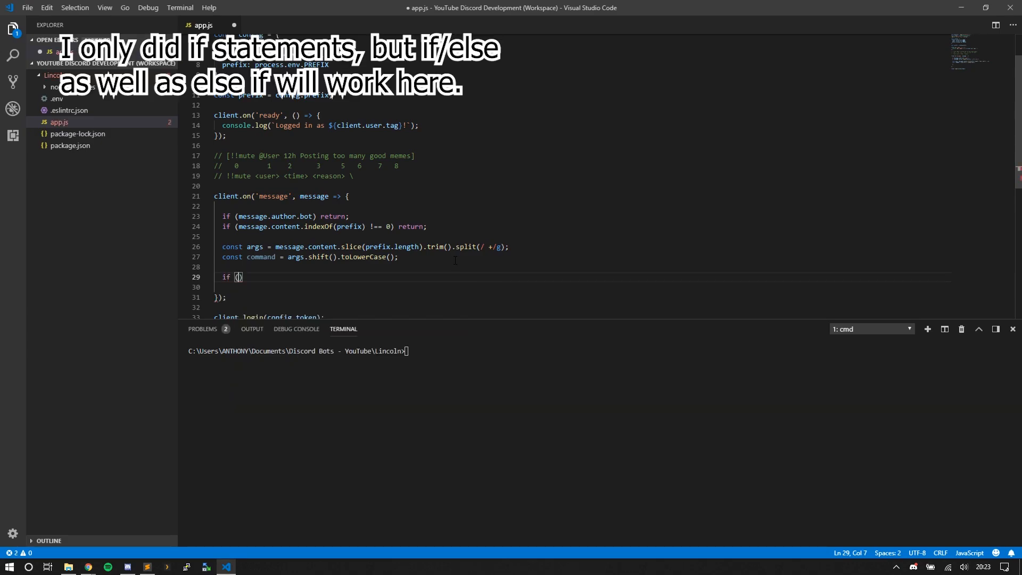
type("command === 'ping")
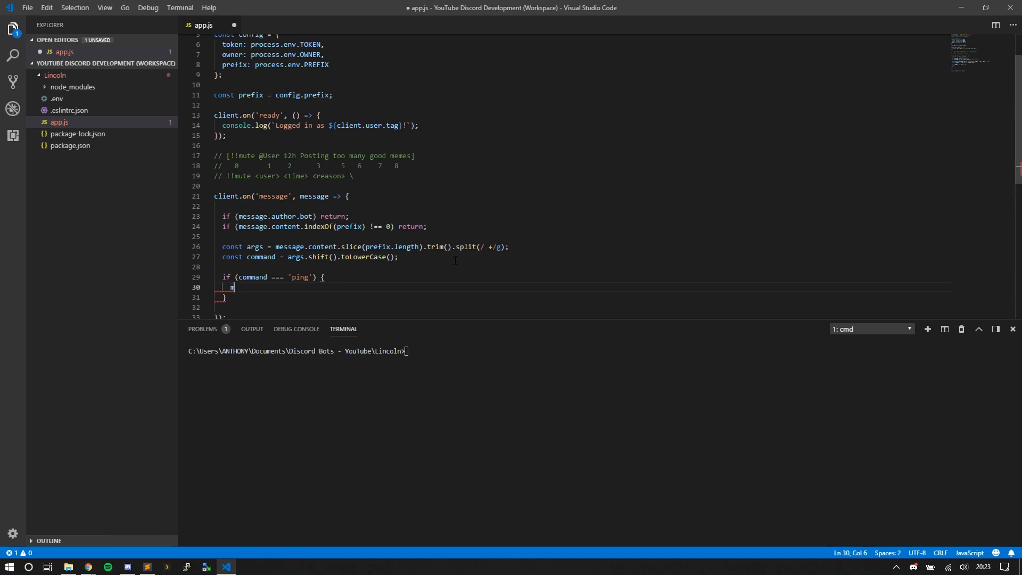
type("essage.channel.send('Pong!');")
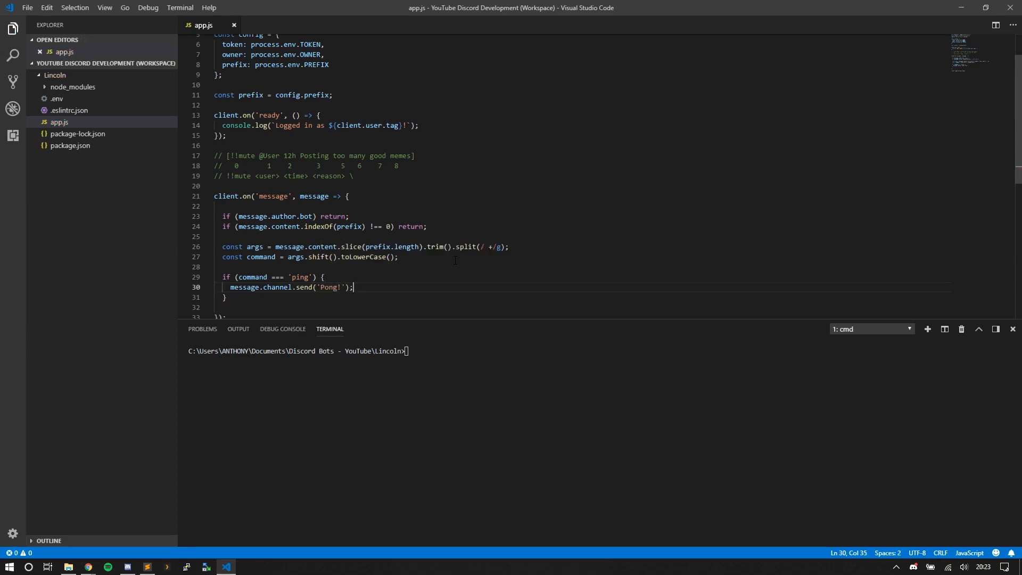
mouse_move(453, 375)
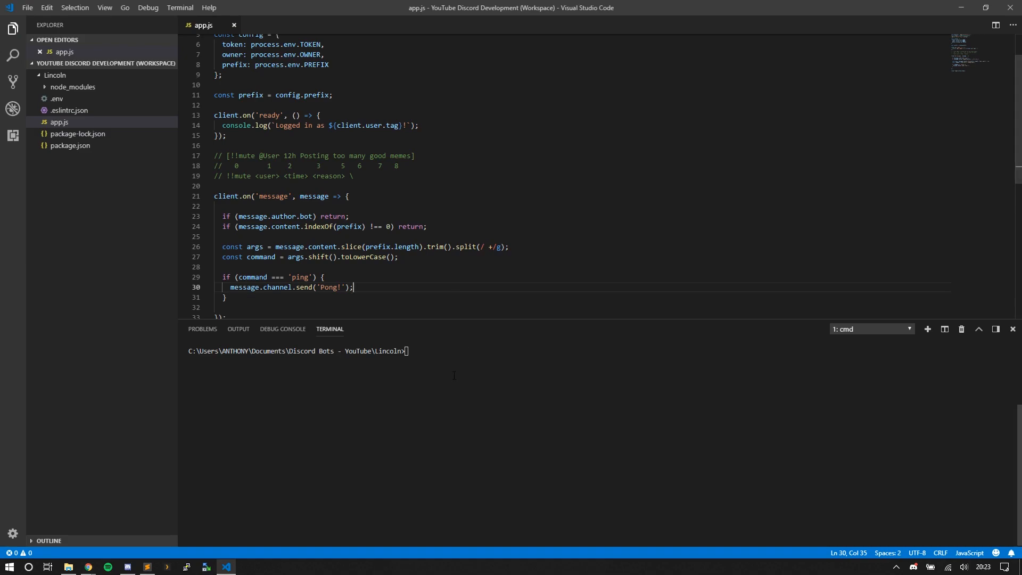
type("node .")
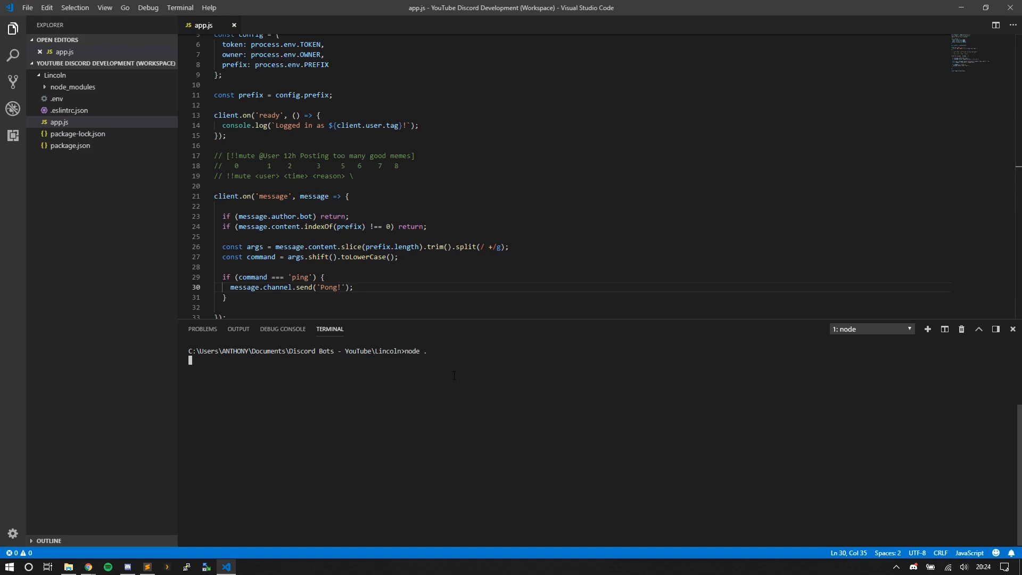
Step: Send !!ping in Discord's #testing channel and confirm the Pong! reply
left_click(128, 566)
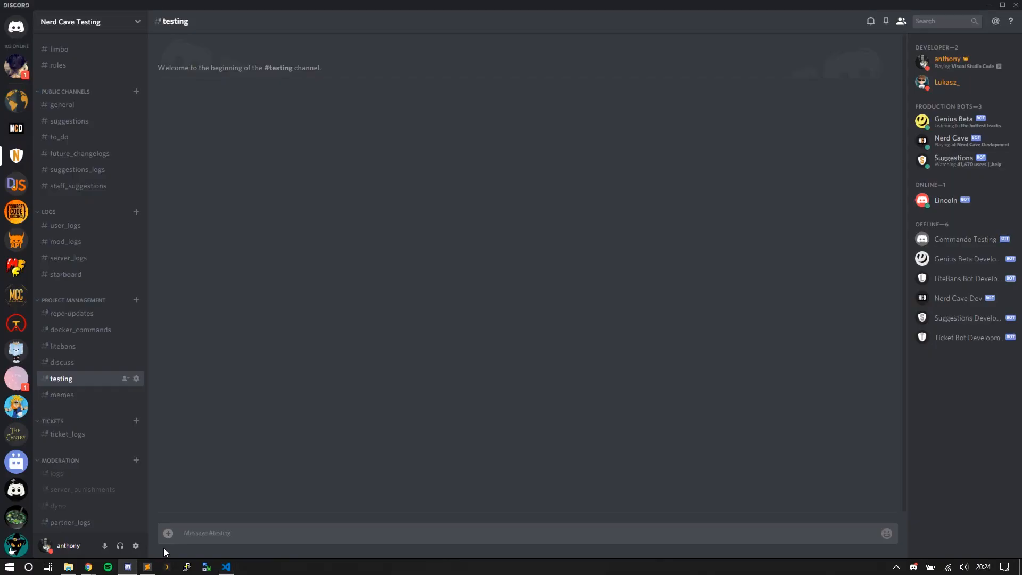
type("!!ping")
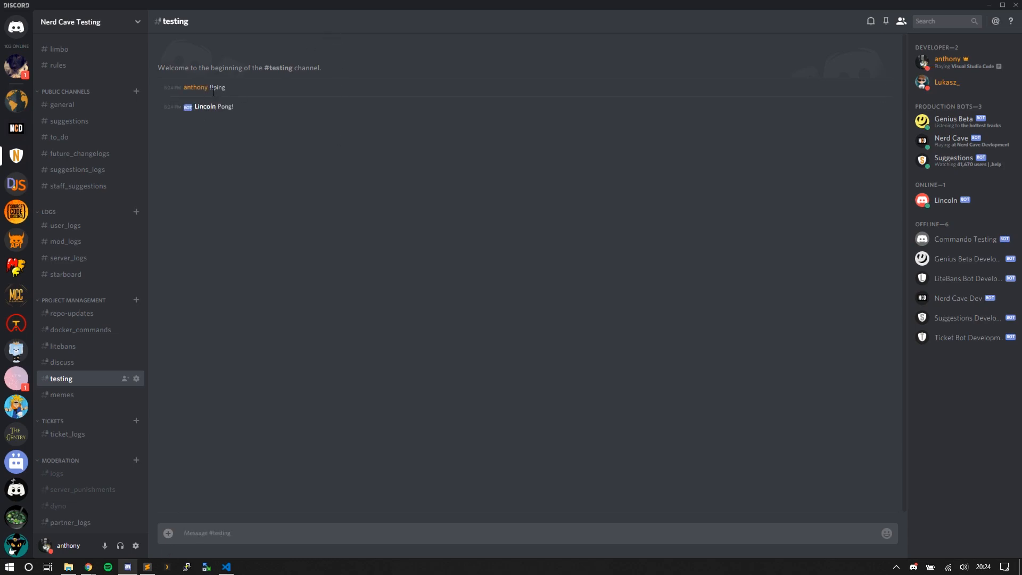
left_click(227, 566)
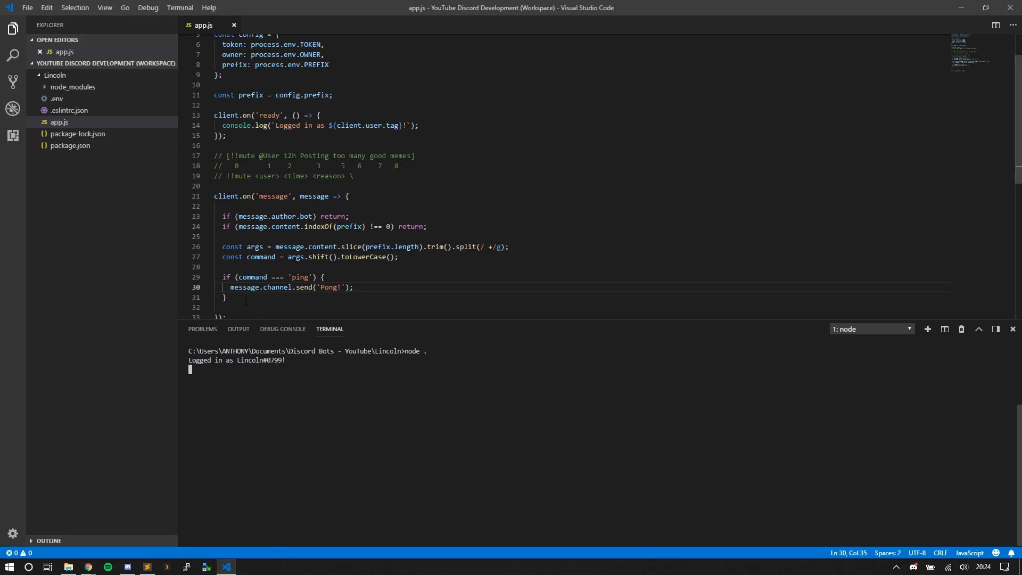
Step: Restart the bot with Ctrl+C and node ., checking Discord for the ping reply
left_click(224, 297)
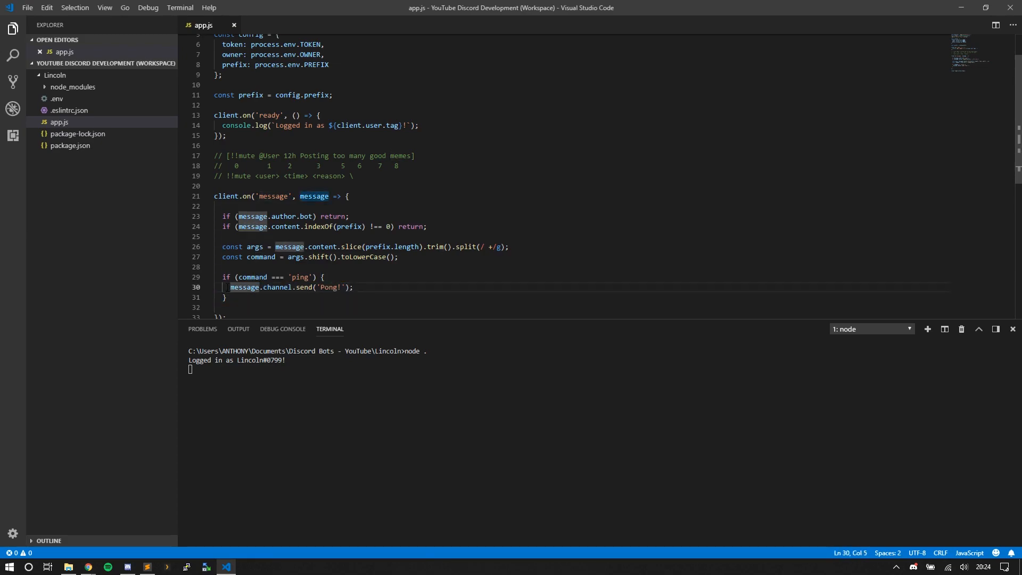
mouse_move(245, 287)
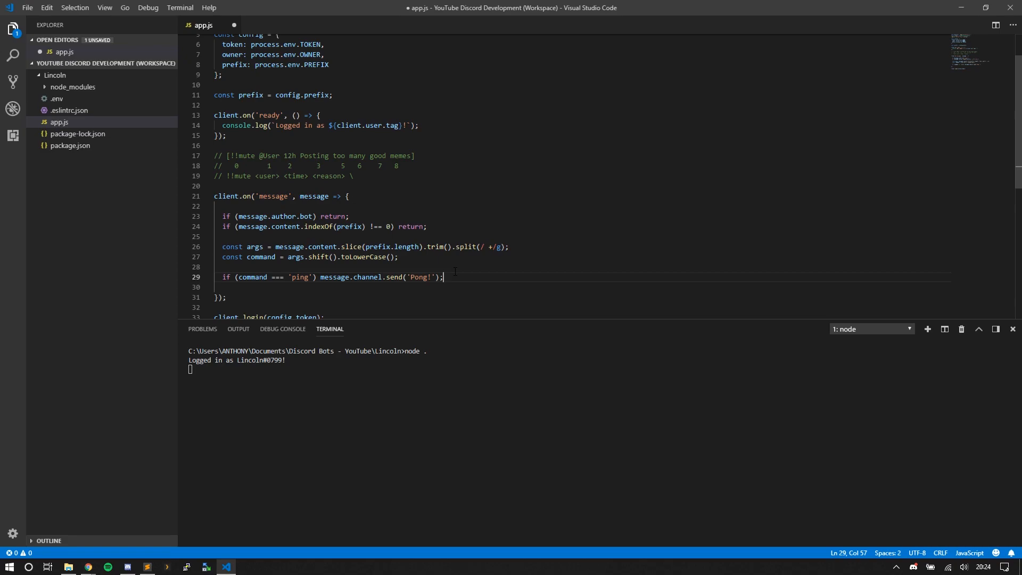
key("ctrl+c")
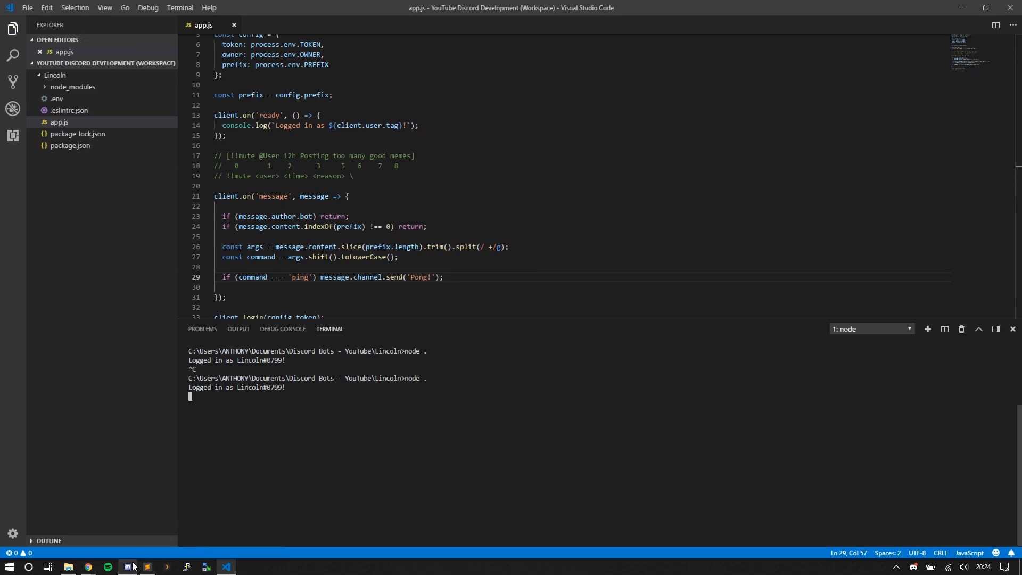
left_click(129, 566)
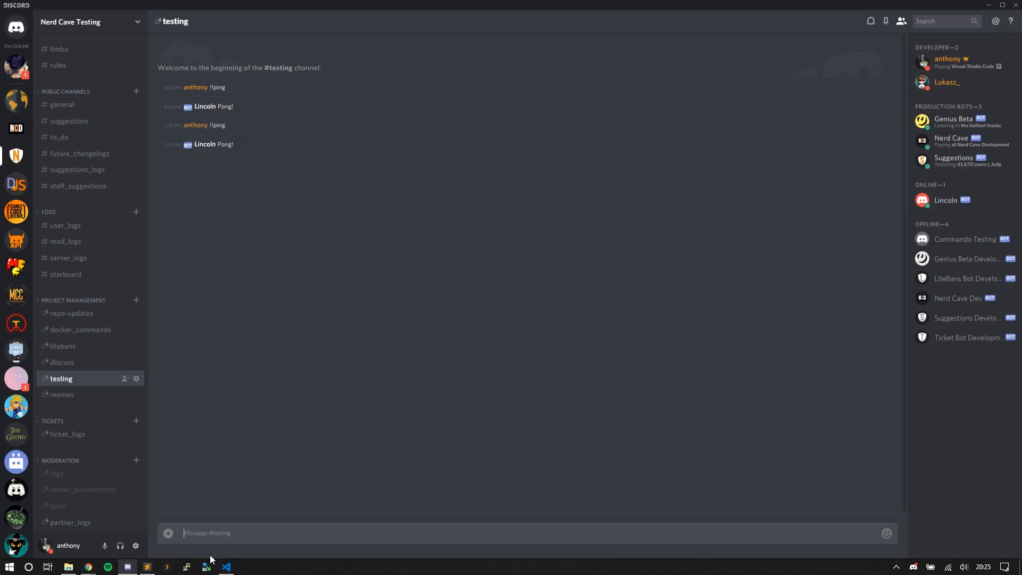
left_click(226, 566)
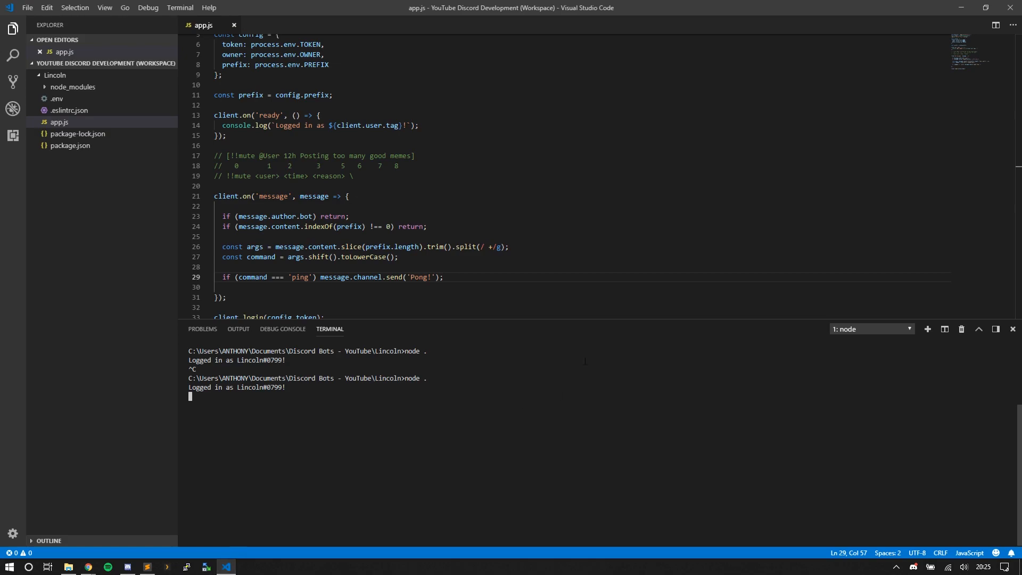
Step: Type if (command === 'myname') with const name = message.author.displayName inside
type("if (")
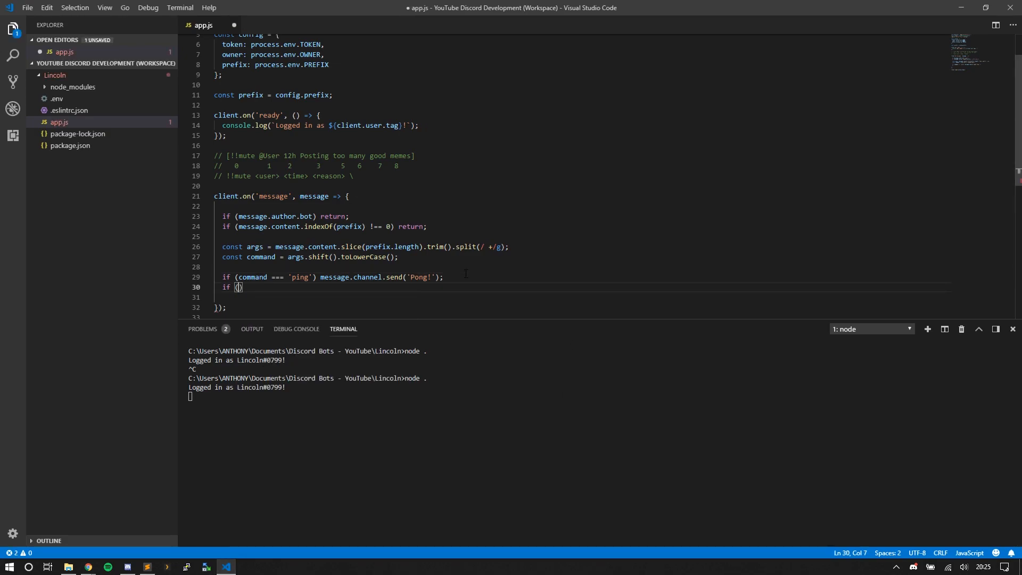
type("command")
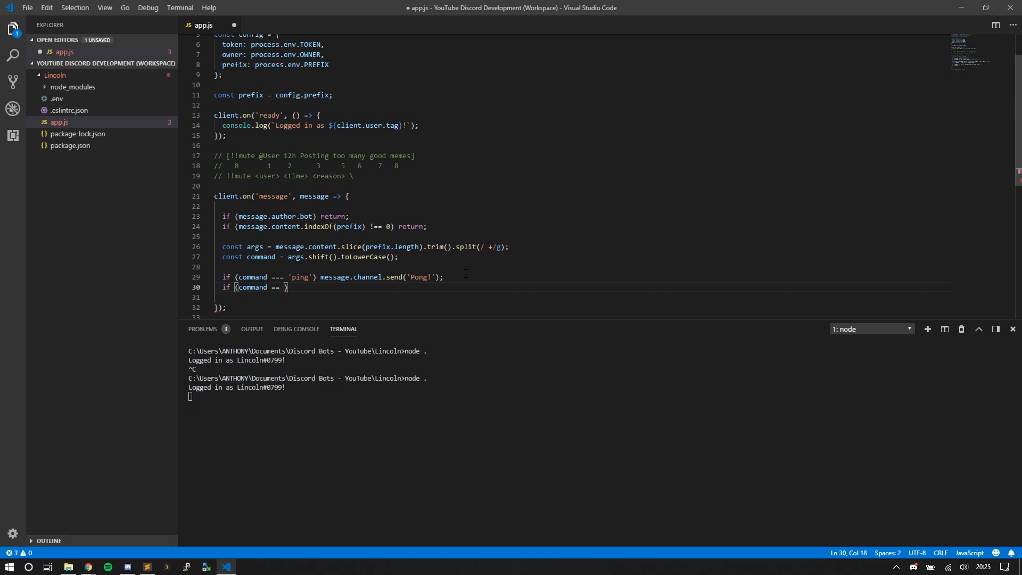
type("=== 'myname'")
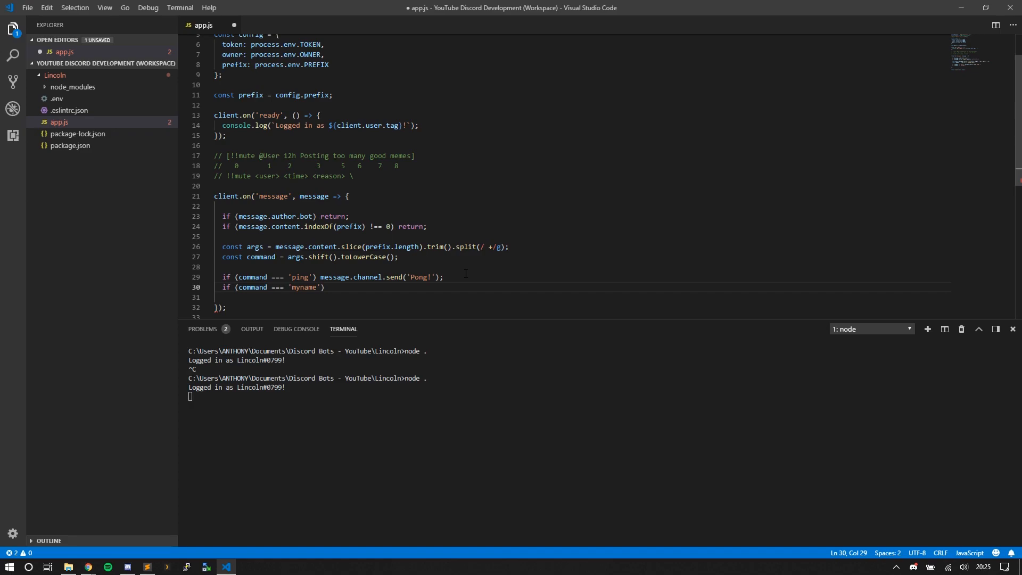
type("m")
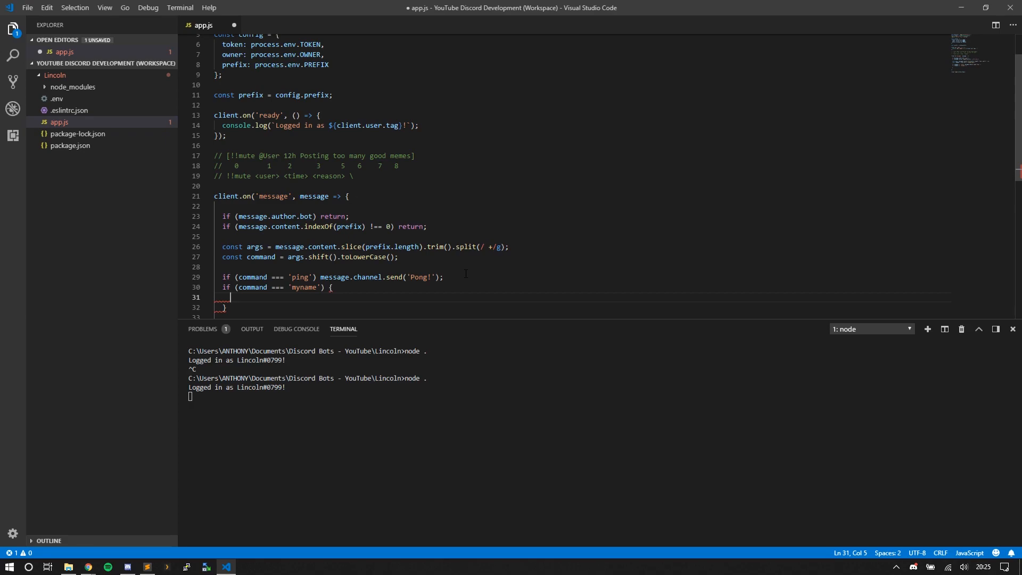
type("const")
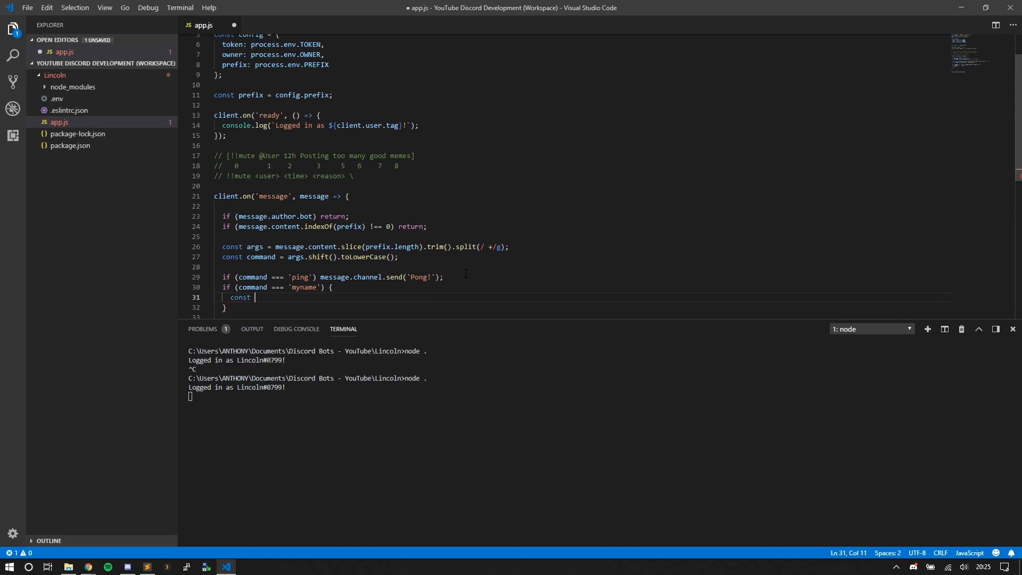
type("name =")
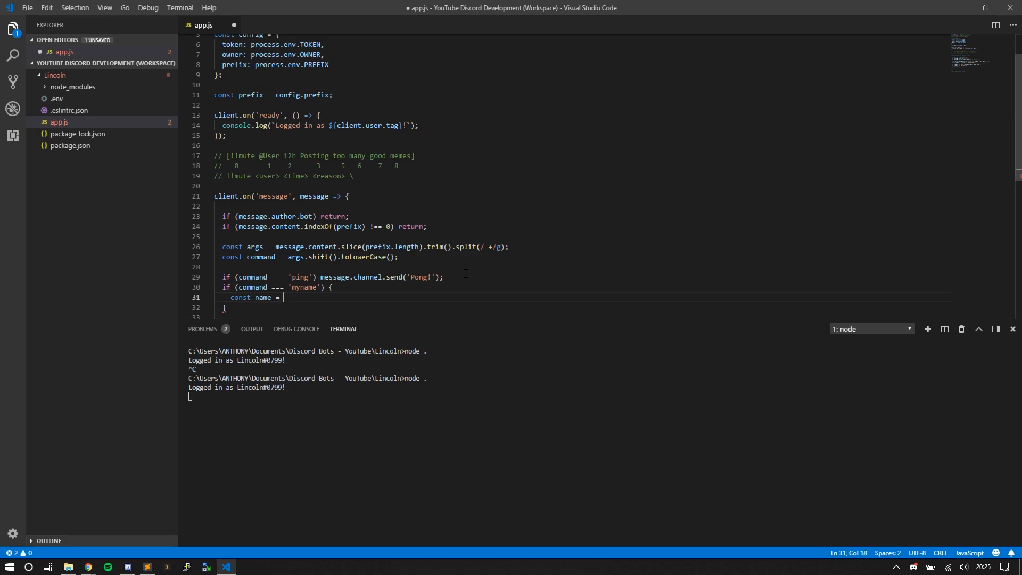
type("message.a")
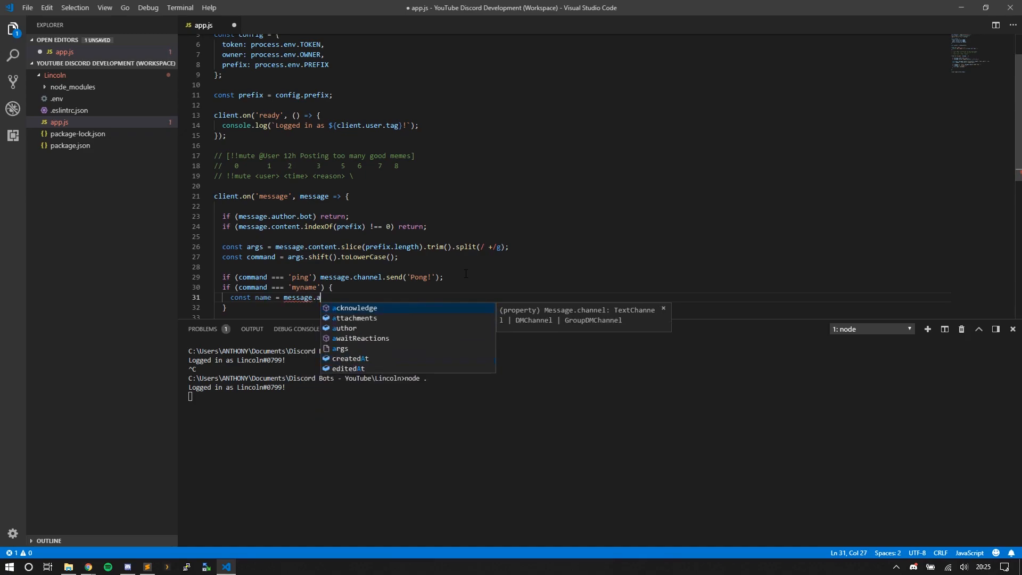
type("uthor.d")
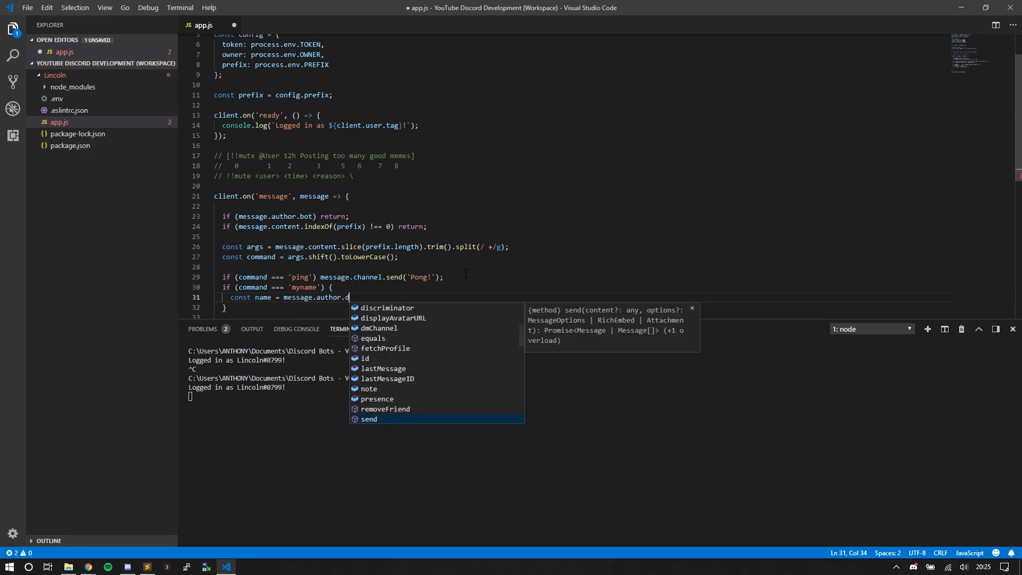
type("isP")
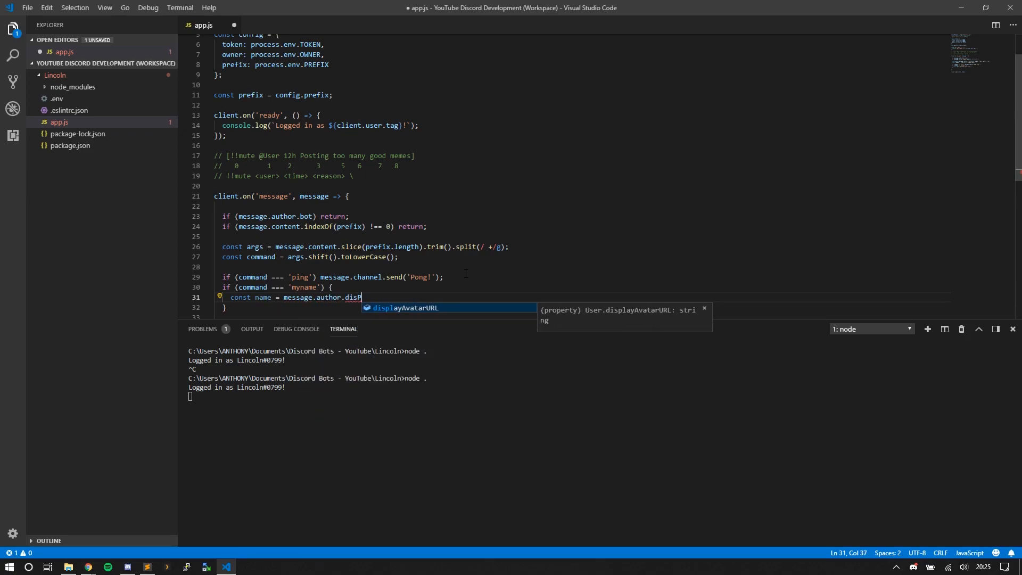
type("displayName()")
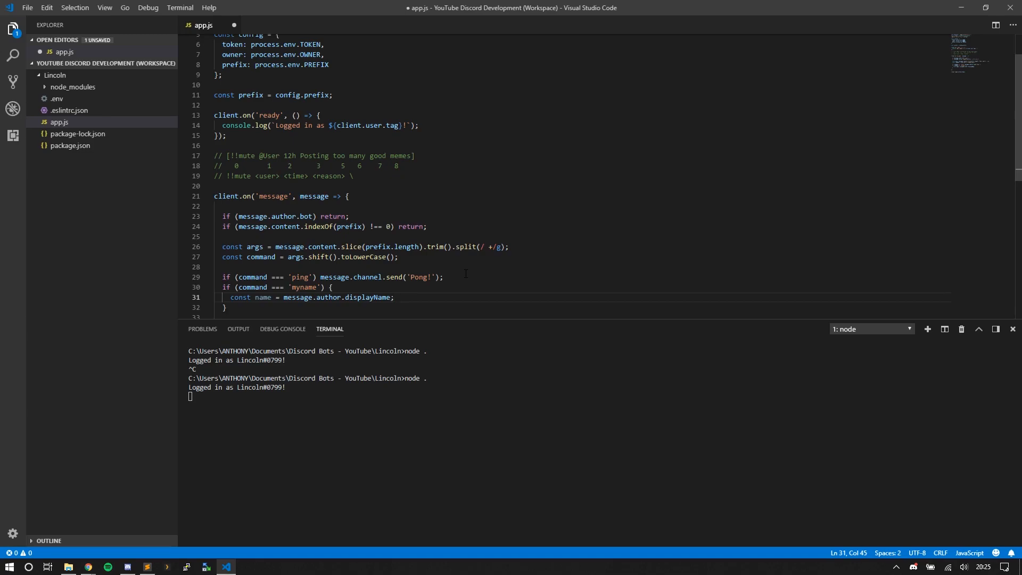
Step: Add message.delete() and message.channel.send(`Your name is ${name}.`) to the myname block
type("message.delete();")
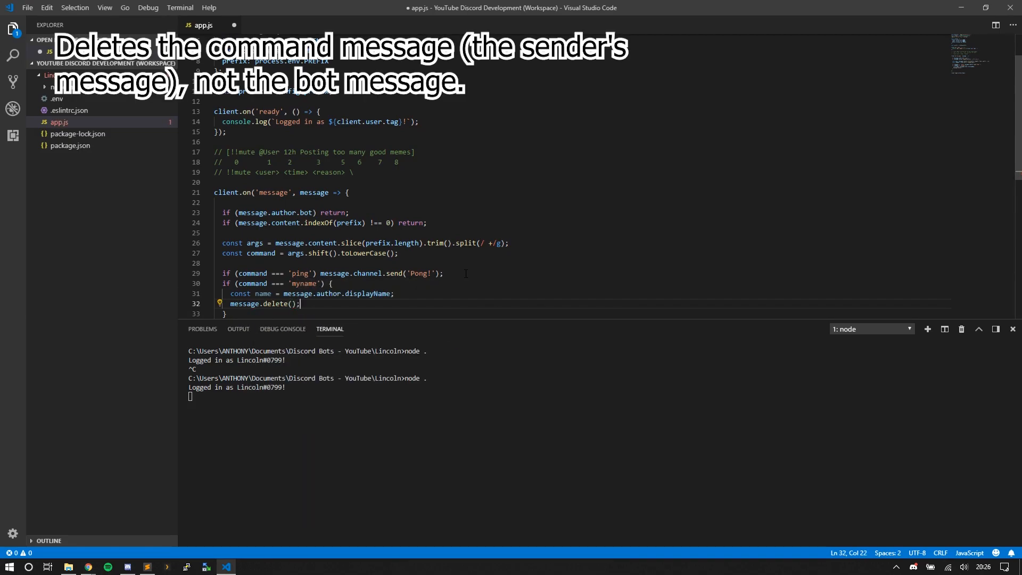
type("message")
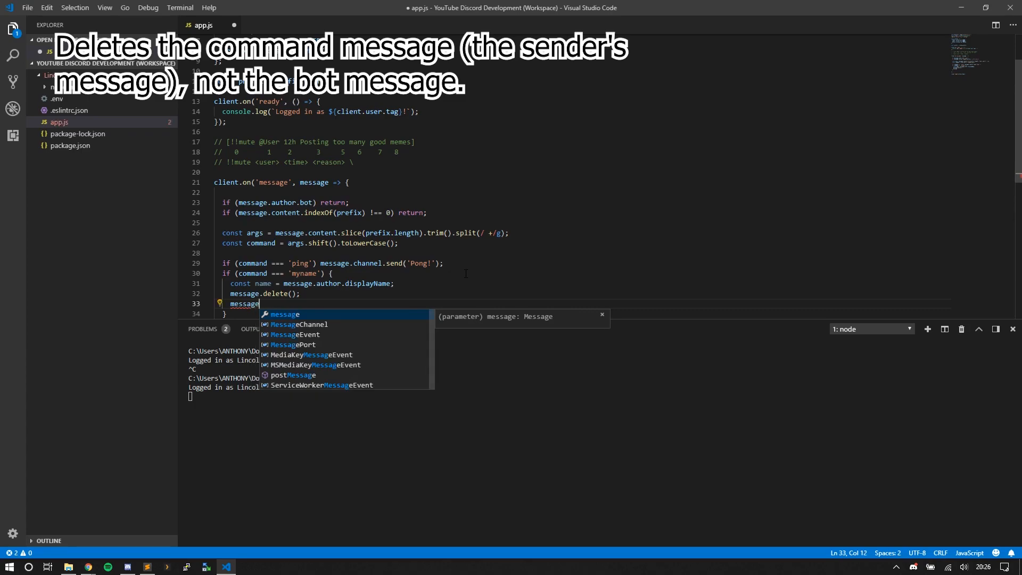
type(".channels")
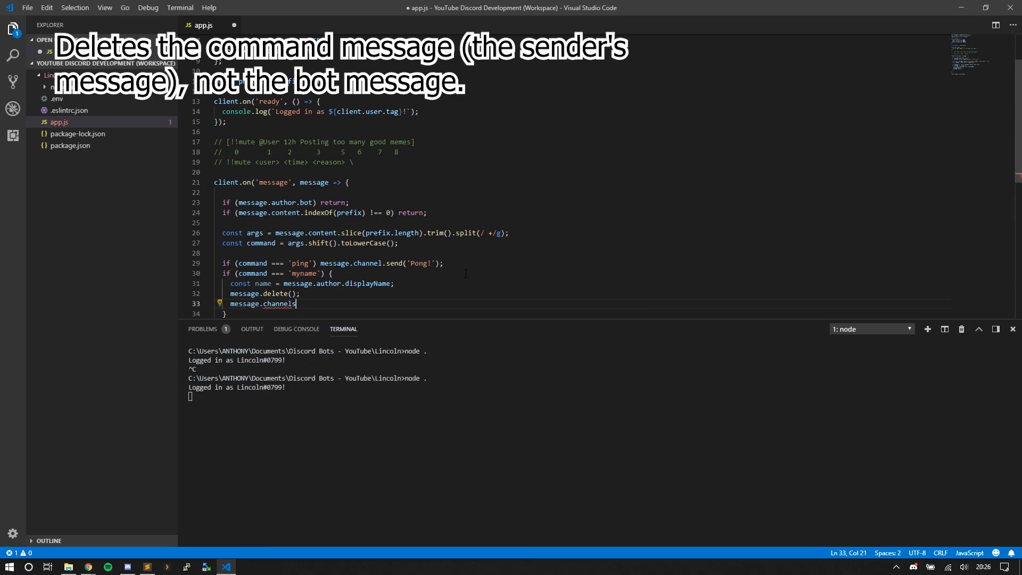
type(".send()")
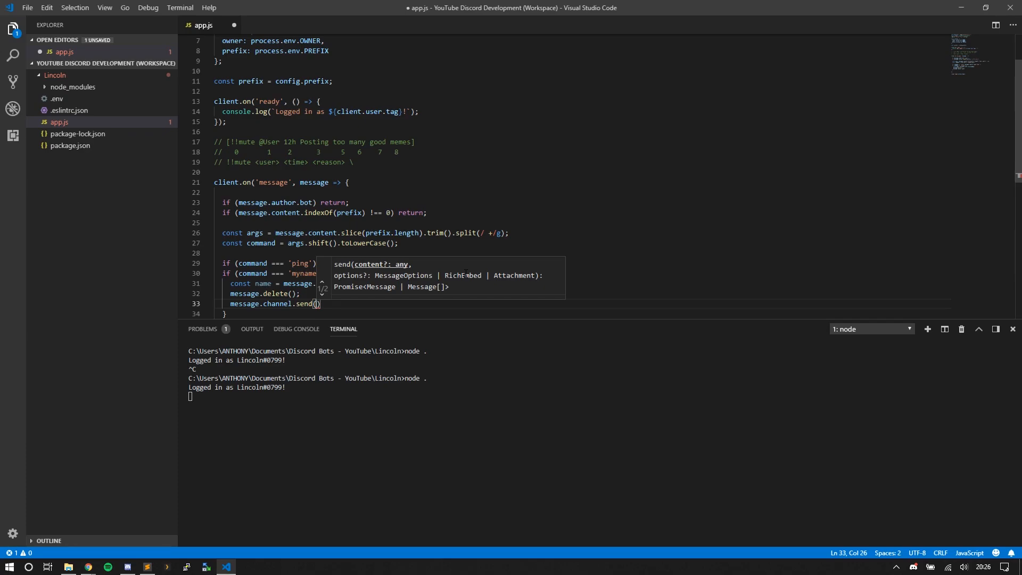
type("'")
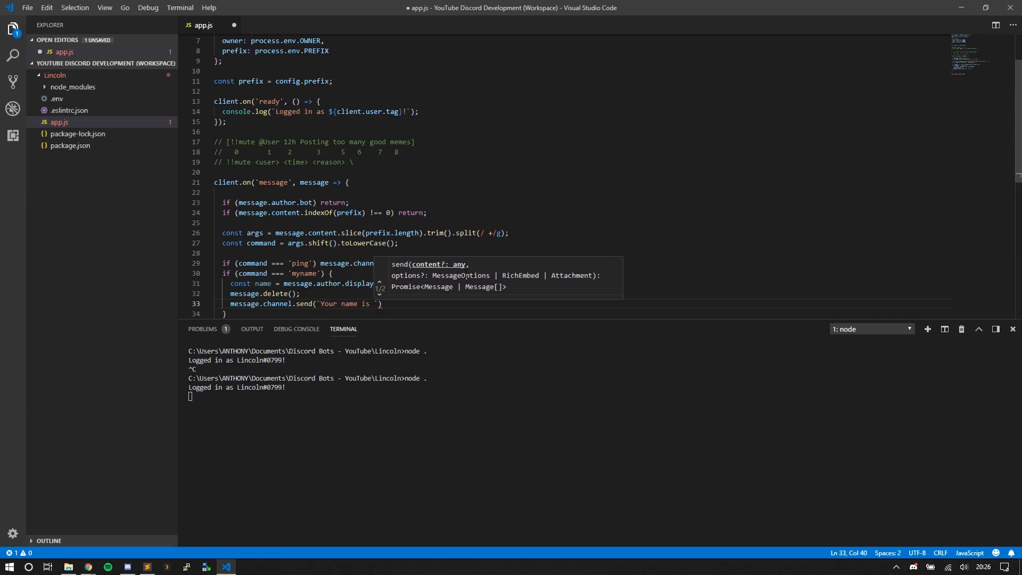
type("${name}.")
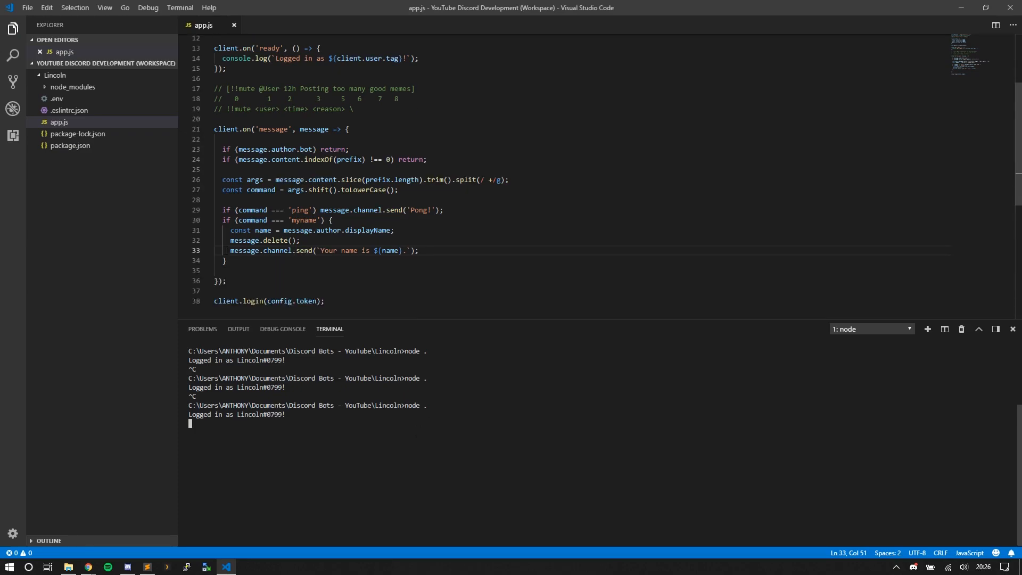
Step: After Discord replies 'Your name is undefined.', replace displayName with username on line 31
double_click(263, 230)
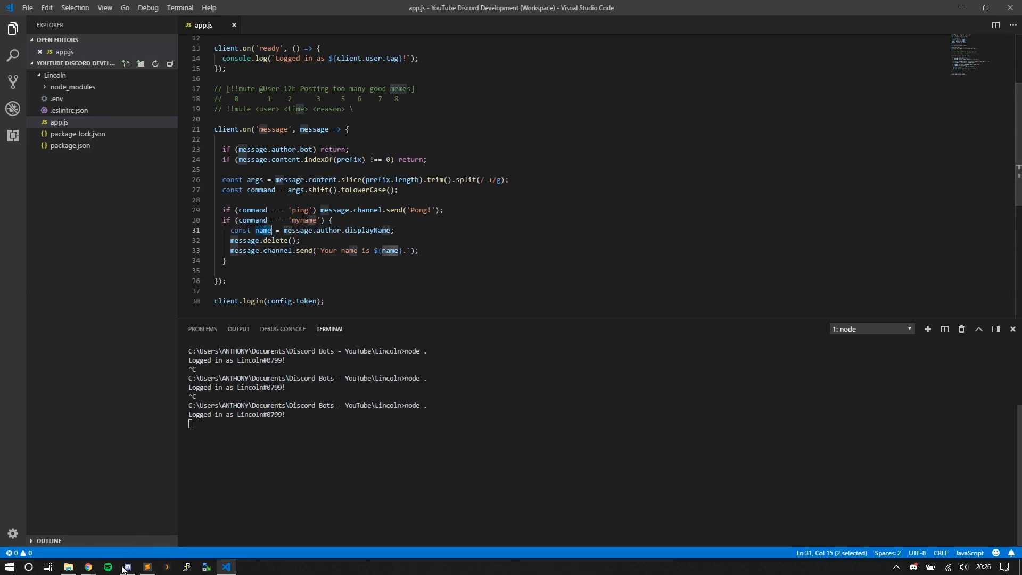
left_click(128, 567)
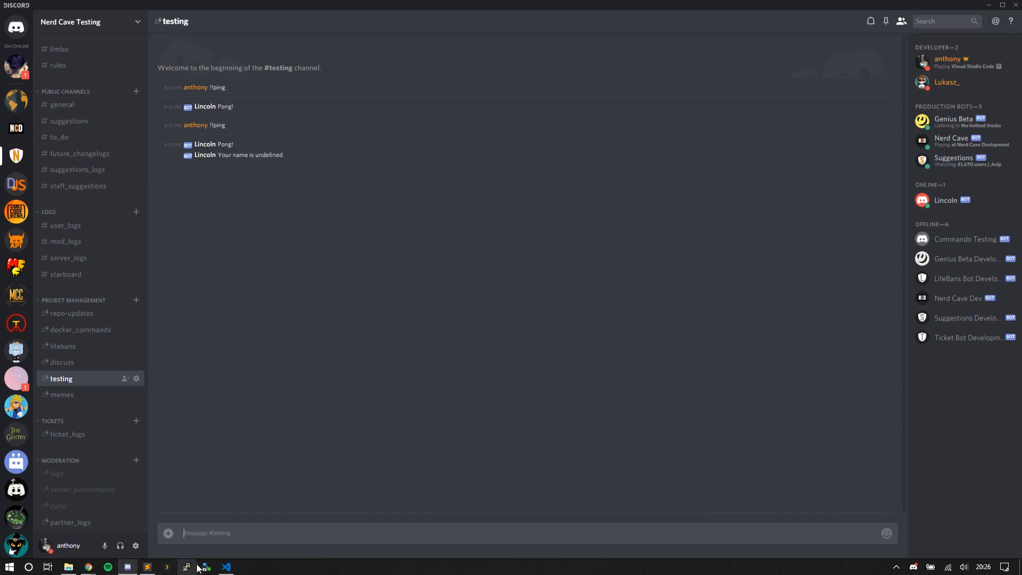
left_click(226, 567)
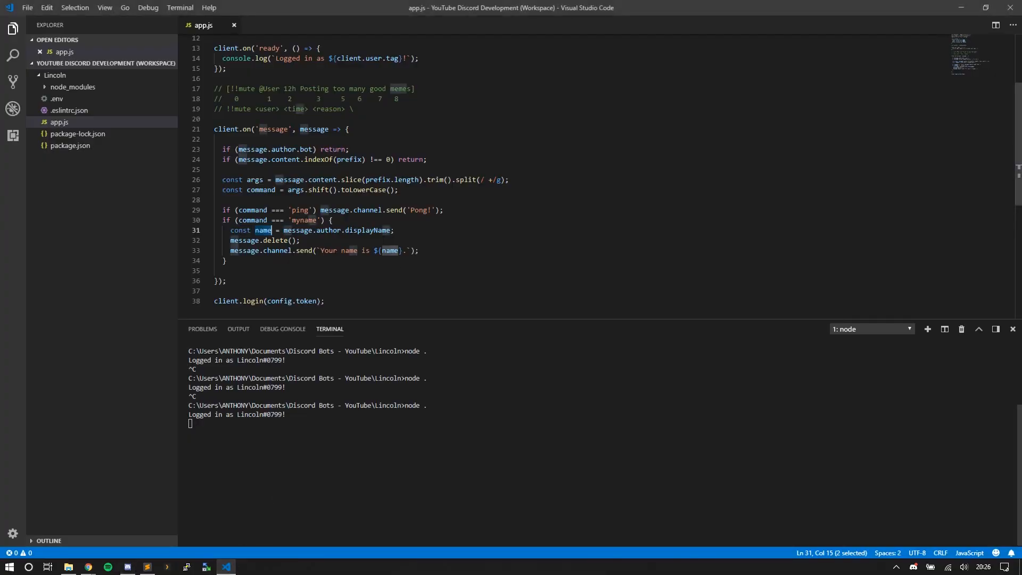
double_click(367, 230)
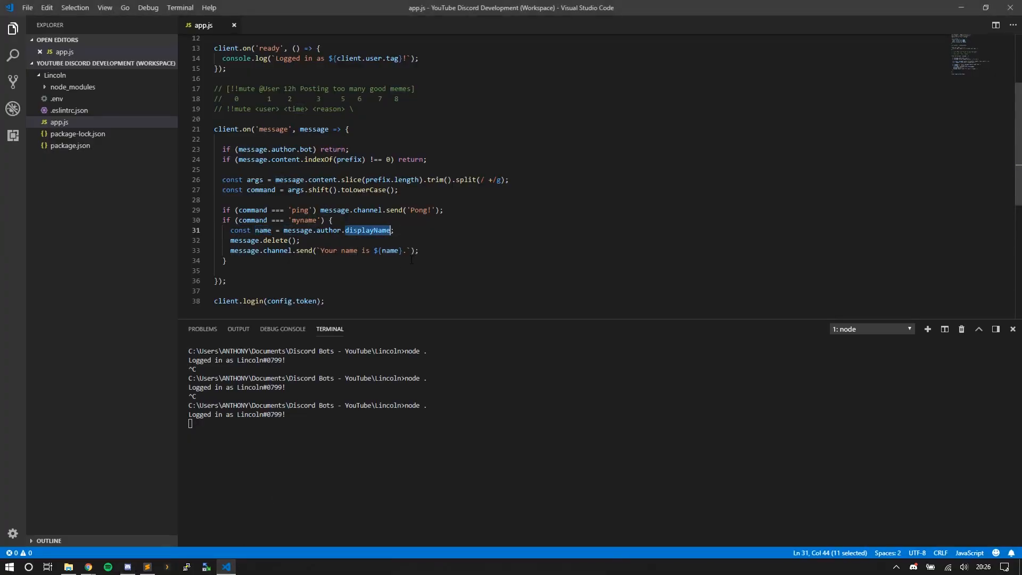
type("username")
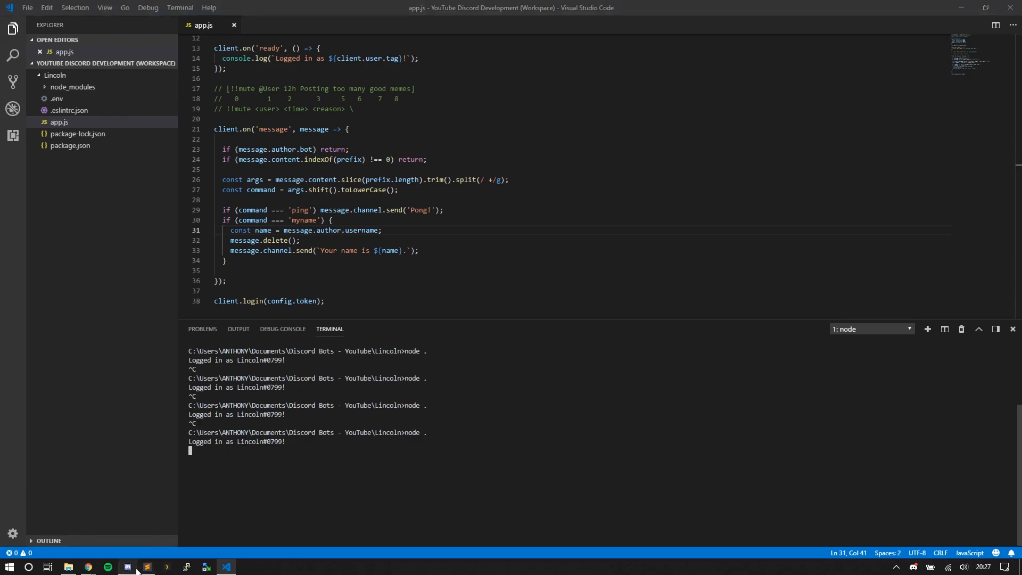
left_click(127, 567)
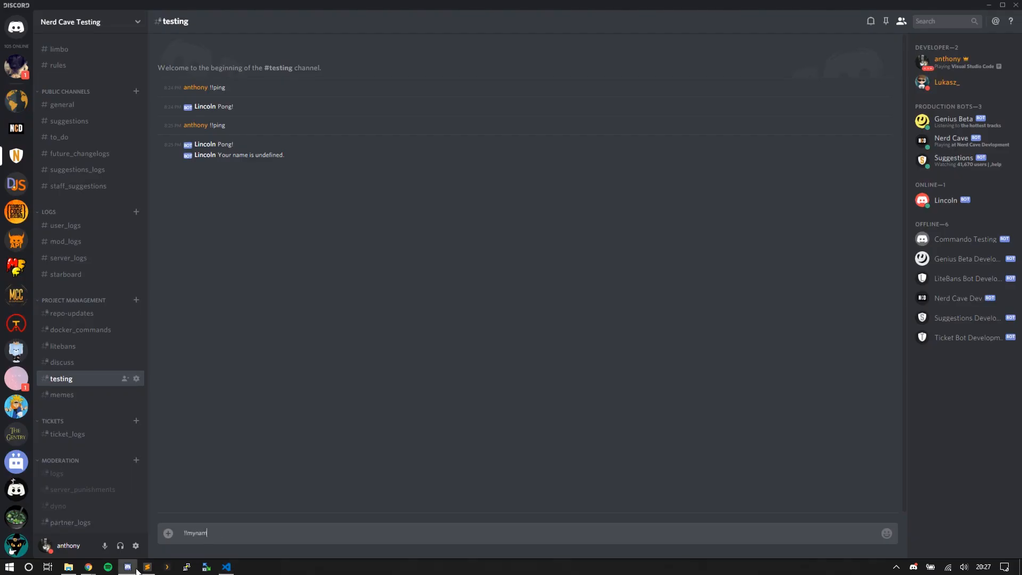
Step: Send !!myname, change the server nickname to john doe, and resend; bot still says anthony
key("Return")
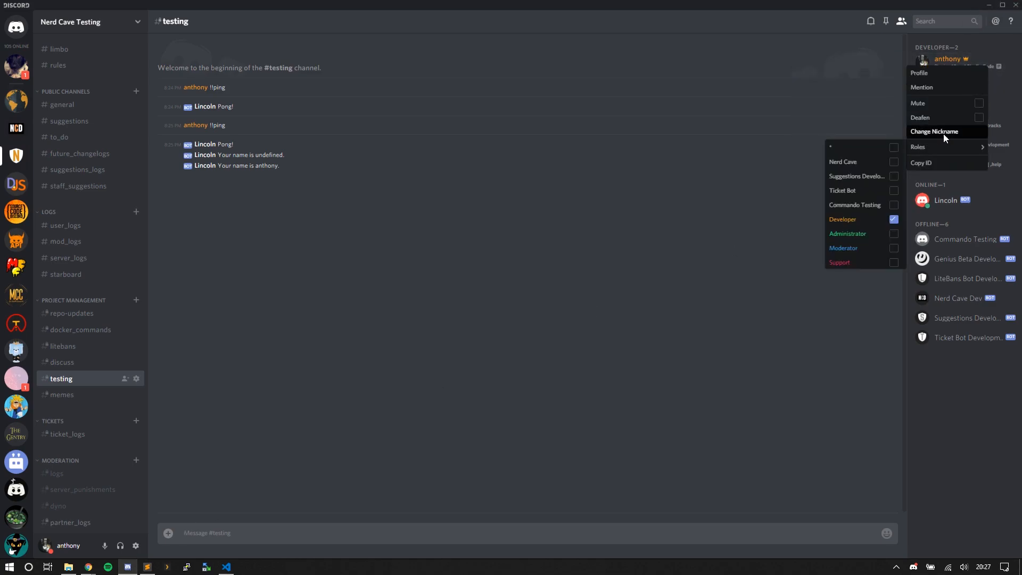
left_click(935, 131)
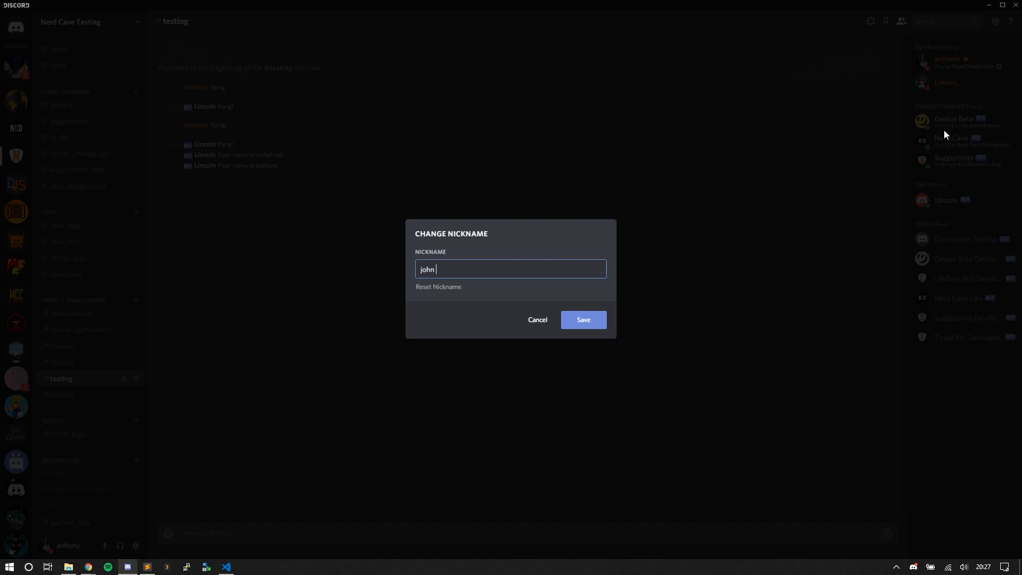
left_click(582, 319)
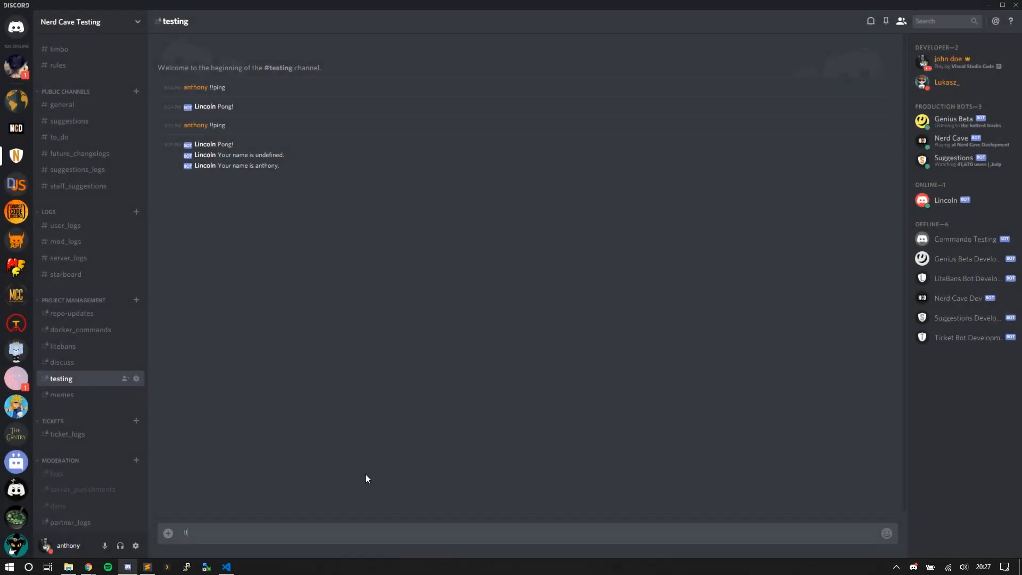
key("Return")
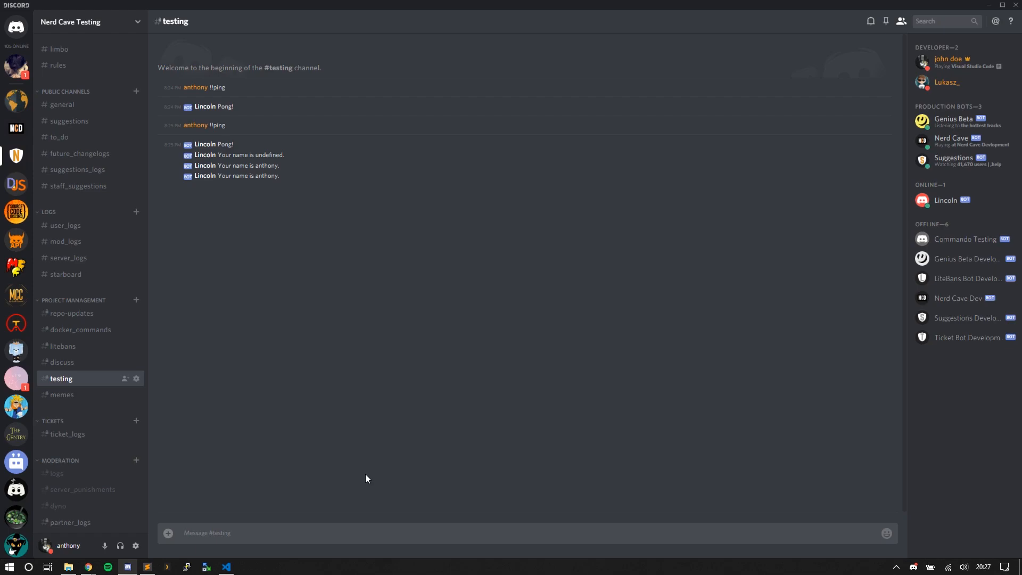
left_click(227, 566)
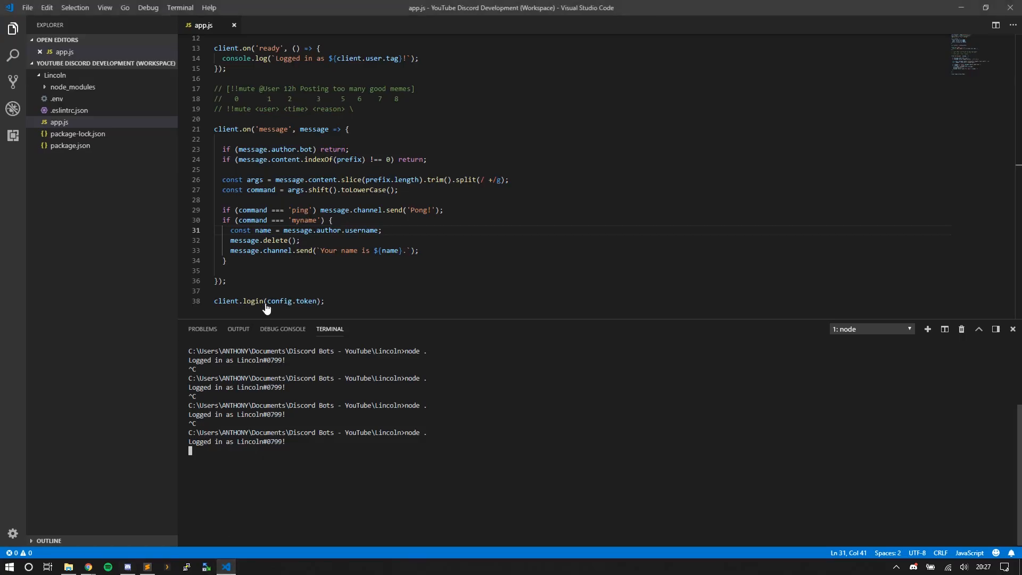
Step: Change author.username to member.displayName and test, getting 'Your name is john doe.'
double_click(331, 230)
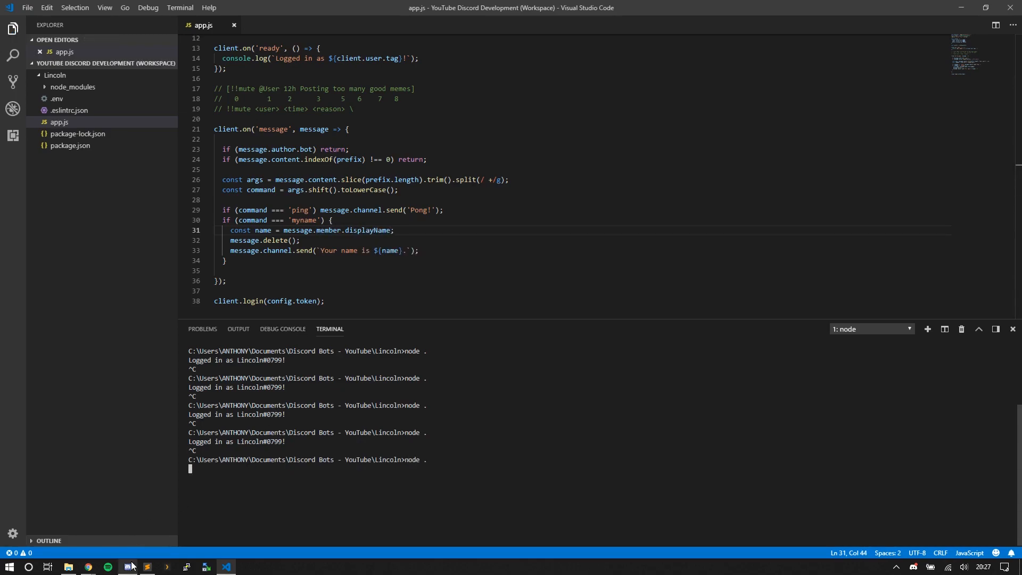
left_click(129, 567)
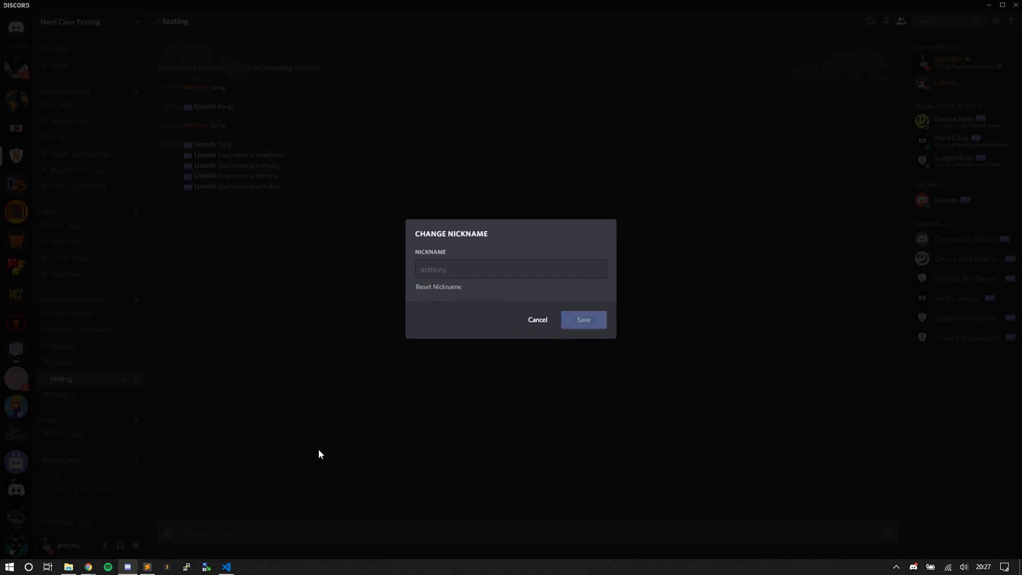
Step: Cancel the Change Nickname dialog and return to Visual Studio Code
left_click(226, 566)
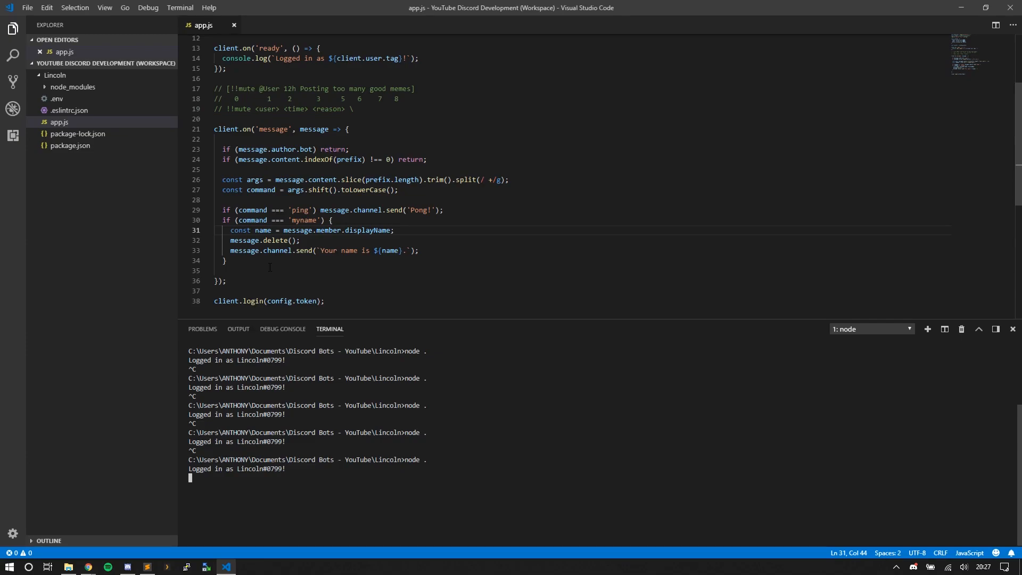
Step: Type switch (command) with 'ping' and 'myname' case blocks, each ending in break;
key("enter")
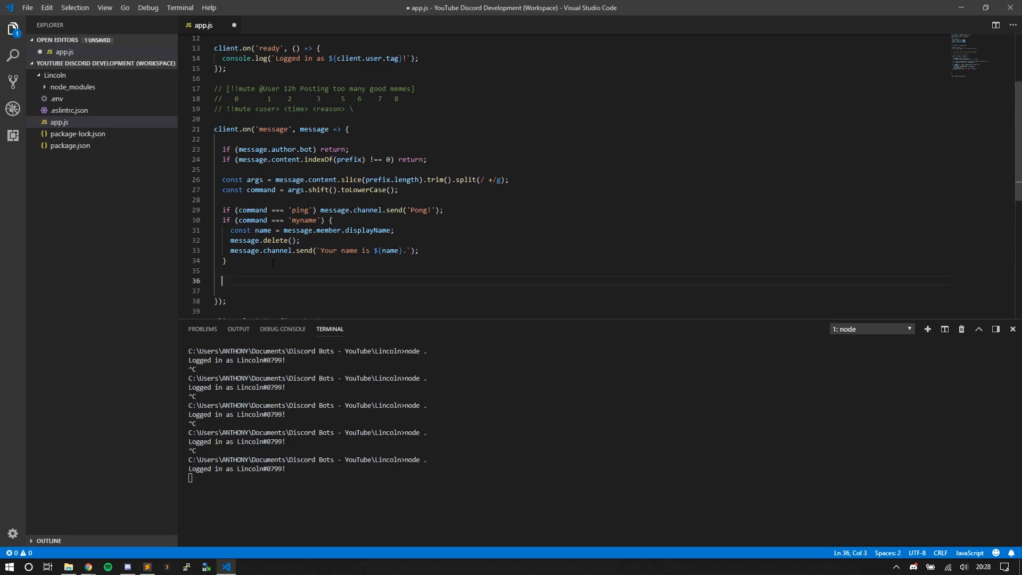
type("switch (command) {")
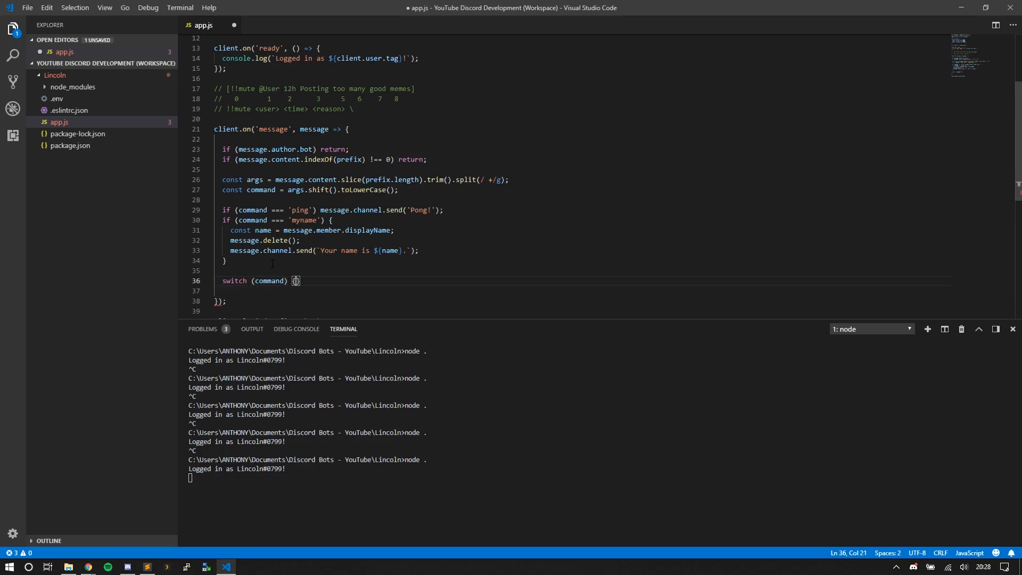
type("case")
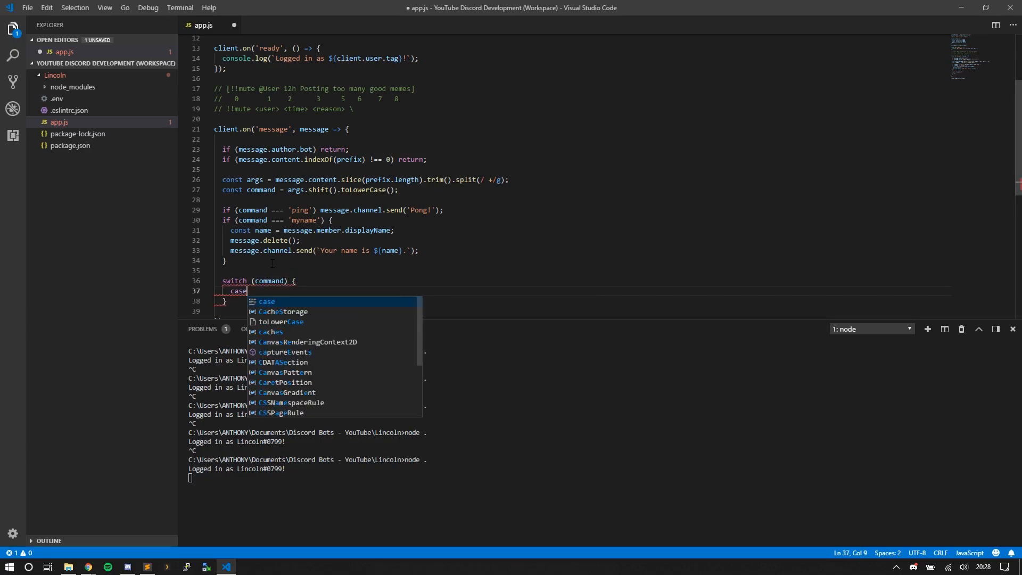
type("'ping':")
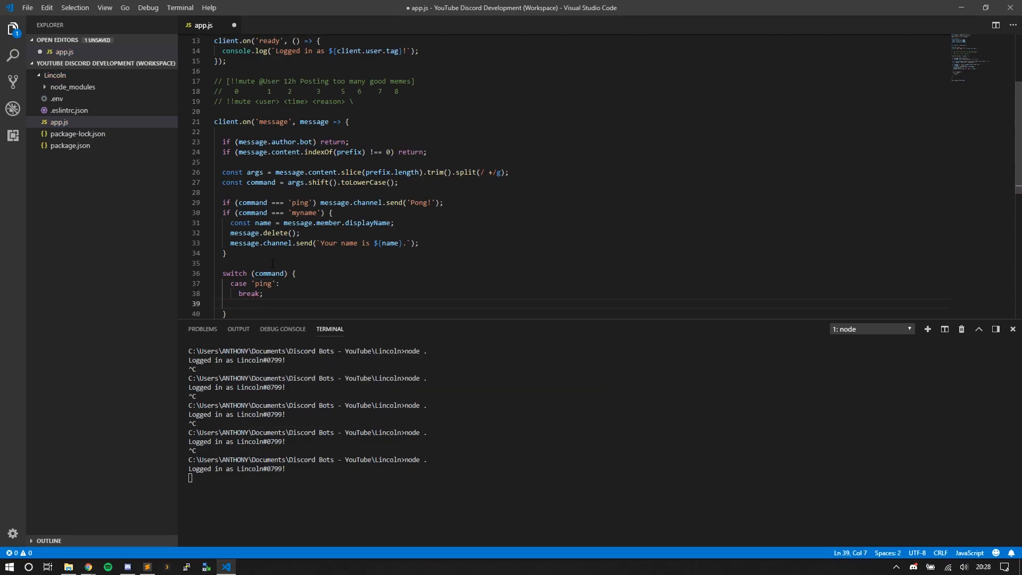
key("Backspace")
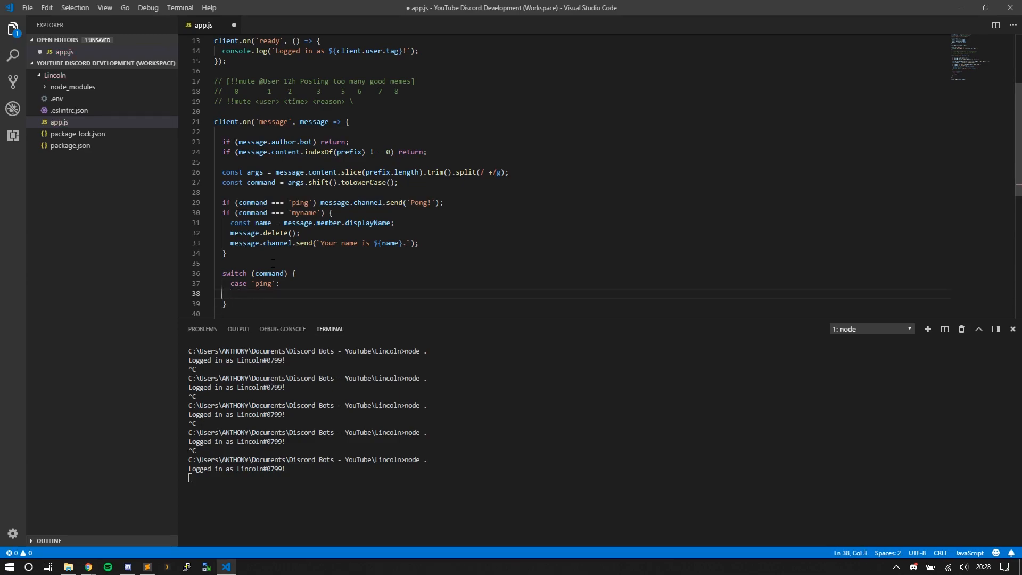
type("{")
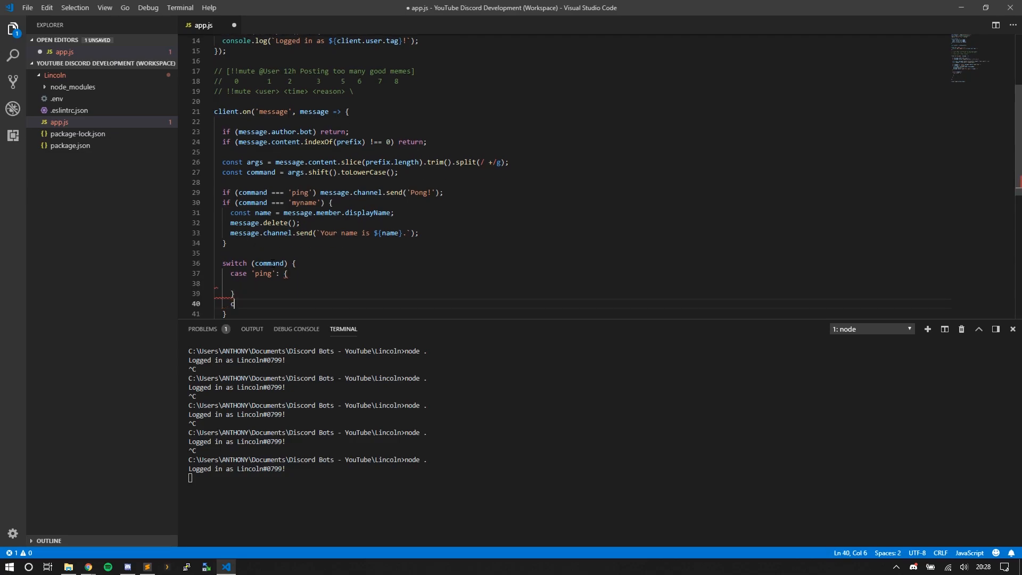
type("ase 'myname': {")
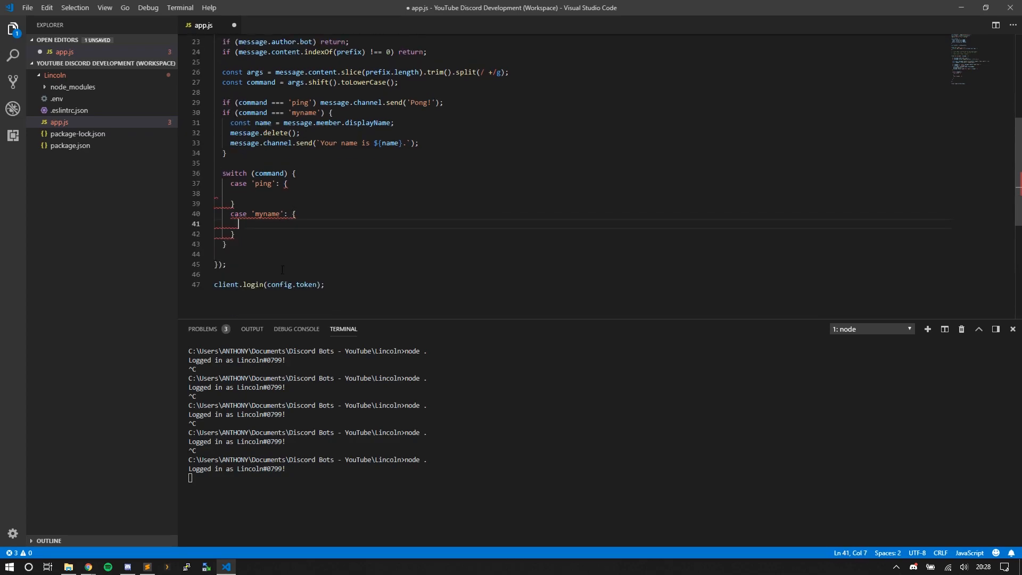
mouse_move(302, 260)
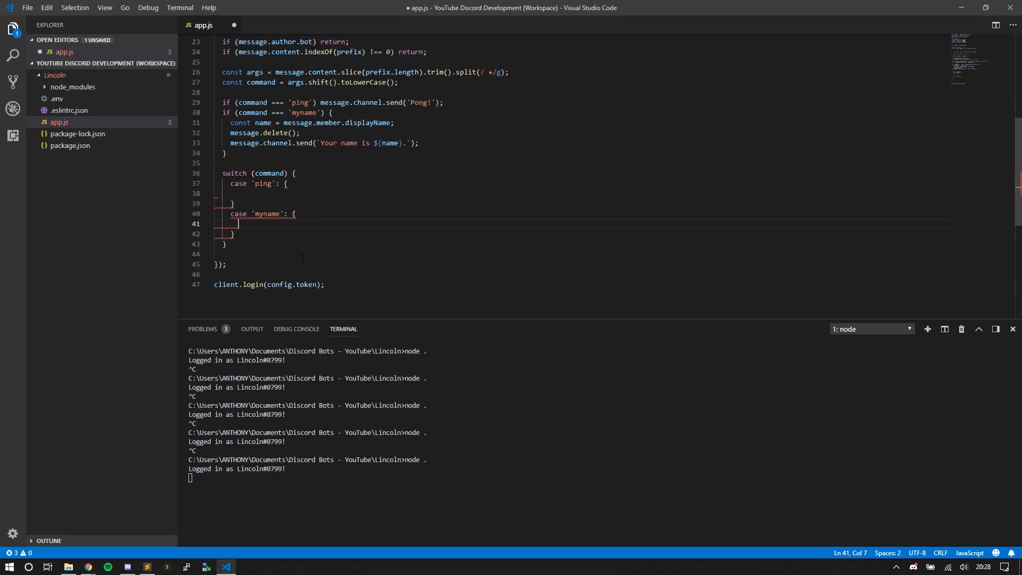
type("break;")
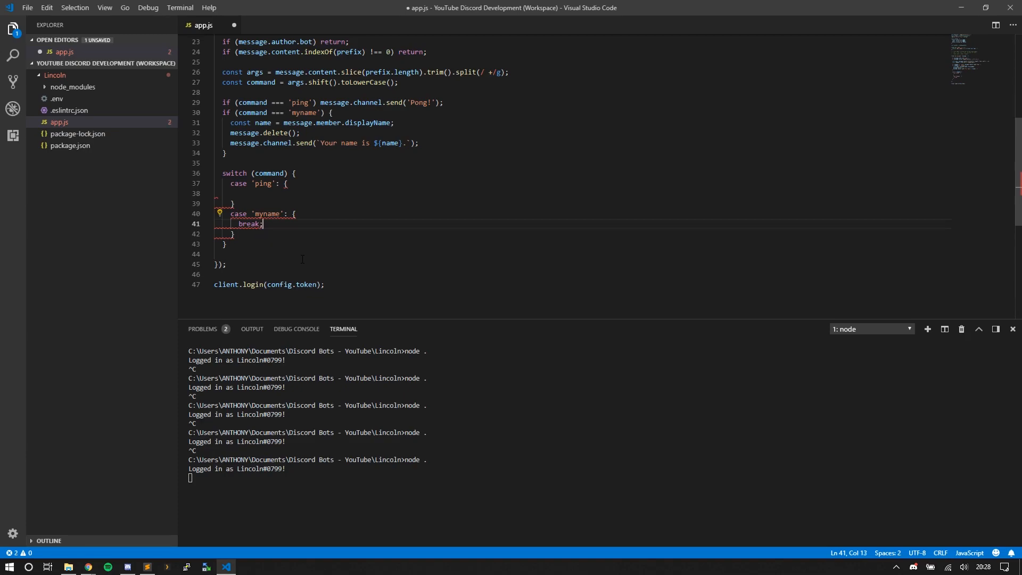
key("enter")
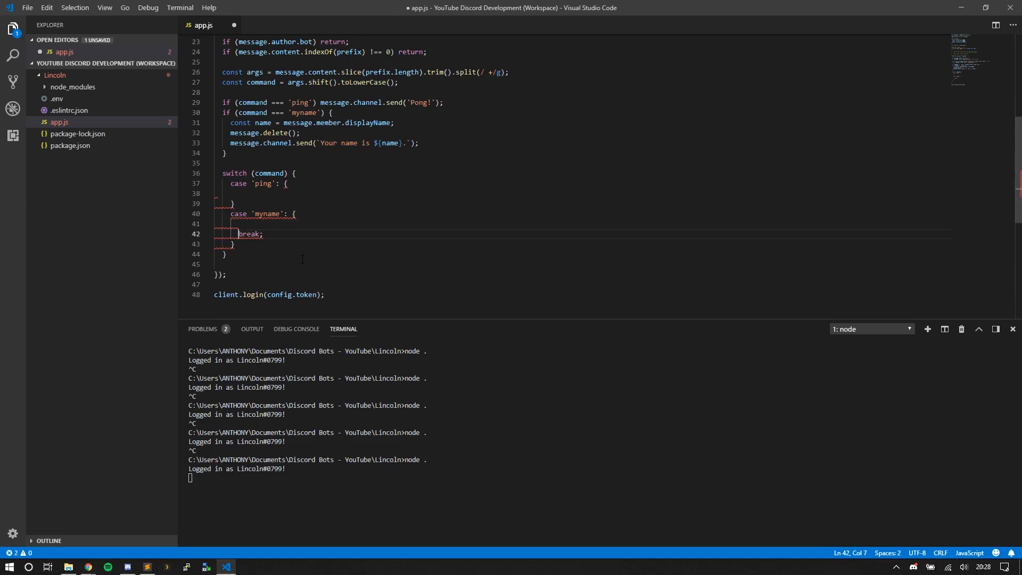
key("Enter")
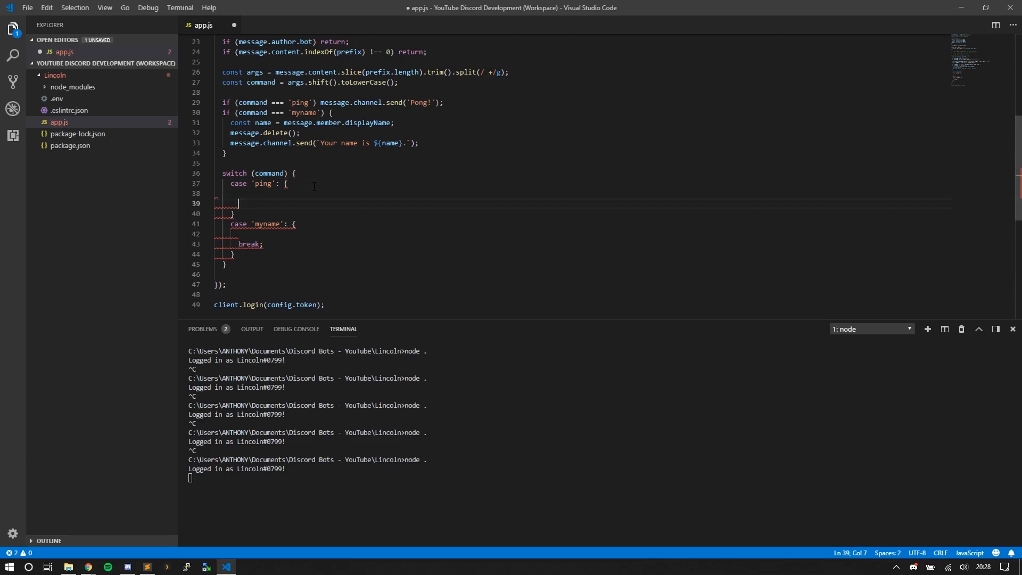
type("break;")
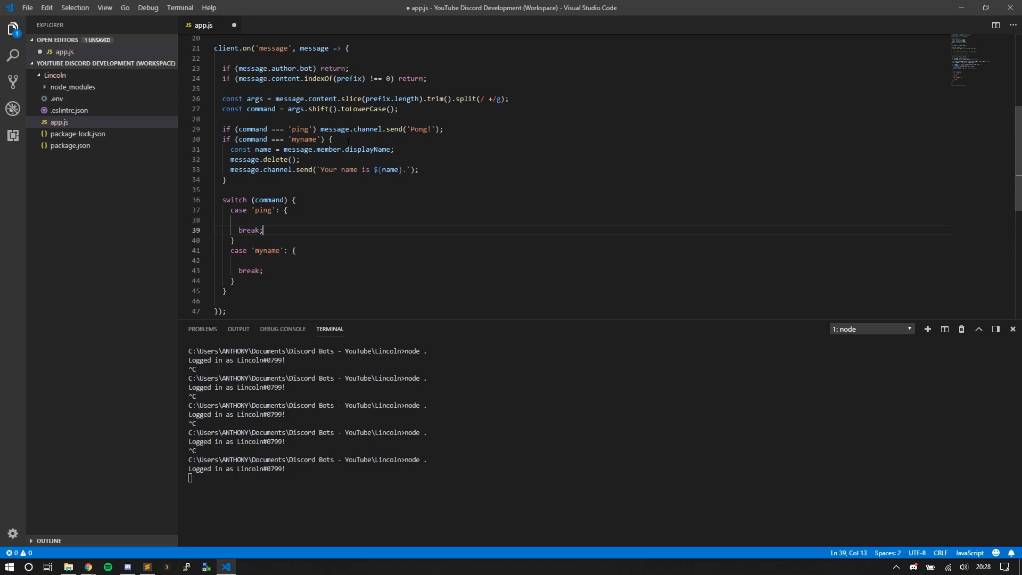
Step: Copy the Pong! send and name-reply lines into their cases, then delete the old if statements
double_click(352, 128)
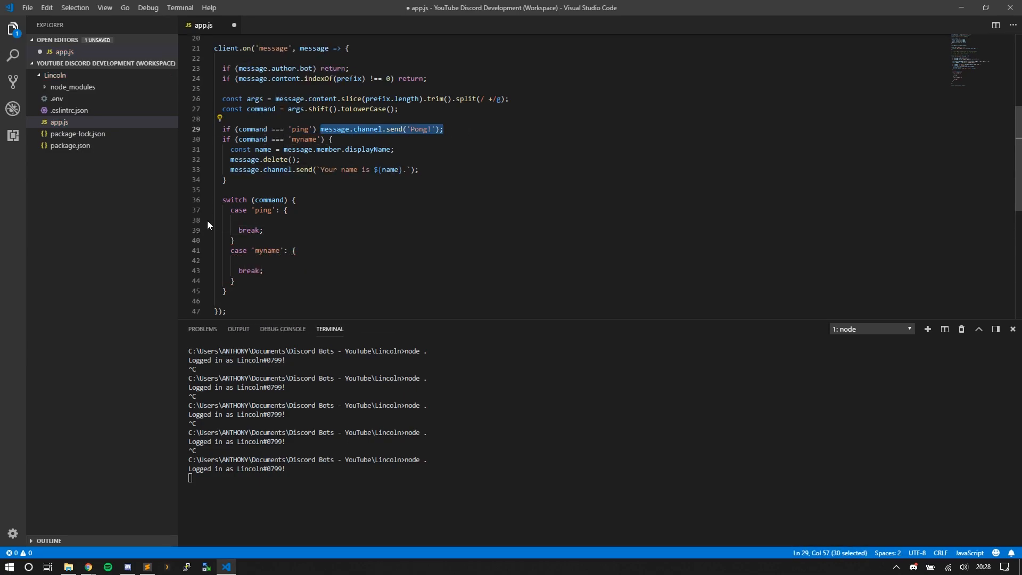
left_click(254, 220)
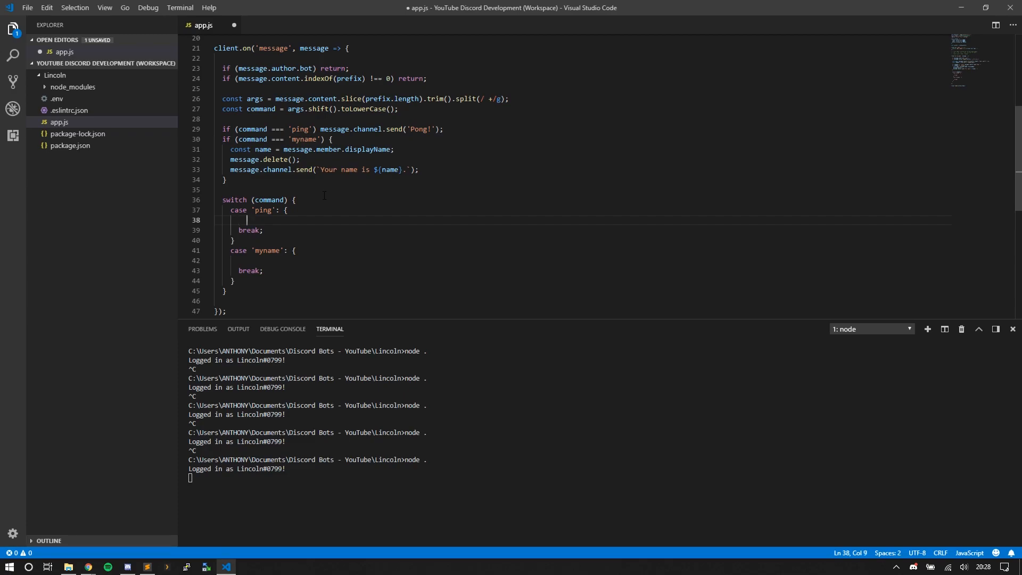
type("message.channel.send('Pong!');")
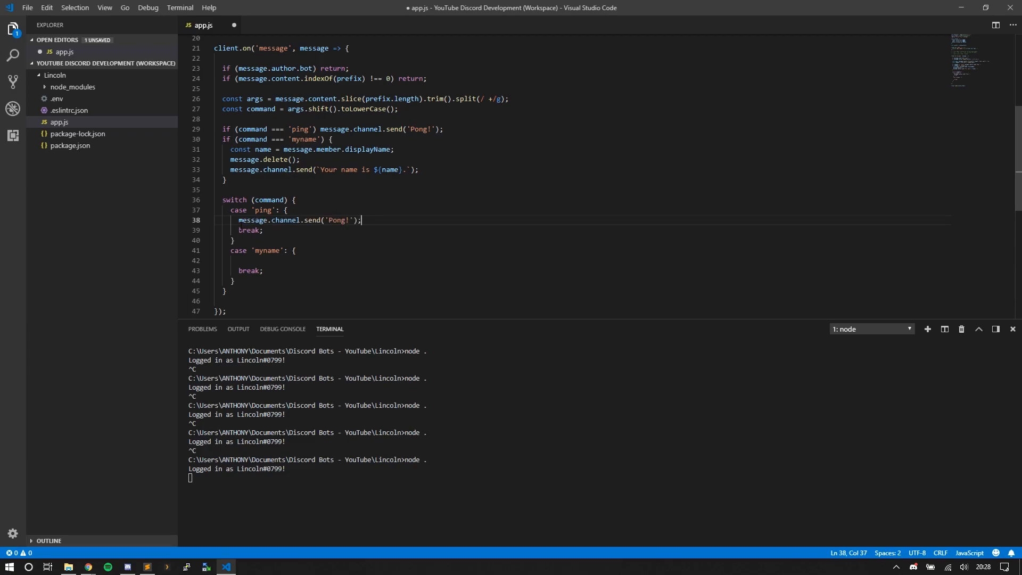
double_click(235, 149)
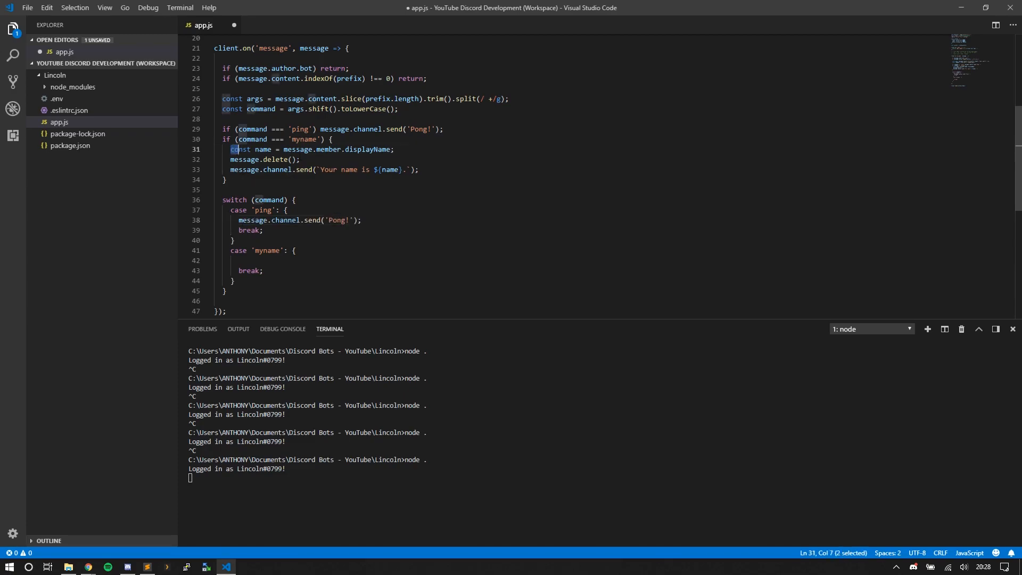
left_click(241, 260)
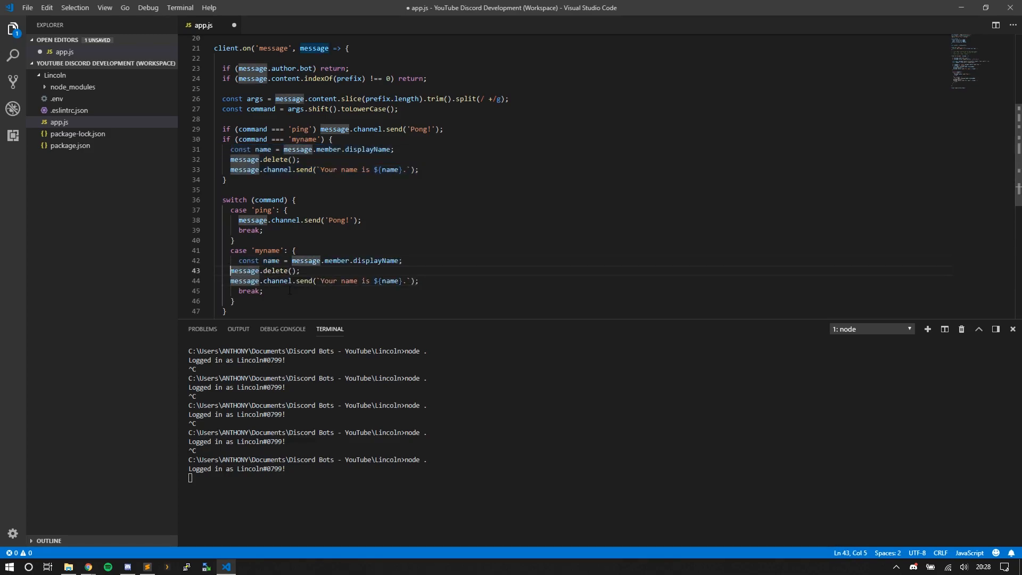
left_click(230, 281)
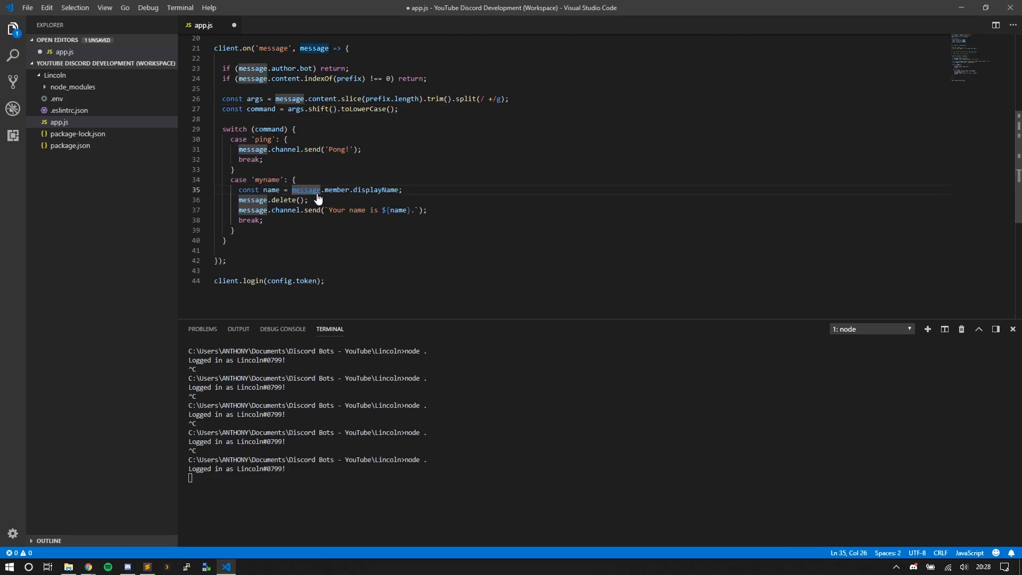
mouse_move(305, 190)
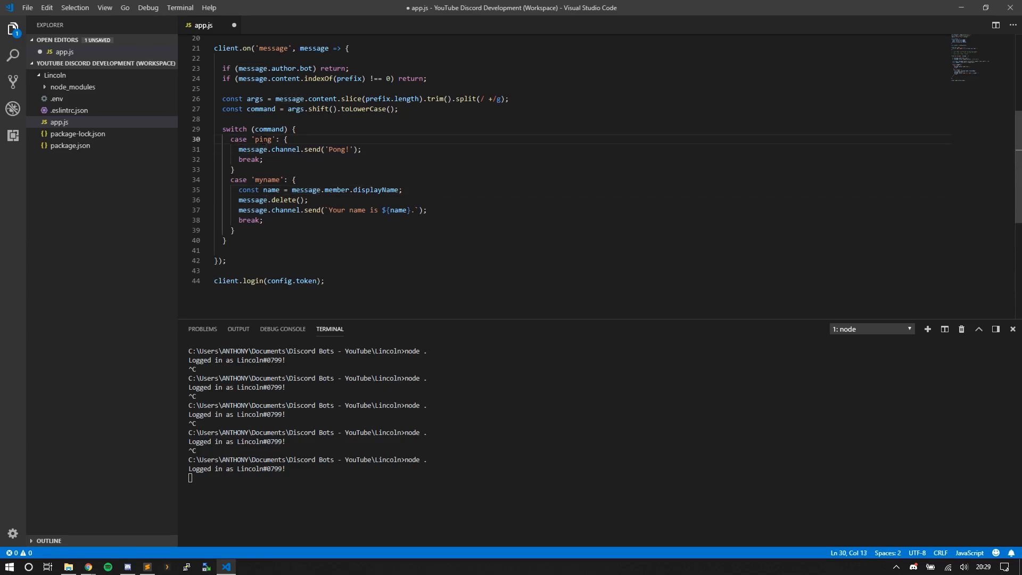
left_click(263, 159)
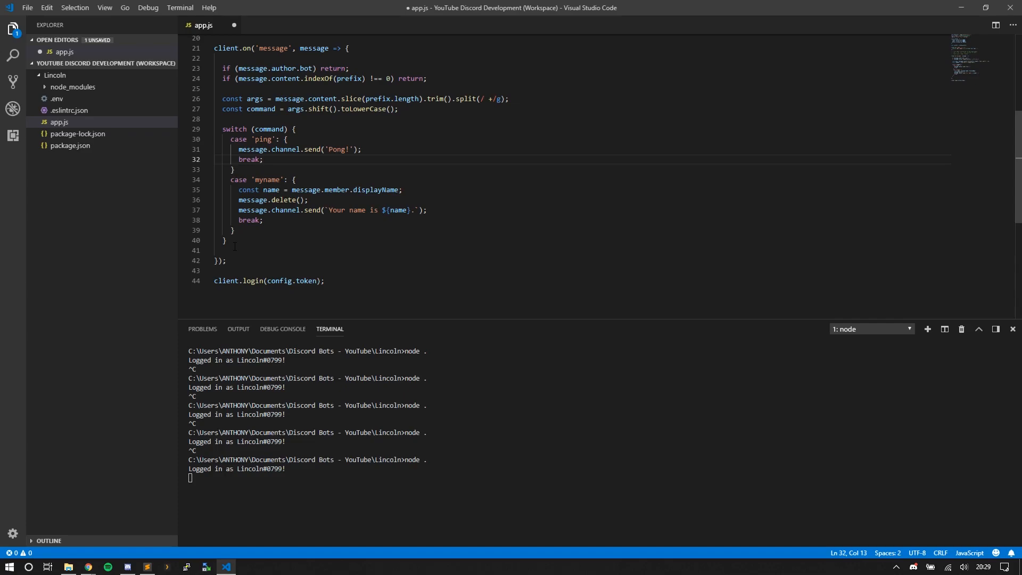
Step: Add a default case sending 'This command is unknown!' with break, save, and restart node
key("enter")
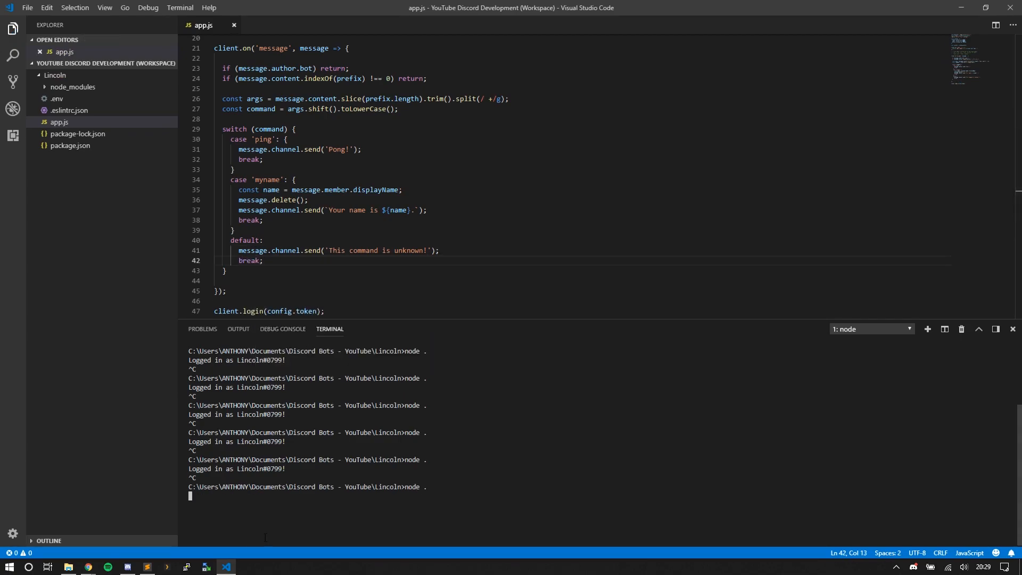
left_click(126, 566)
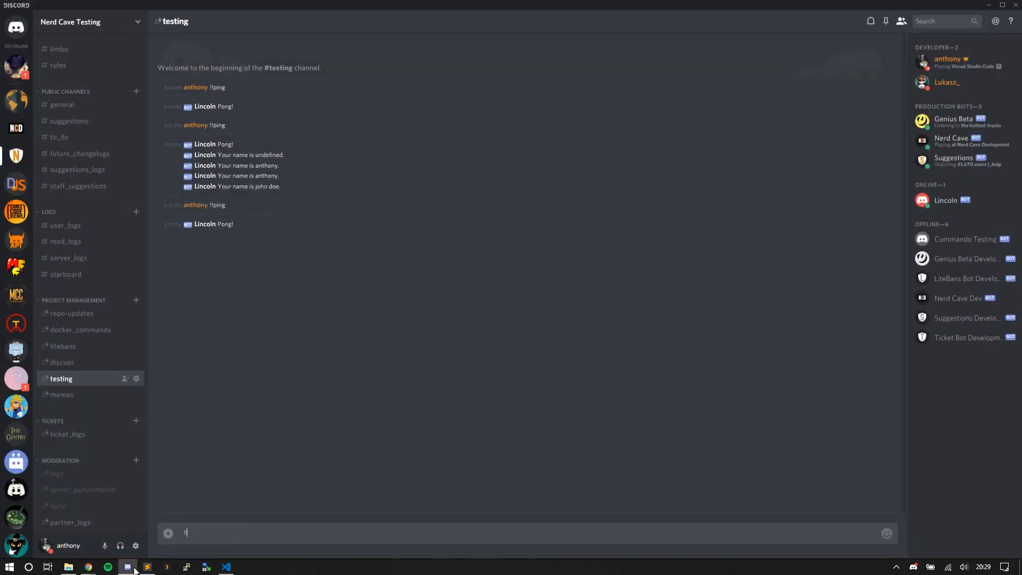
Step: Send !!ping, myname and !!help in #testing and check each bot reply
key("Return")
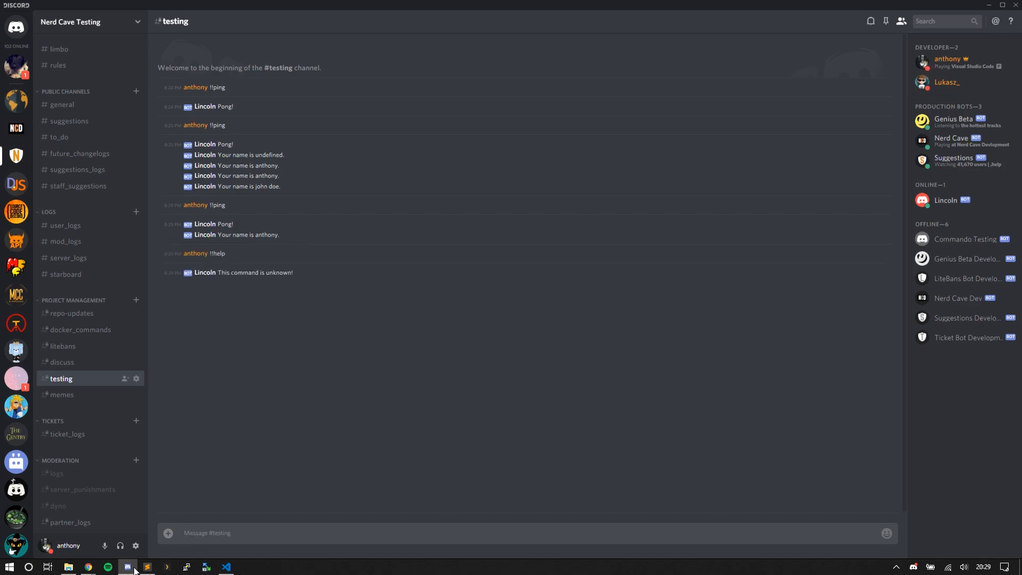
left_click(226, 567)
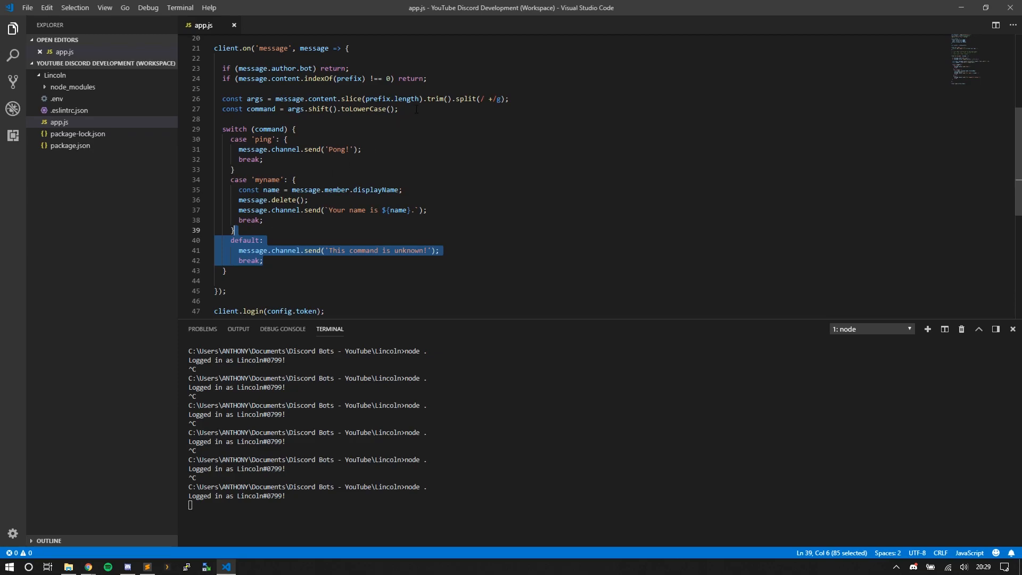
Step: Add if (!command) return message.channel.send('This command is unknown!'); and delete the default case
type("if")
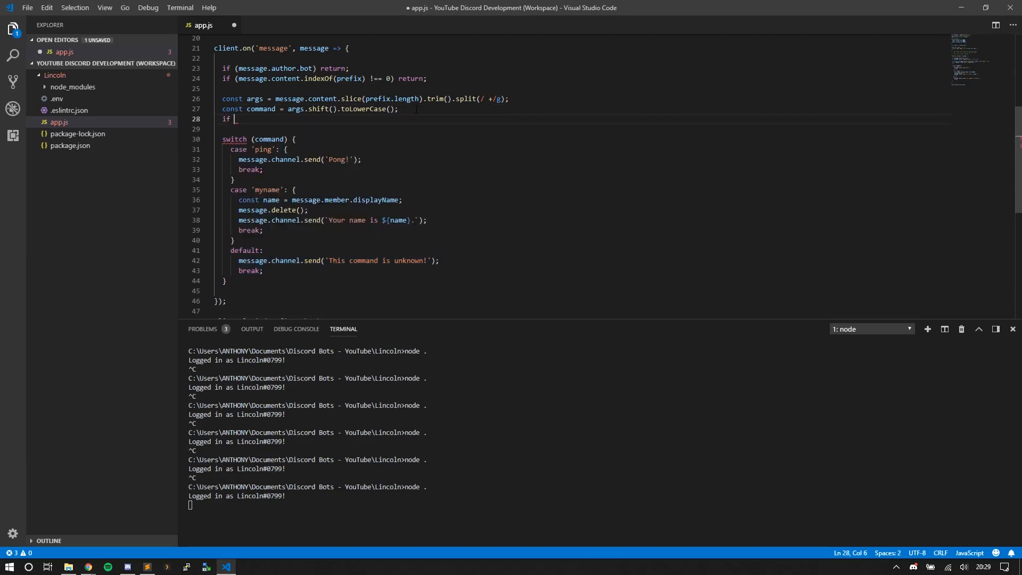
type("(!command) return;")
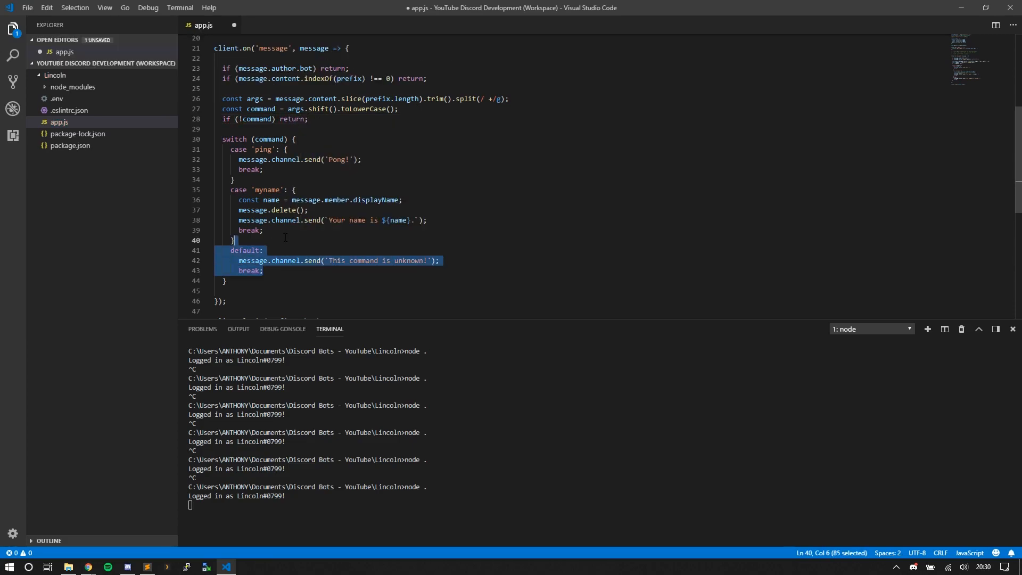
left_click(308, 119)
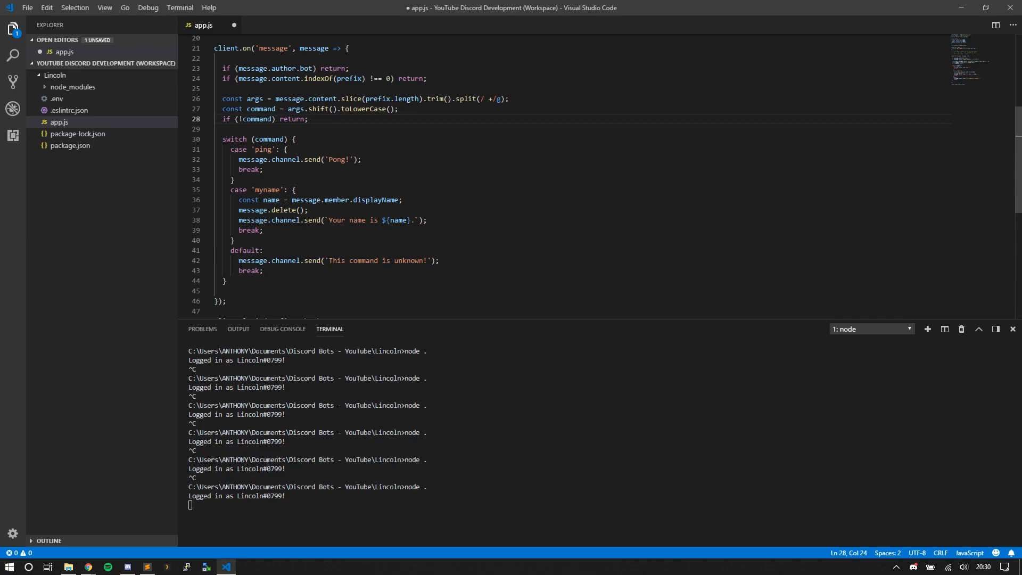
left_click(262, 271)
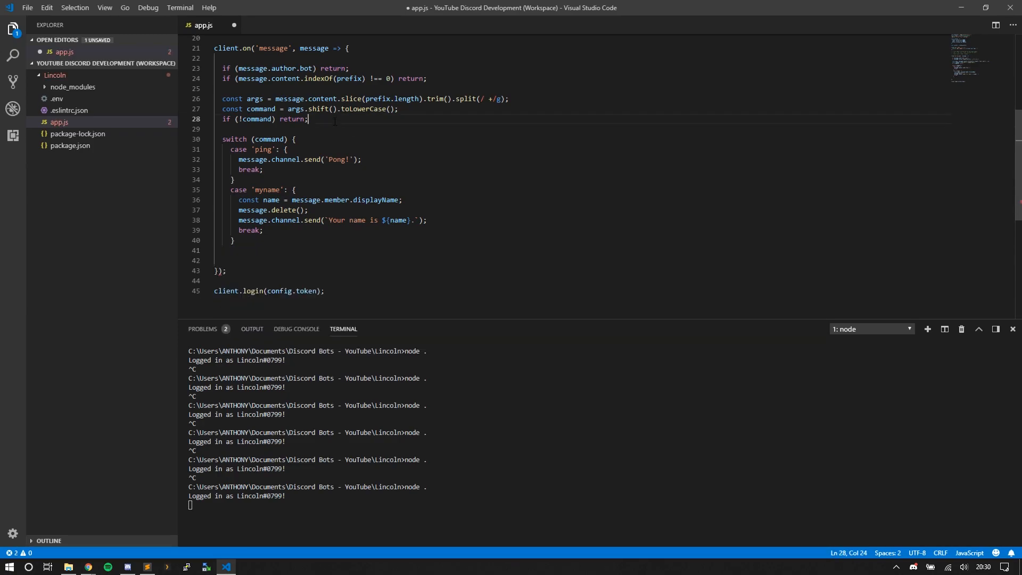
type("message.channel.send('This command is unknown!');")
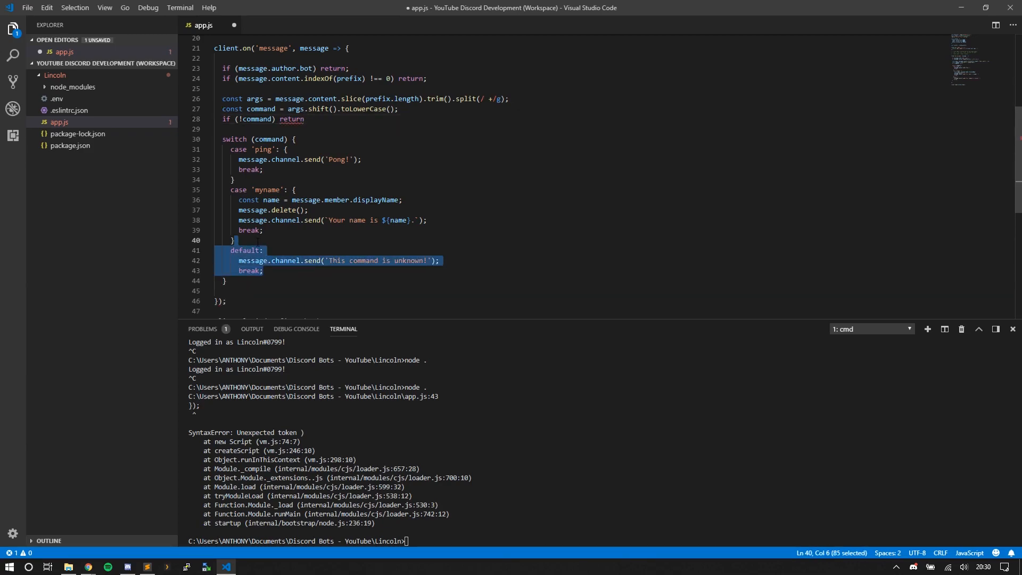
key("Delete")
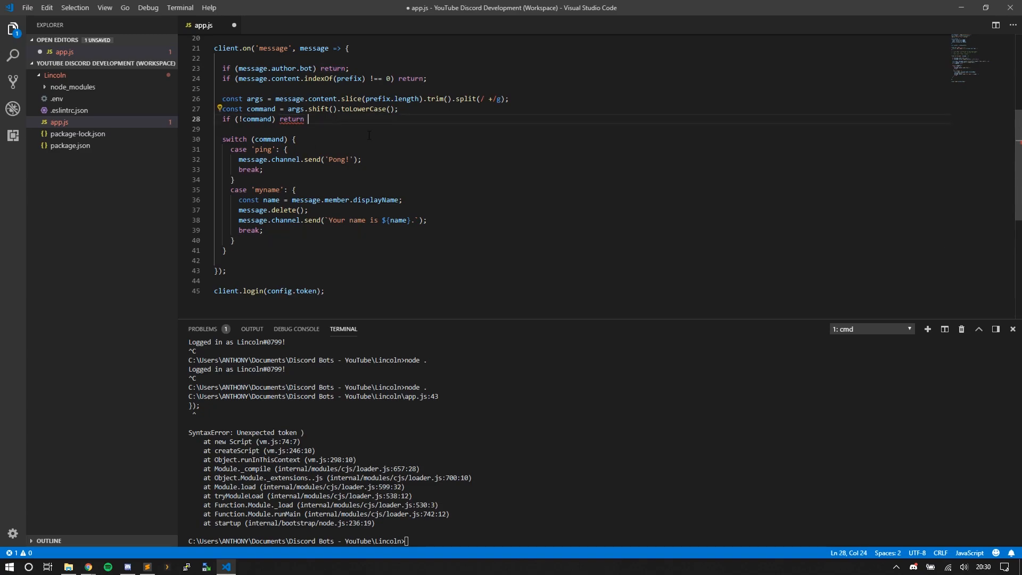
type("message.channel.send('This command is unknown!');")
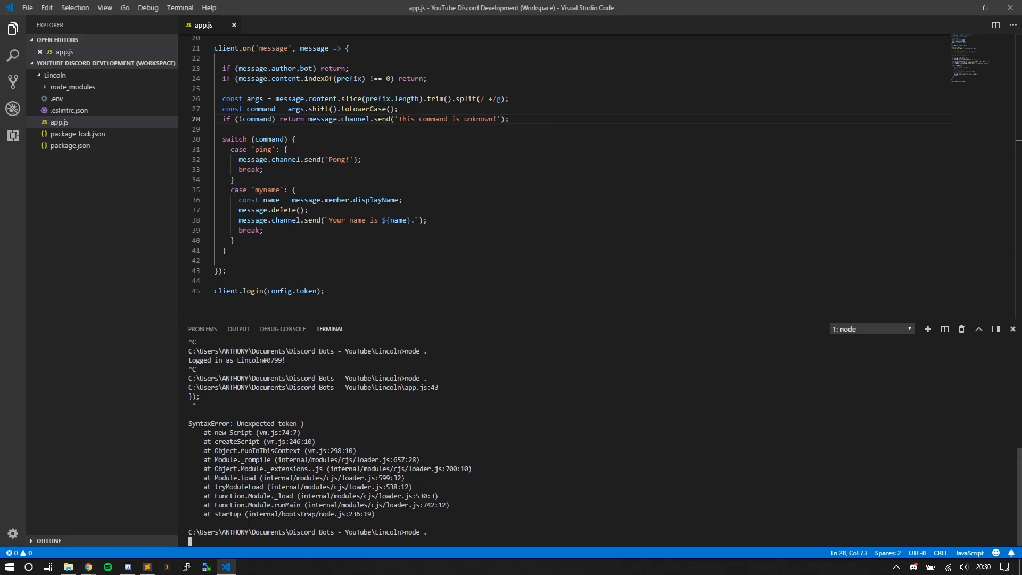
Step: Send !!help, change the check to command === null, and retest !!help in Discord
left_click(126, 566)
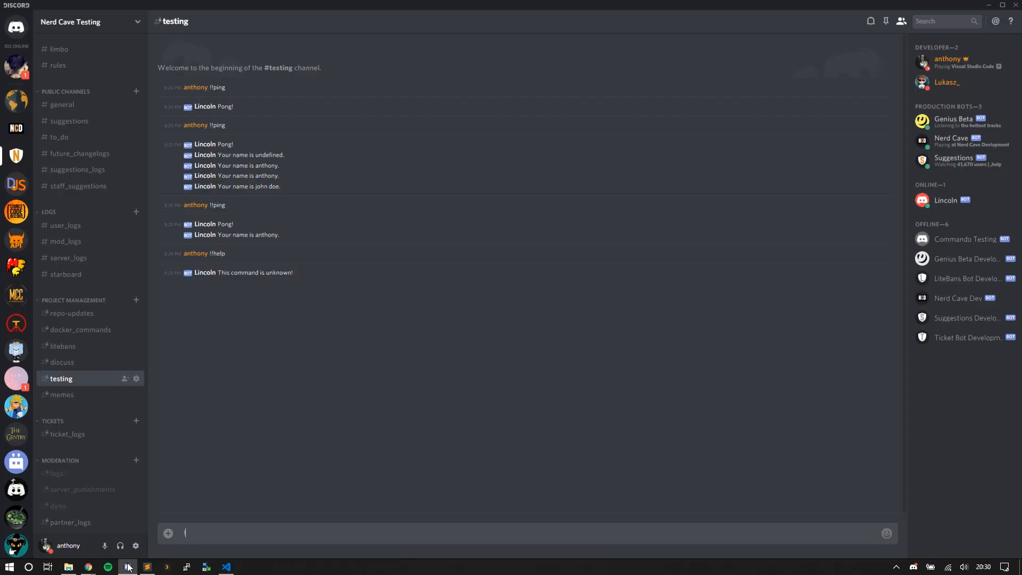
type("!!help")
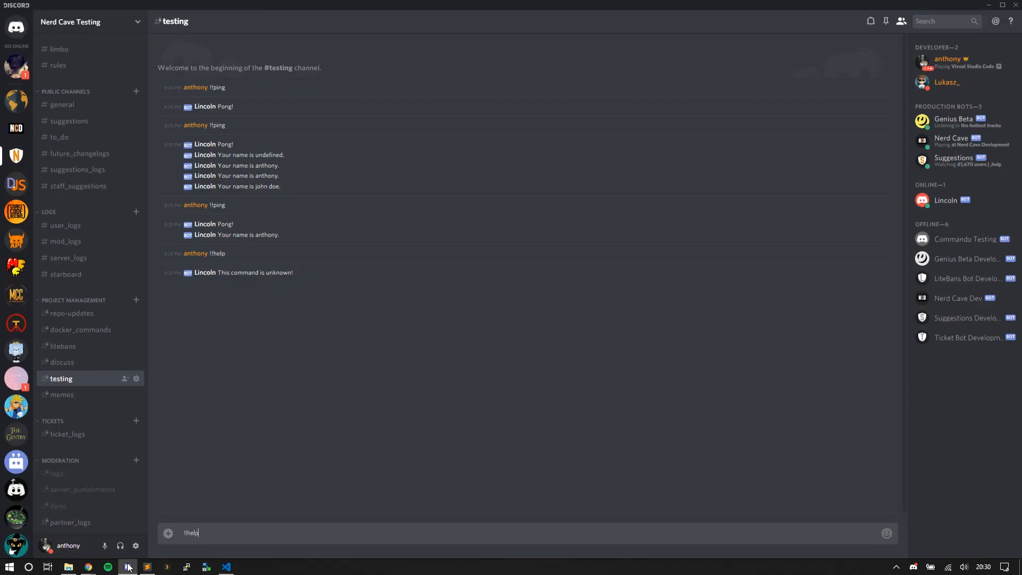
left_click(226, 566)
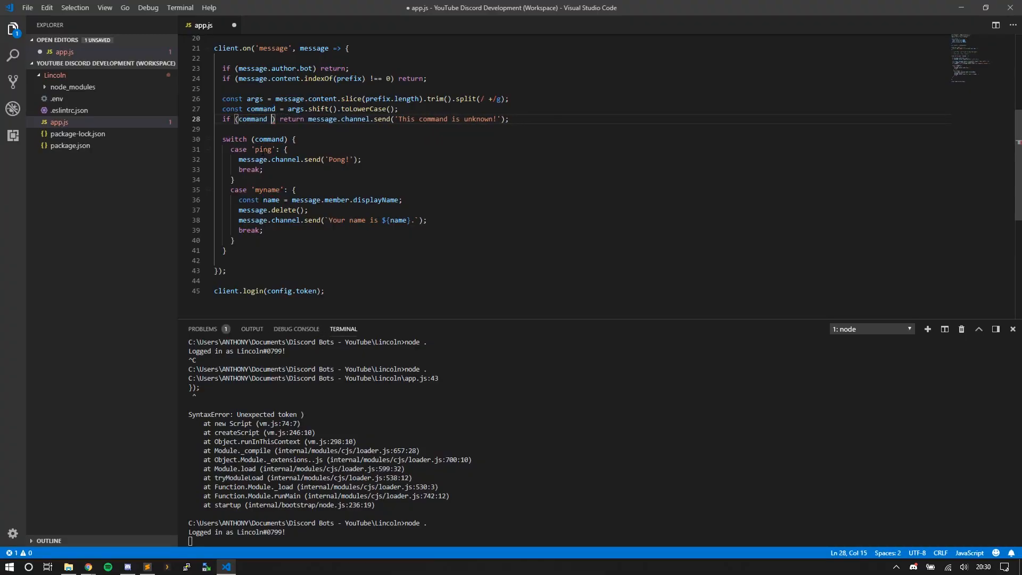
type("=== null")
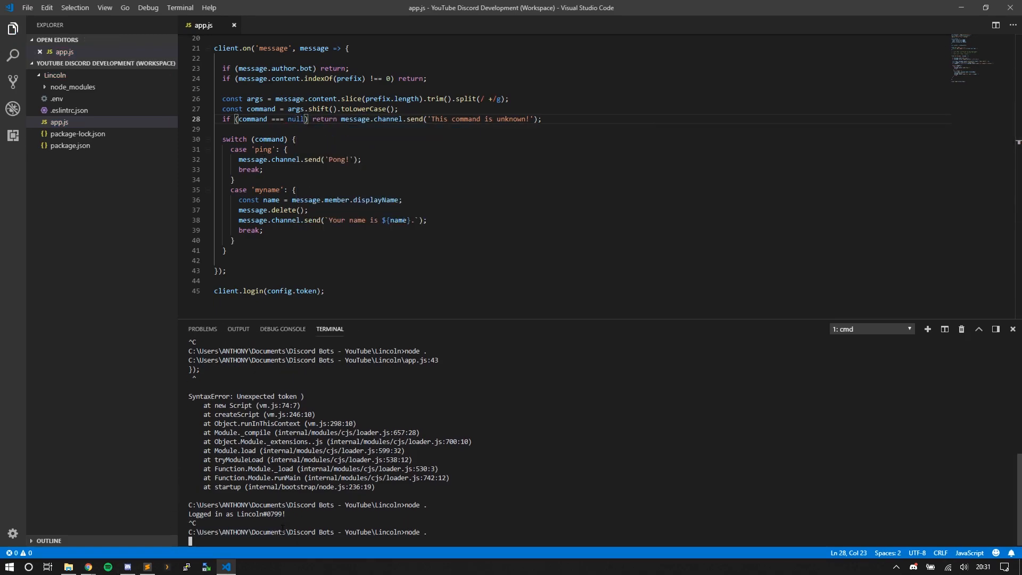
left_click(127, 566)
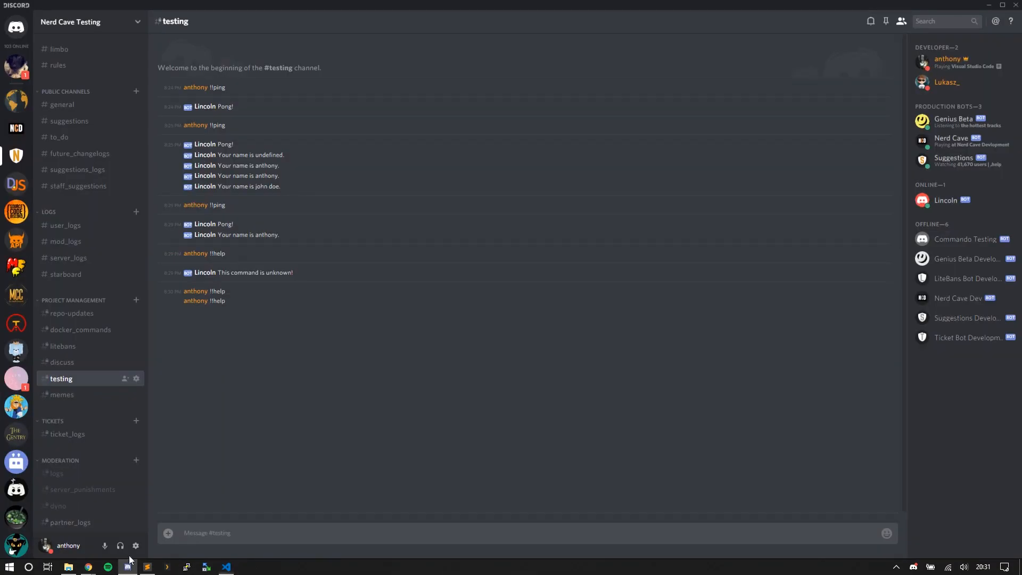
left_click(226, 566)
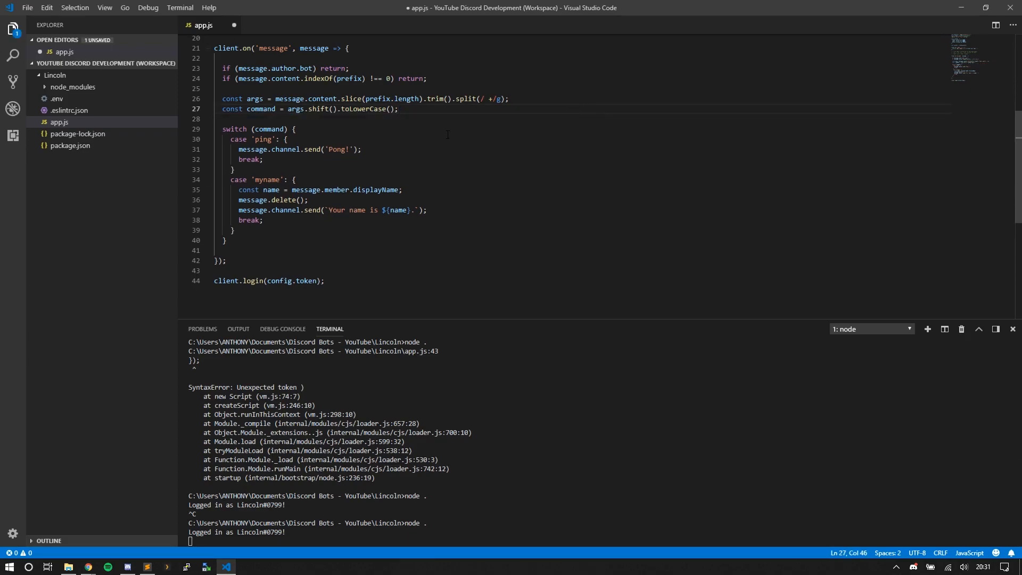
mouse_move(314, 238)
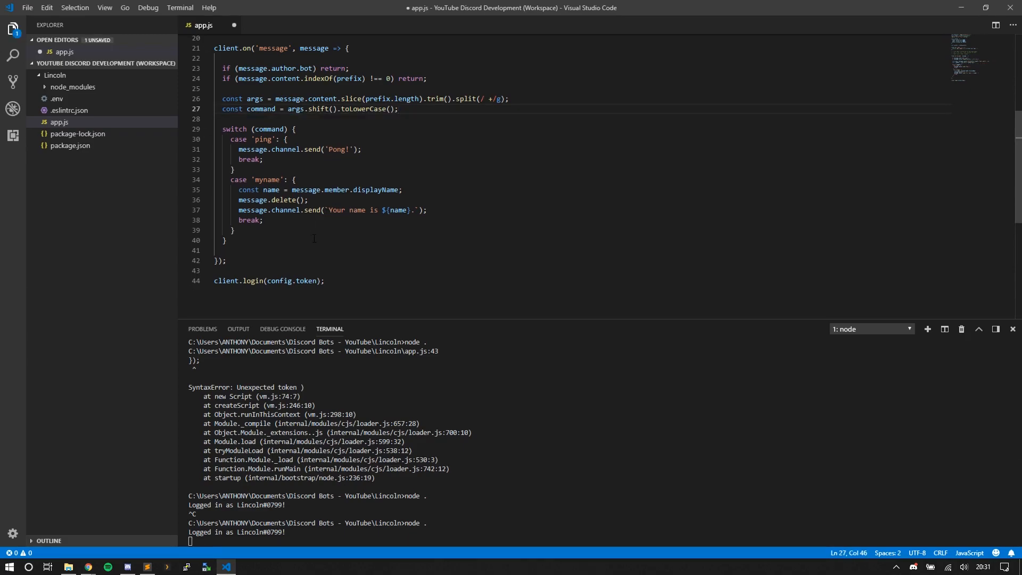
Step: Below the myname case, add a default case sending 'This command is unknown!' with break
left_click(233, 230)
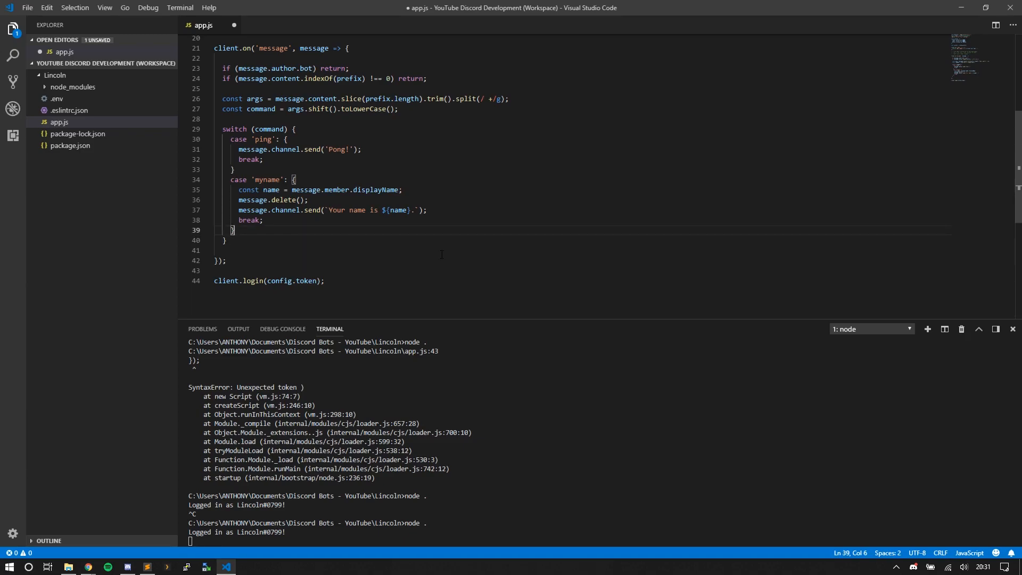
key("Enter")
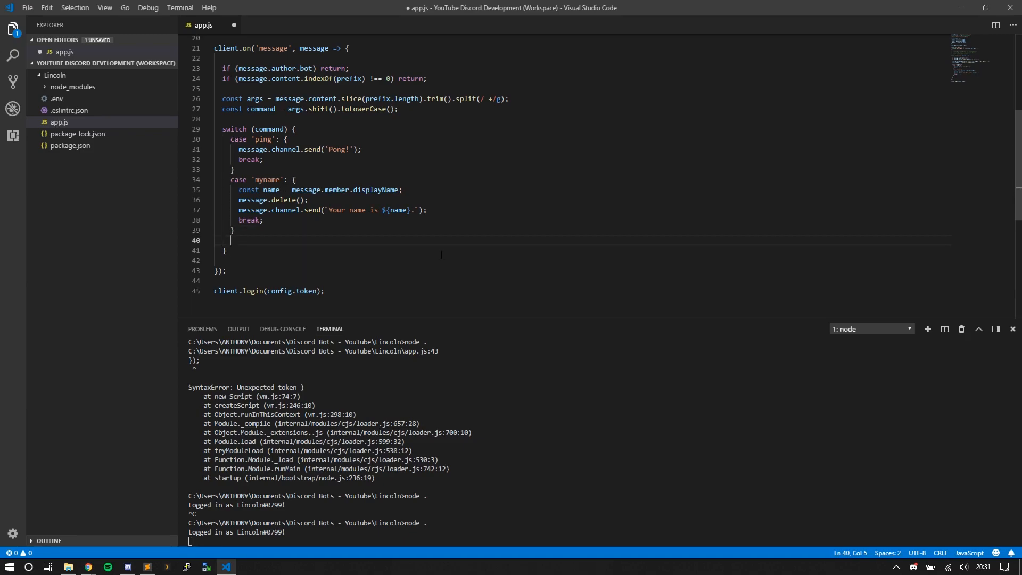
type("case")
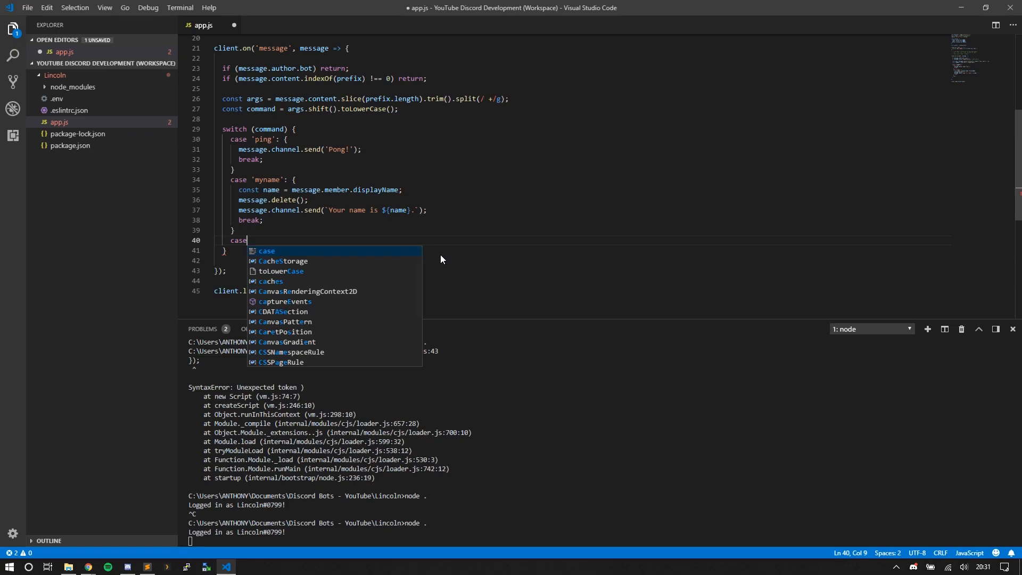
type("default:")
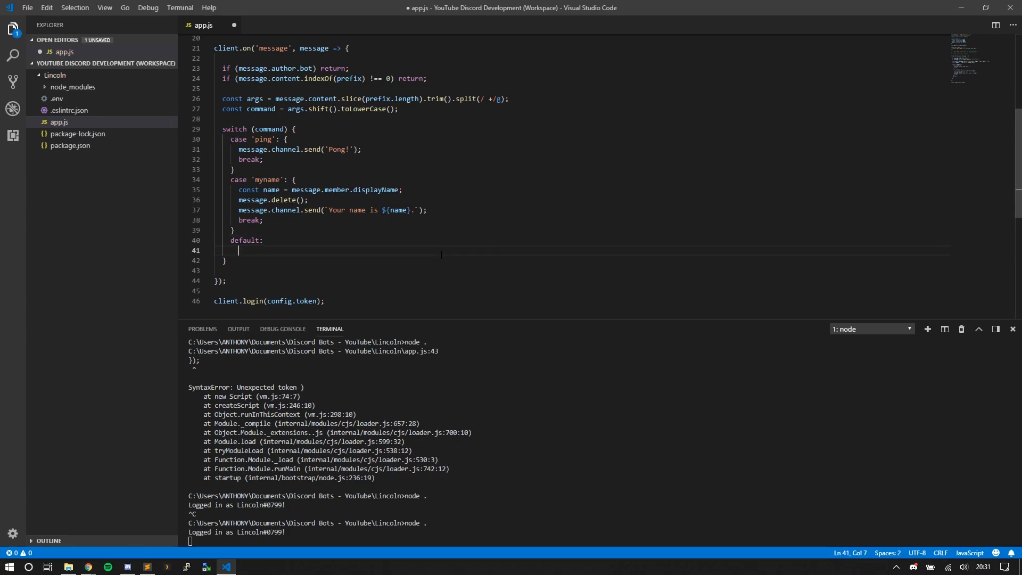
type("message.channel.send('This command is unknown!');")
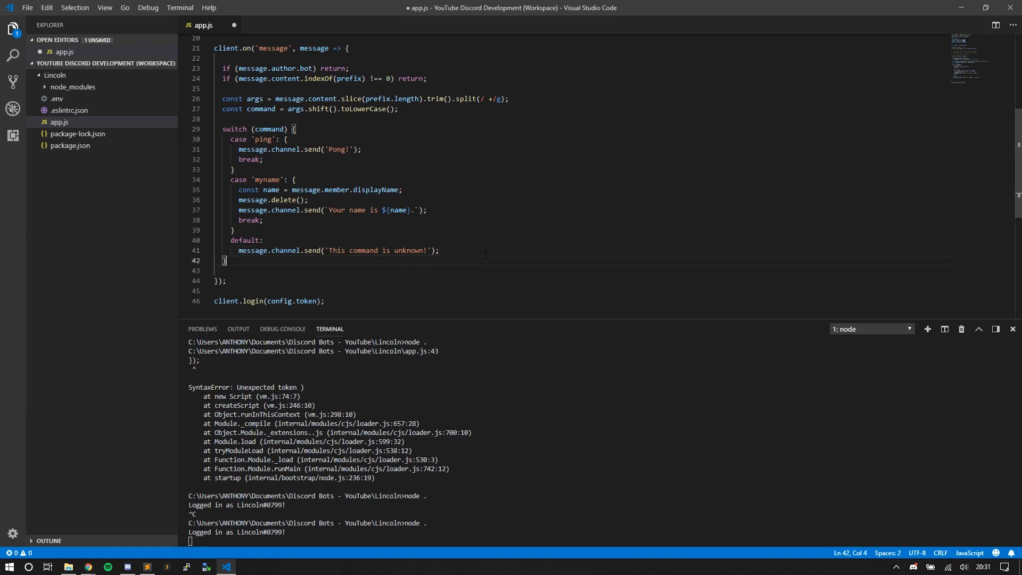
type("brek")
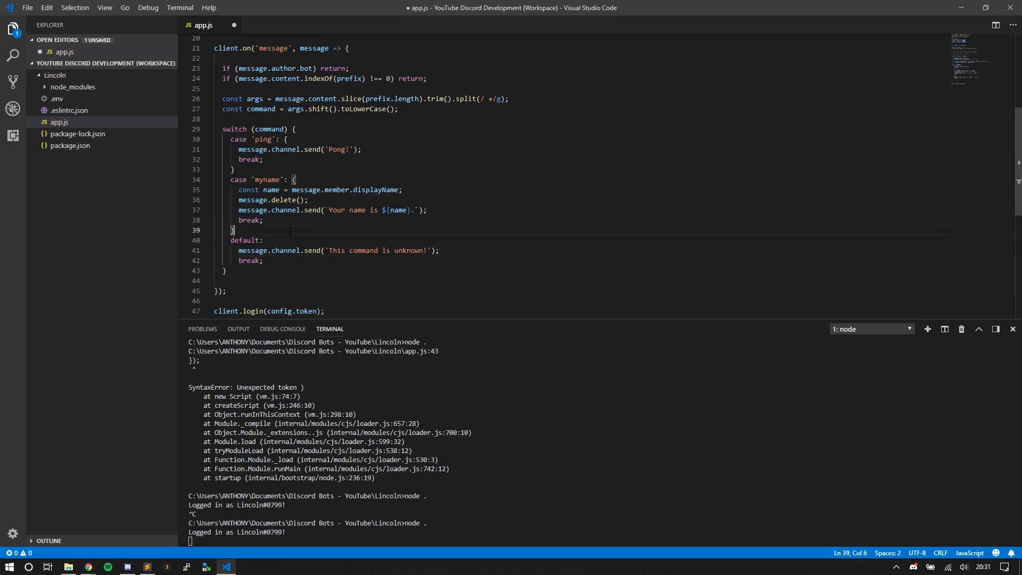
type("case '")
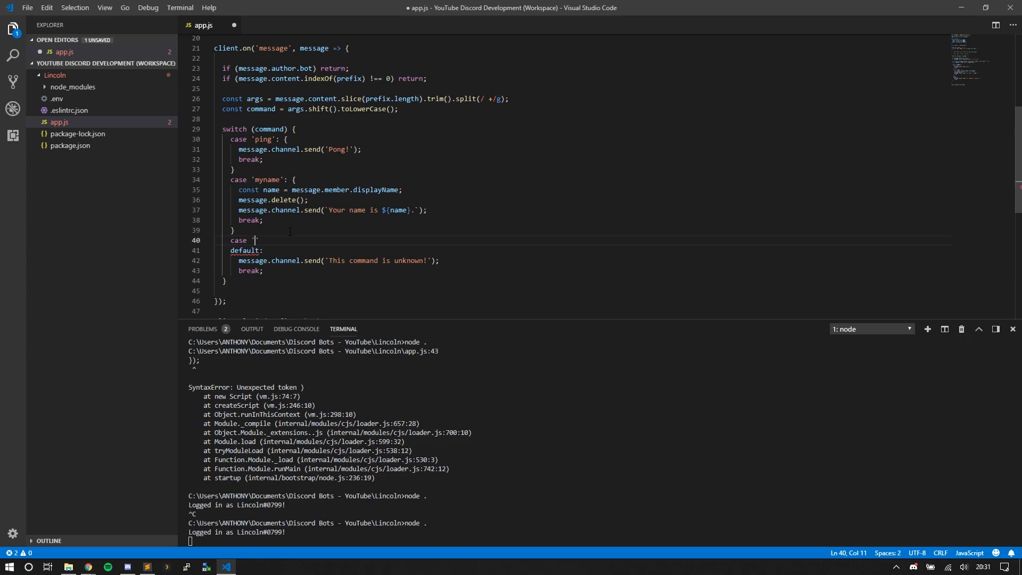
Step: Start a 'say' case with the example comment '!!say My name is Jeff'
type("say': {")
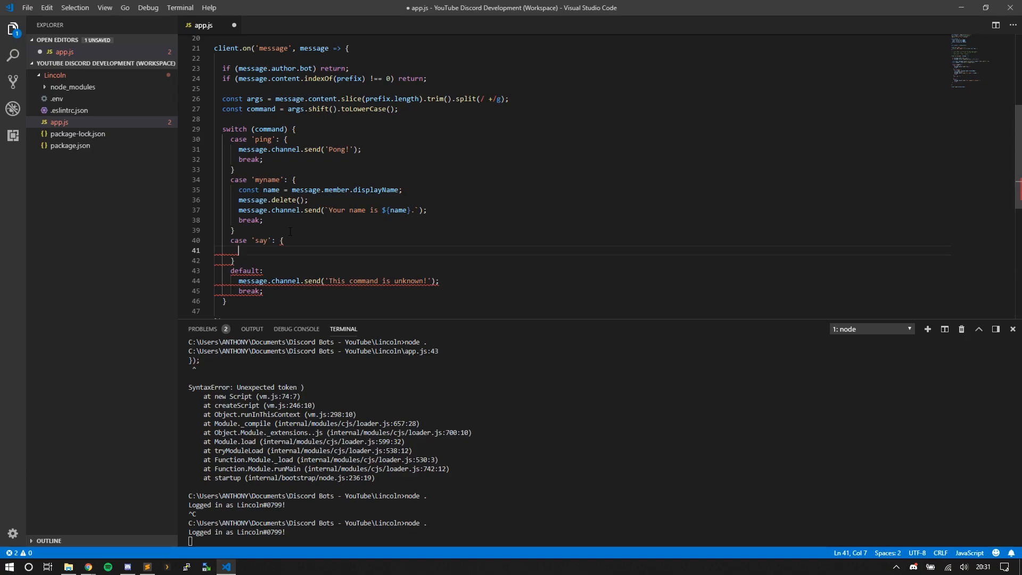
type("//")
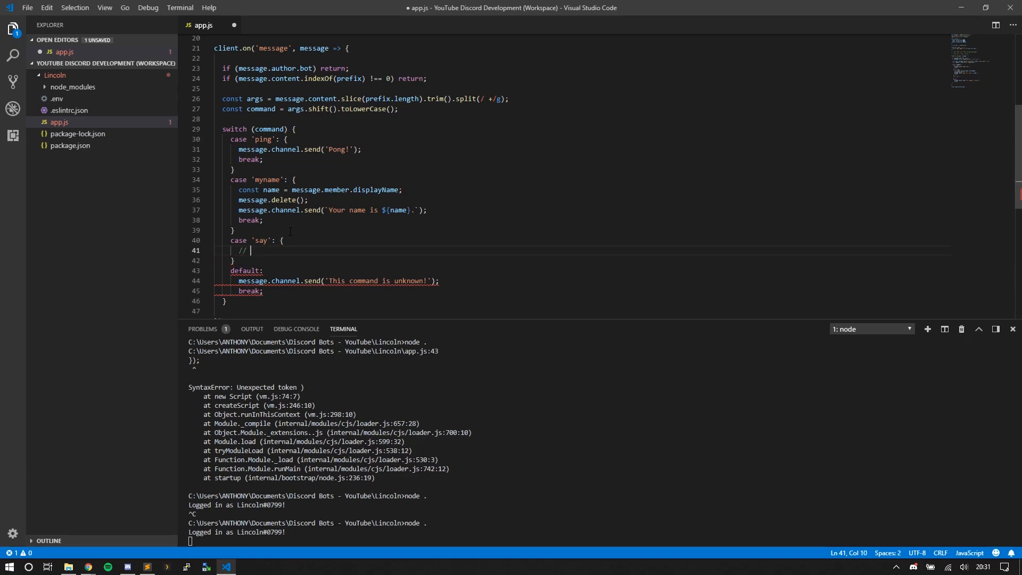
type("!!say My na")
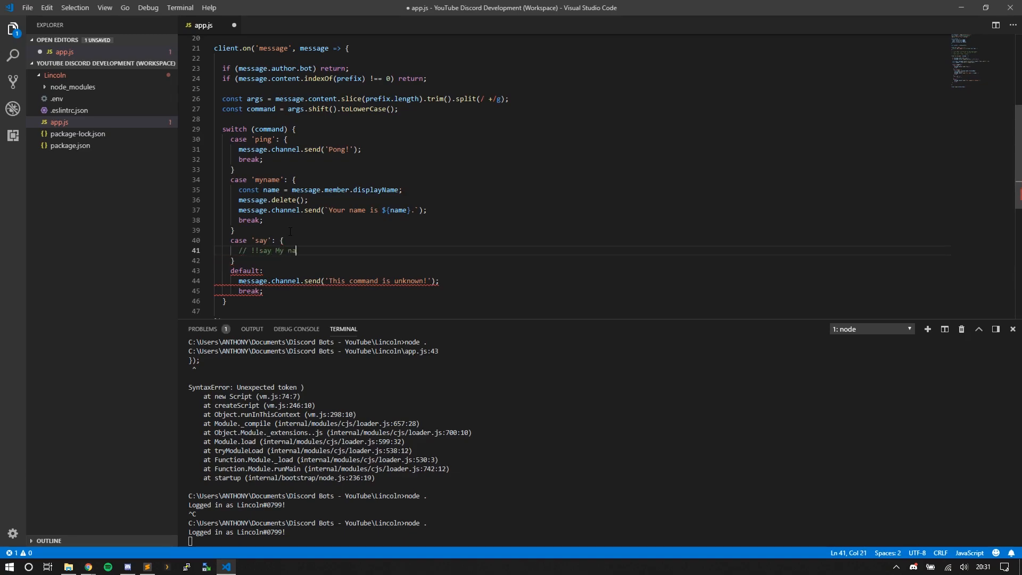
type("me is Jeff")
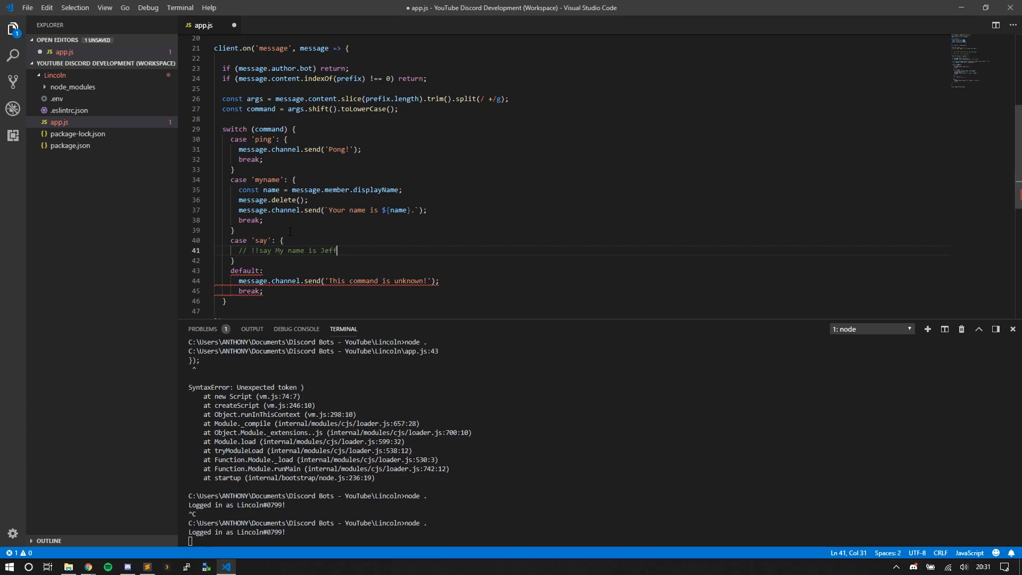
mouse_move(465, 268)
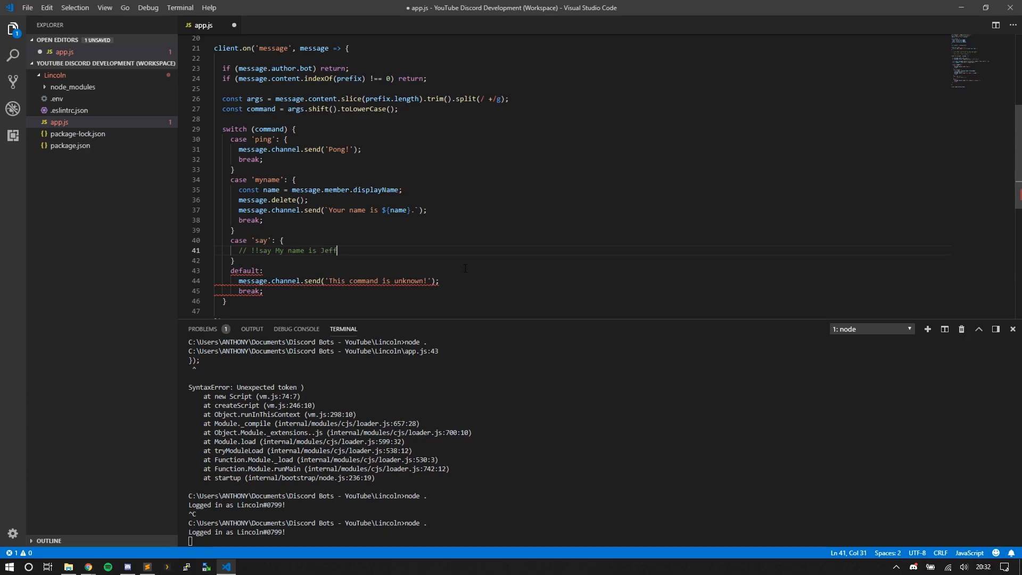
key("Enter")
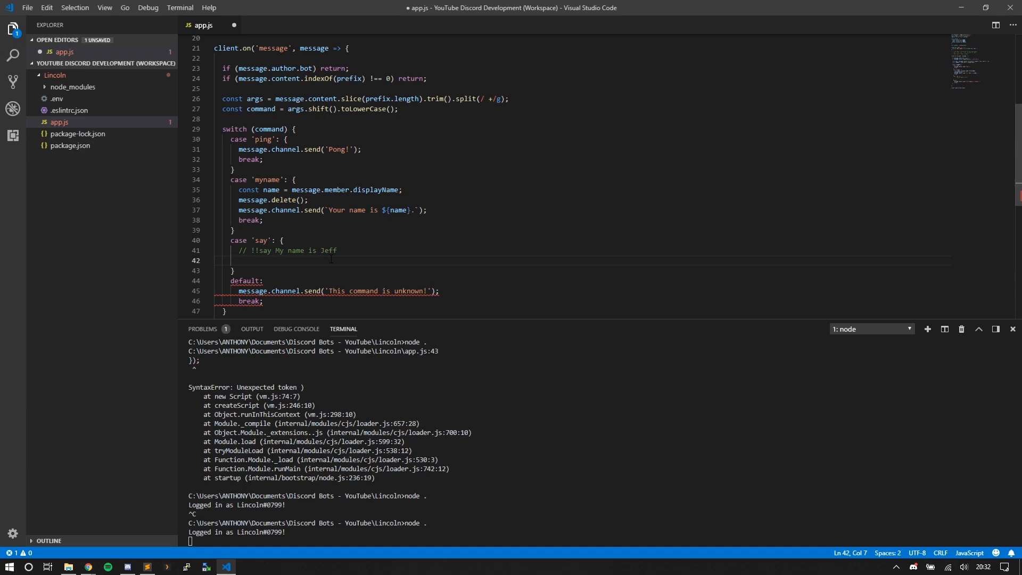
Step: Store the command's args in a const named response
type("const message")
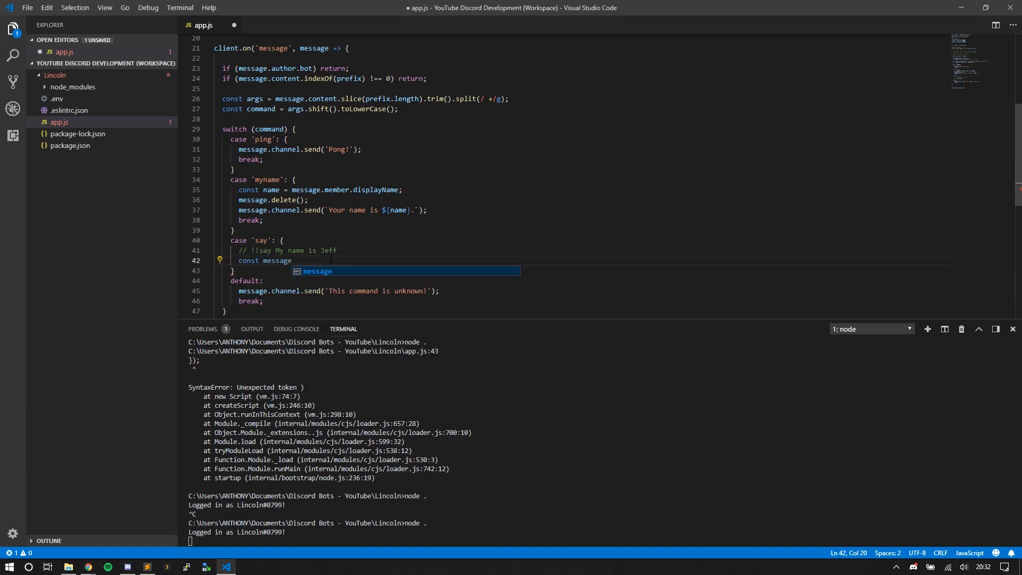
key("Backspace")
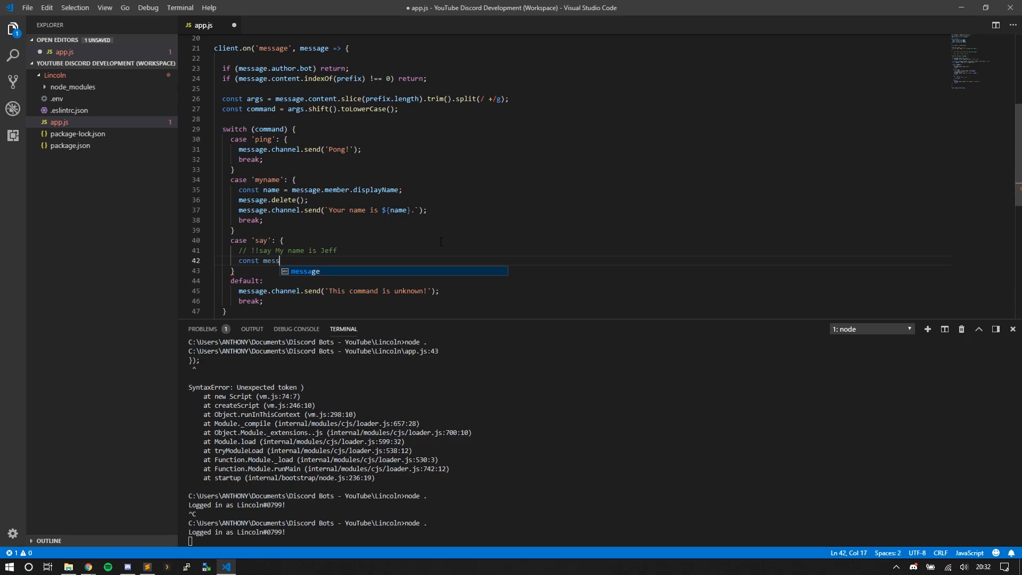
type("response =")
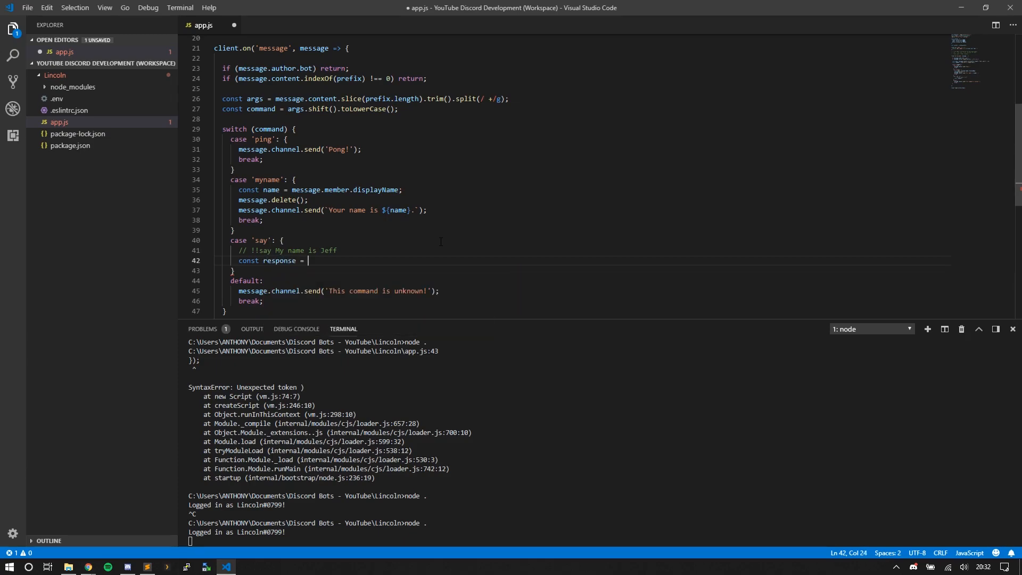
type("args;")
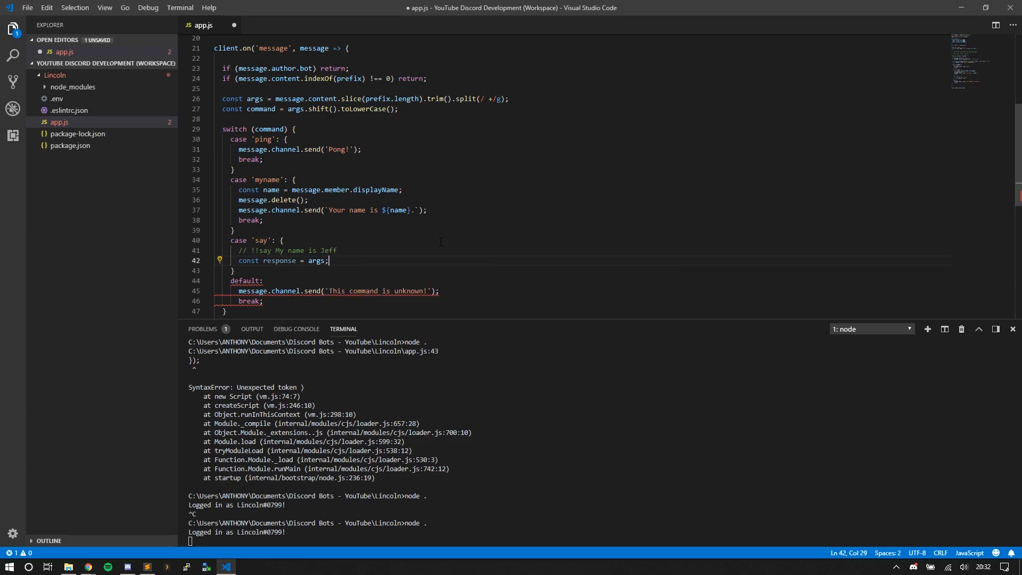
type("[")
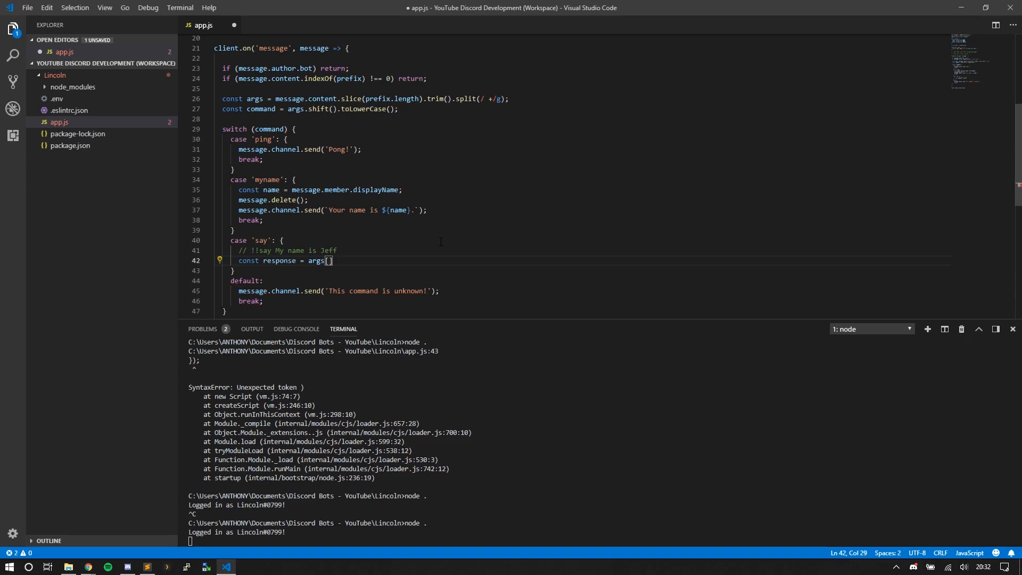
type(";")
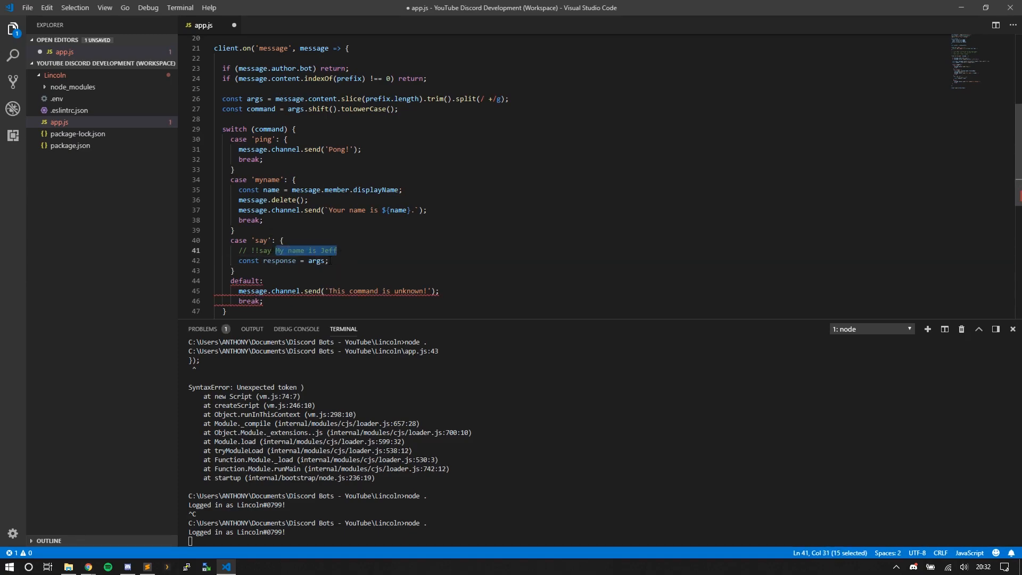
Step: Delete the user's message, send response to the channel, and break
left_click(332, 260)
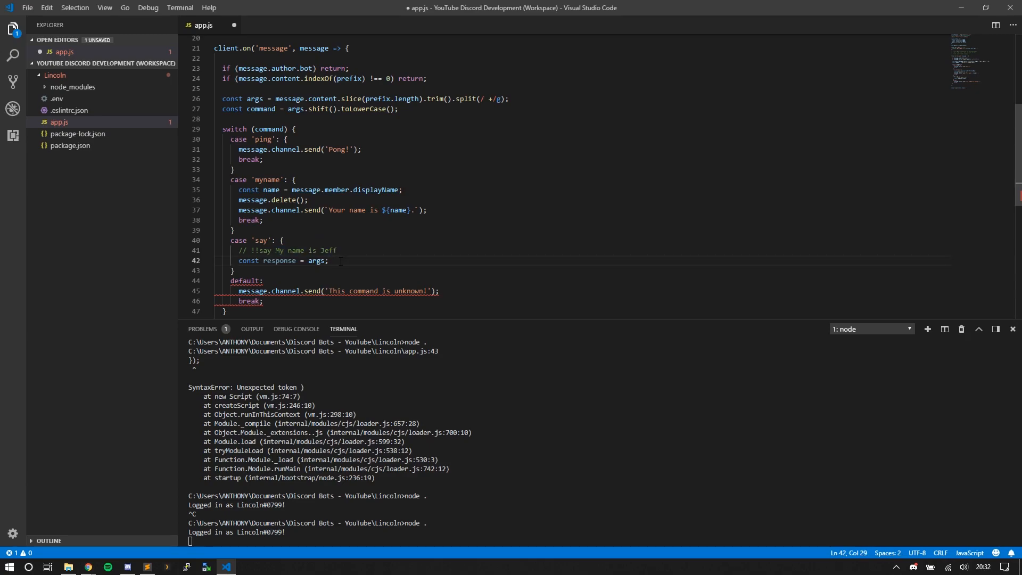
type("message.delete(")
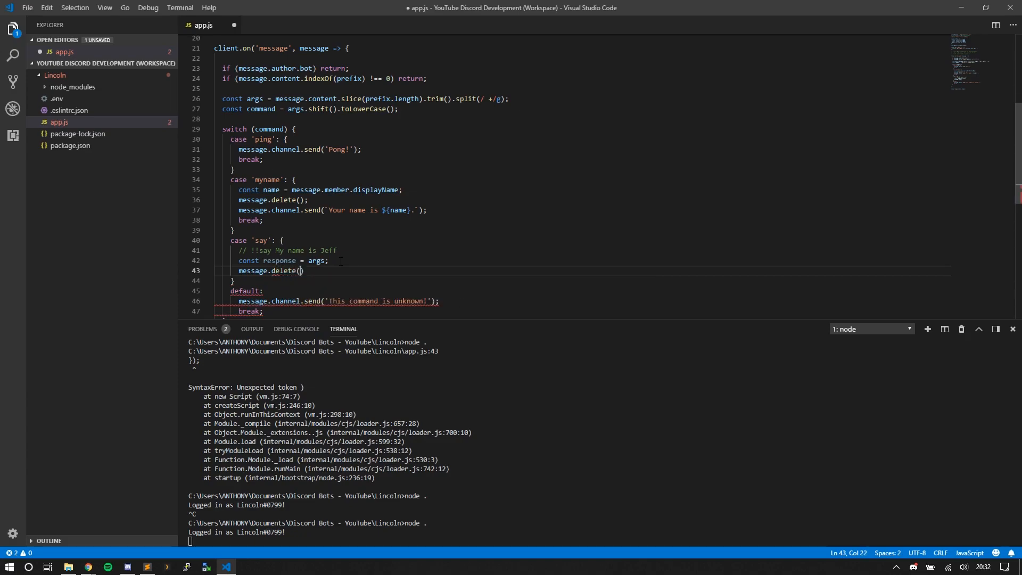
type("message.channel.send(response);")
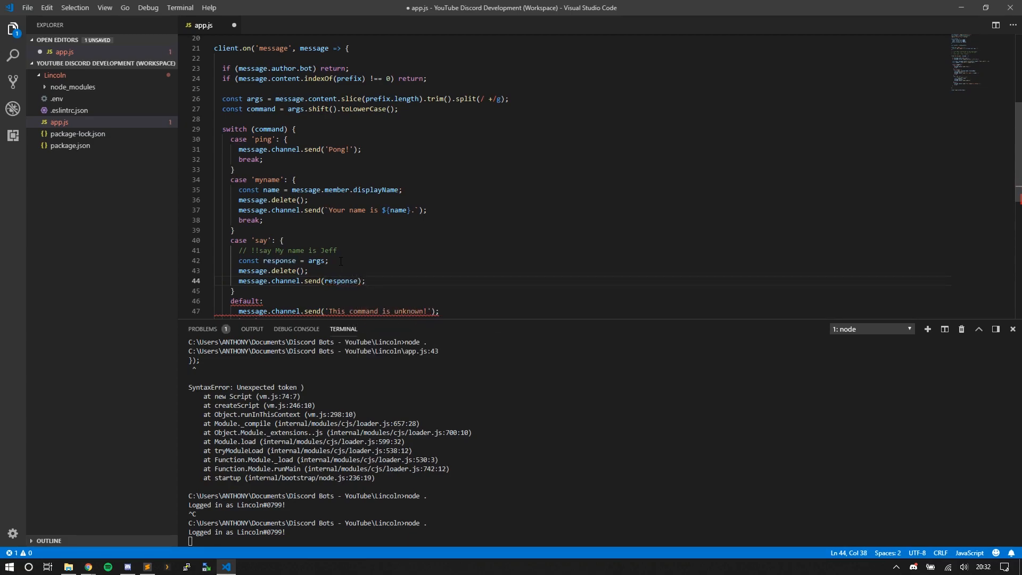
type("break;")
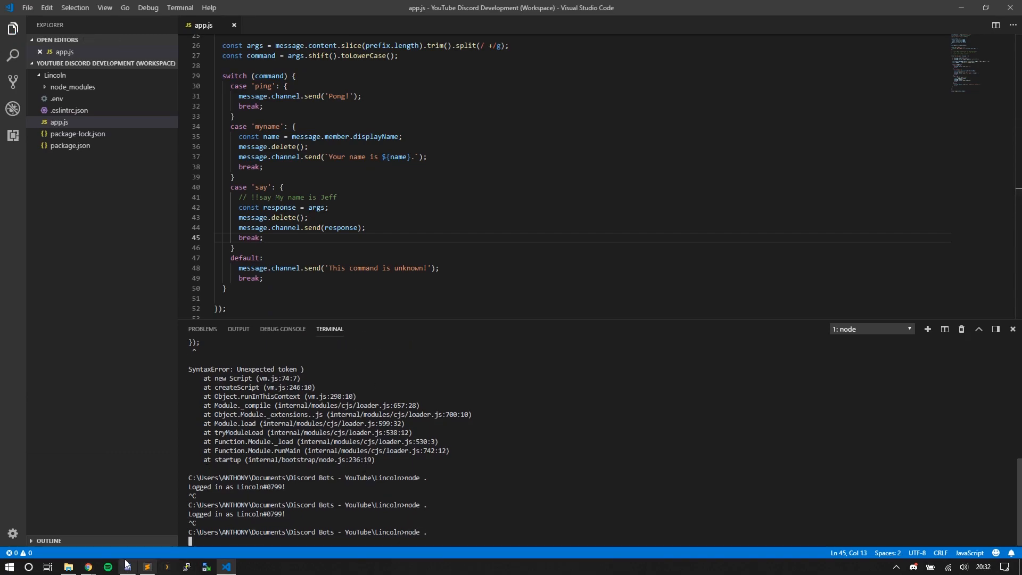
Step: Send 'my name is jeff' with the say command and check the word-per-line reply
left_click(127, 566)
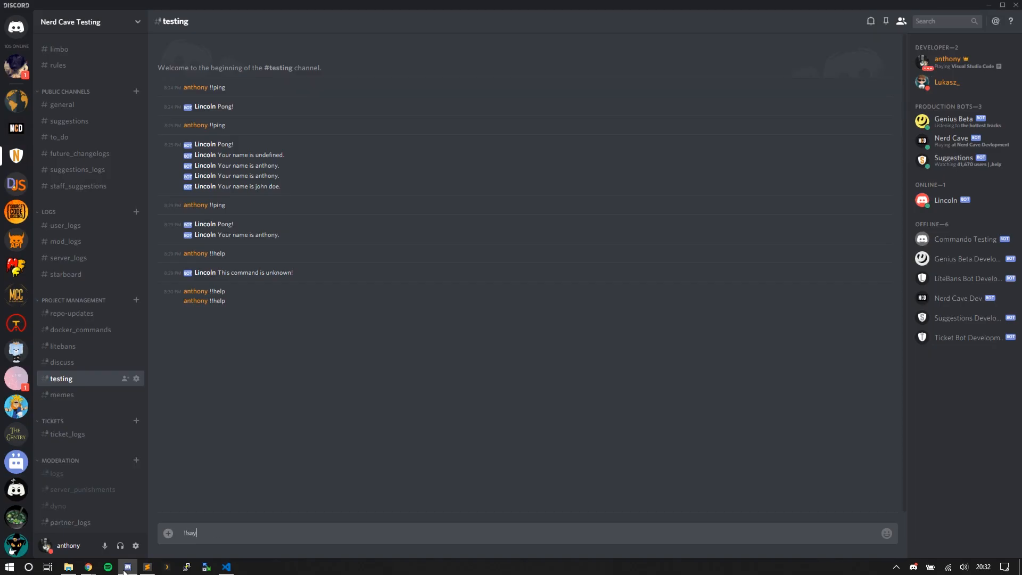
type("my name is je")
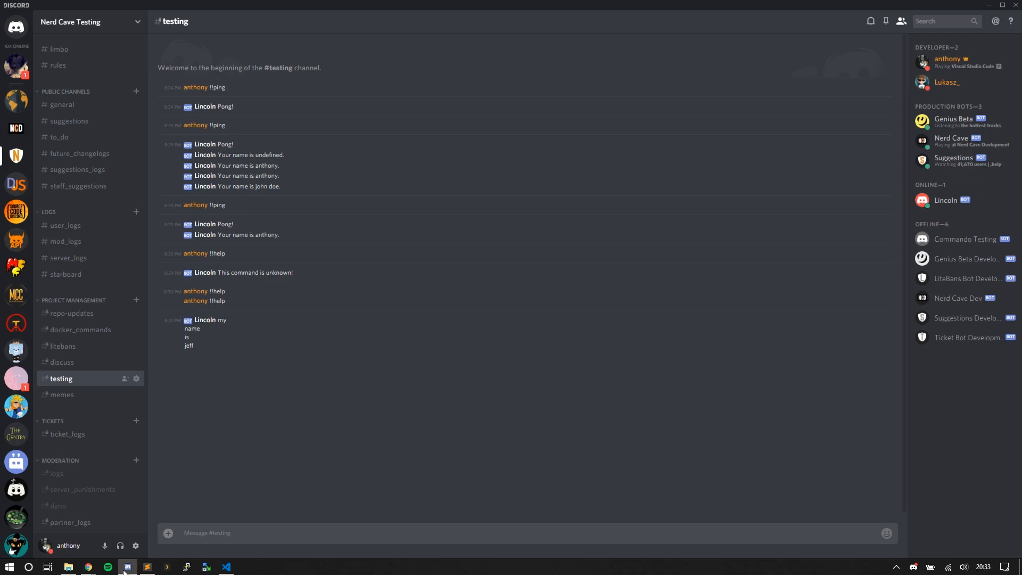
left_click(226, 567)
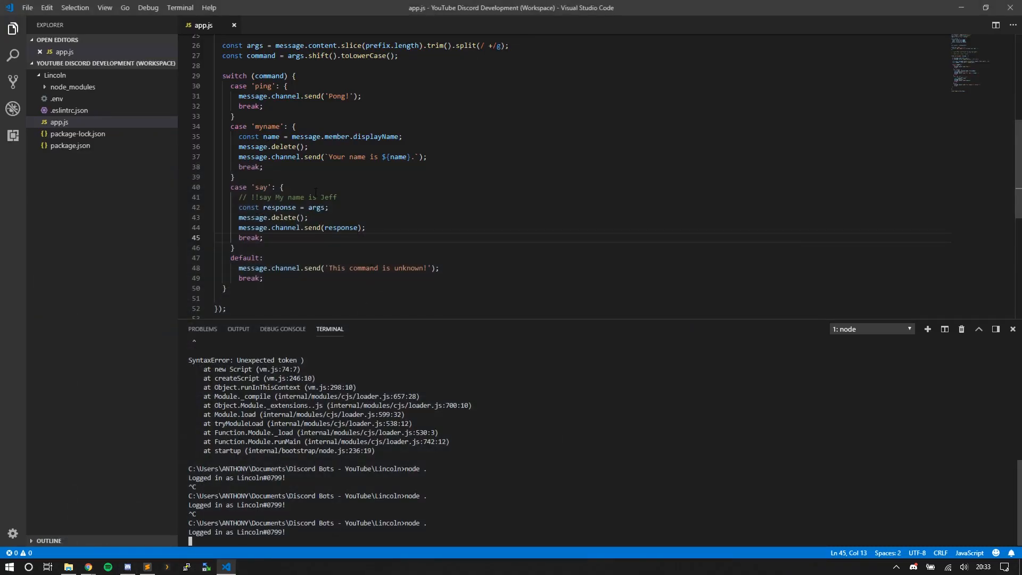
Step: Change the say response line from args to args[0]
type("[0]")
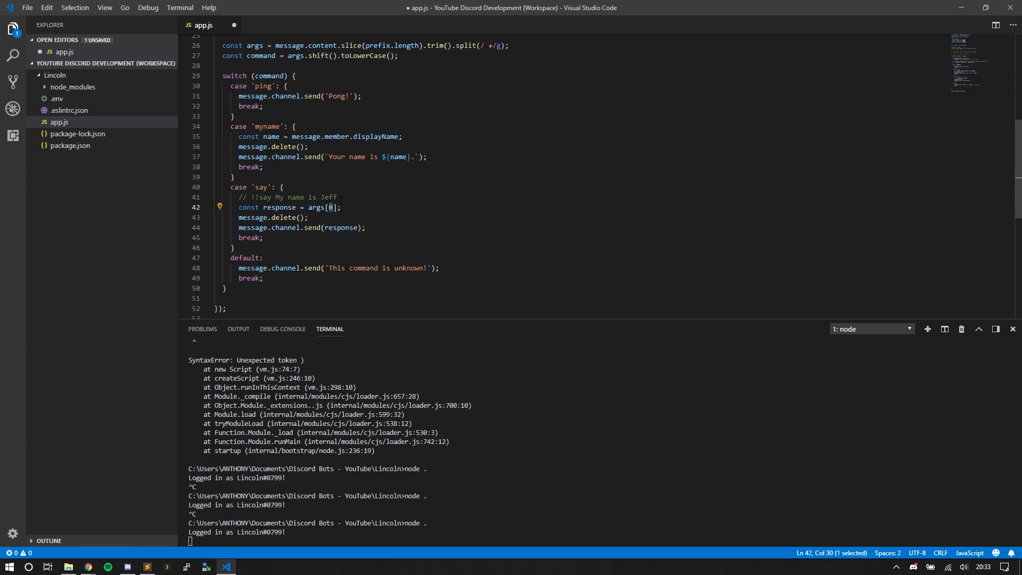
mouse_move(255, 564)
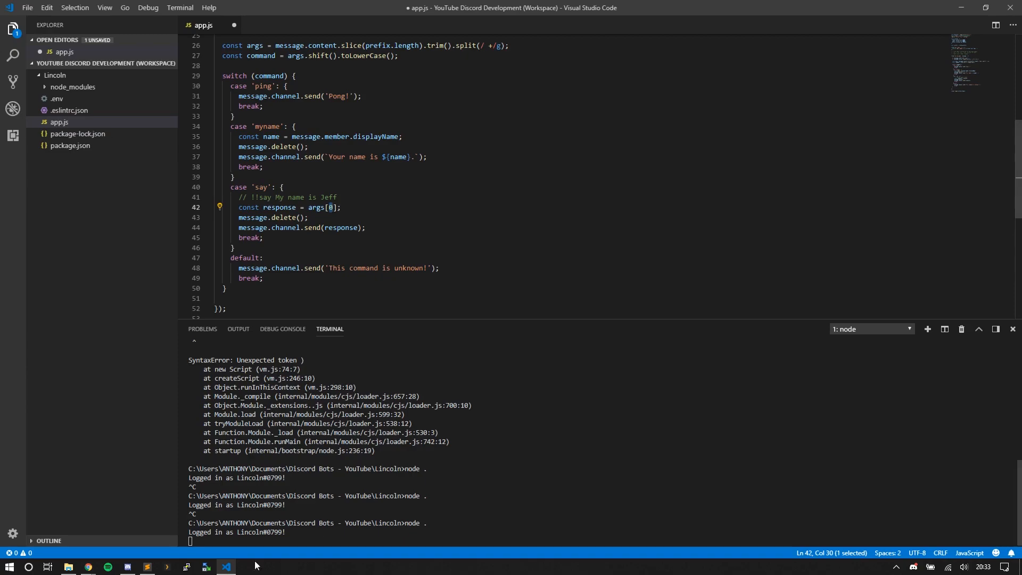
mouse_move(137, 565)
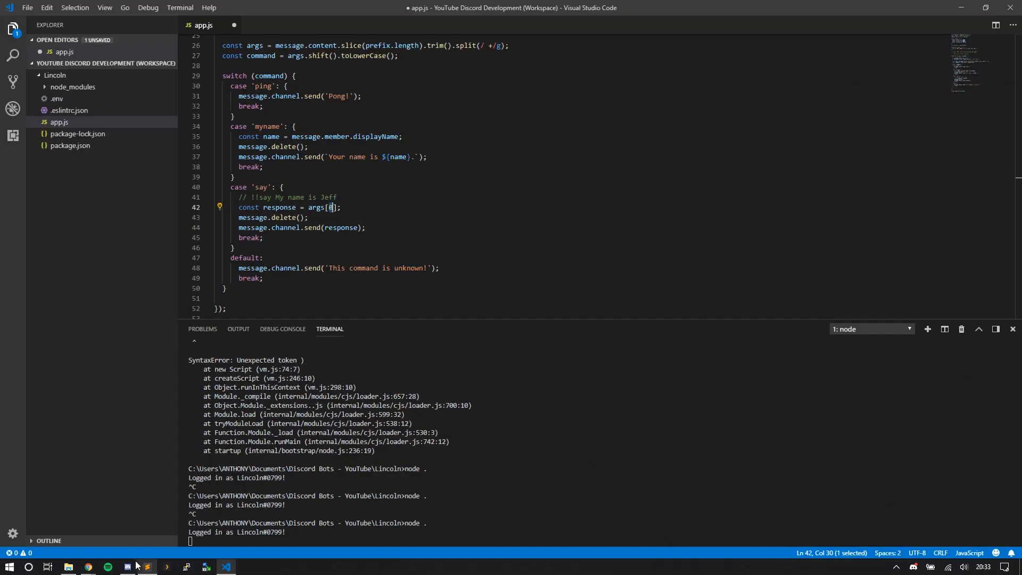
left_click(127, 566)
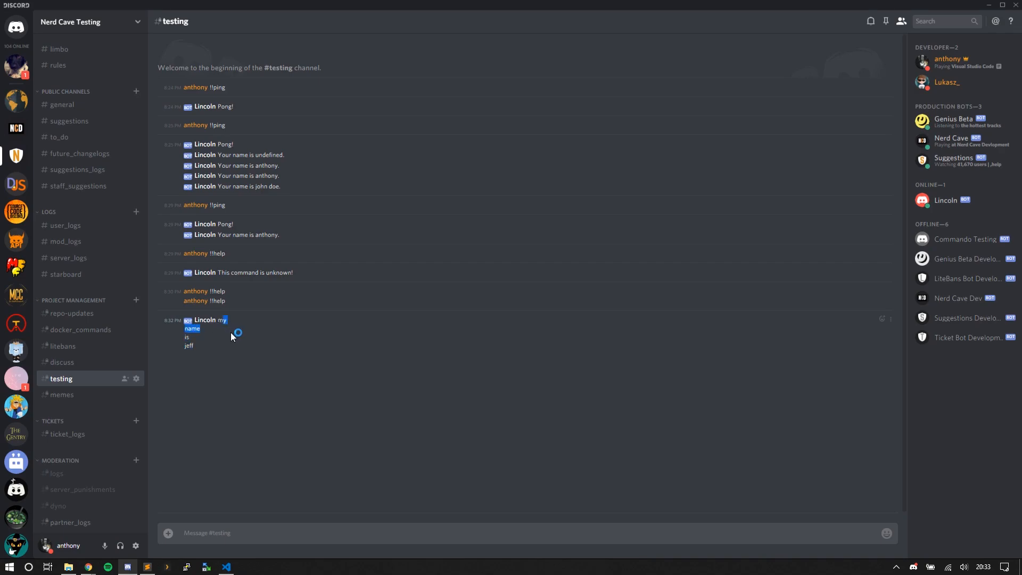
mouse_move(229, 335)
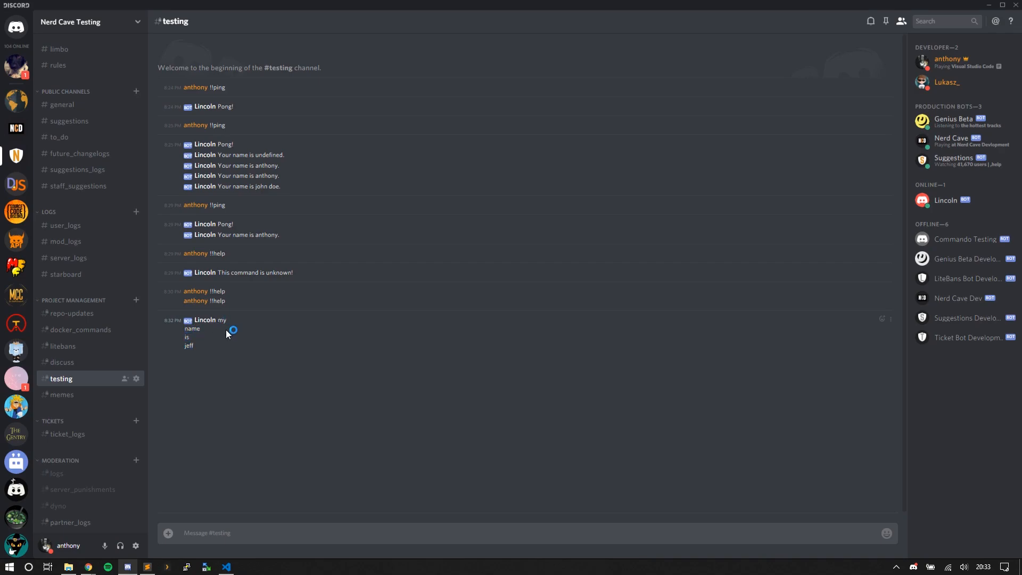
left_click(226, 566)
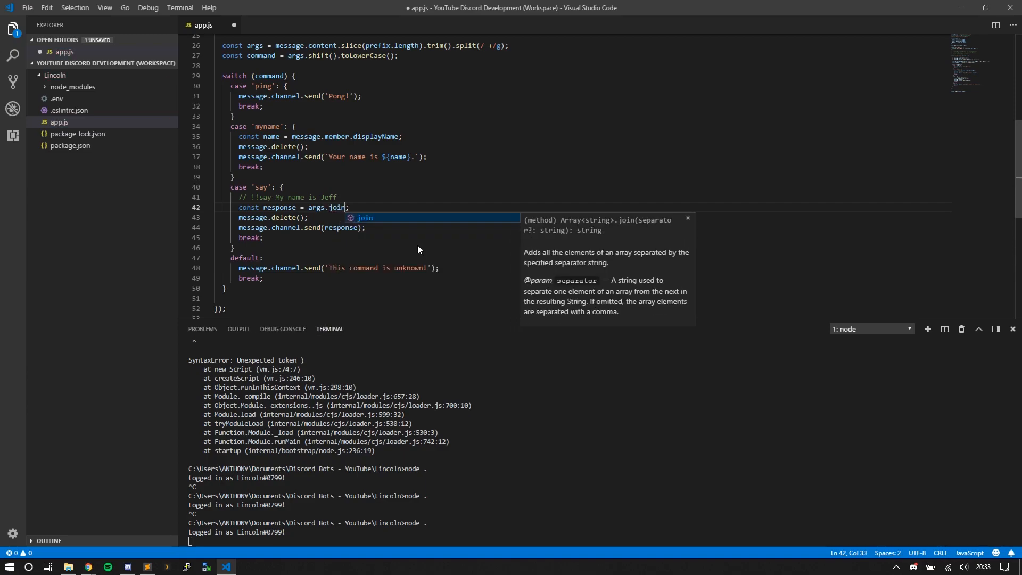
mouse_move(600, 260)
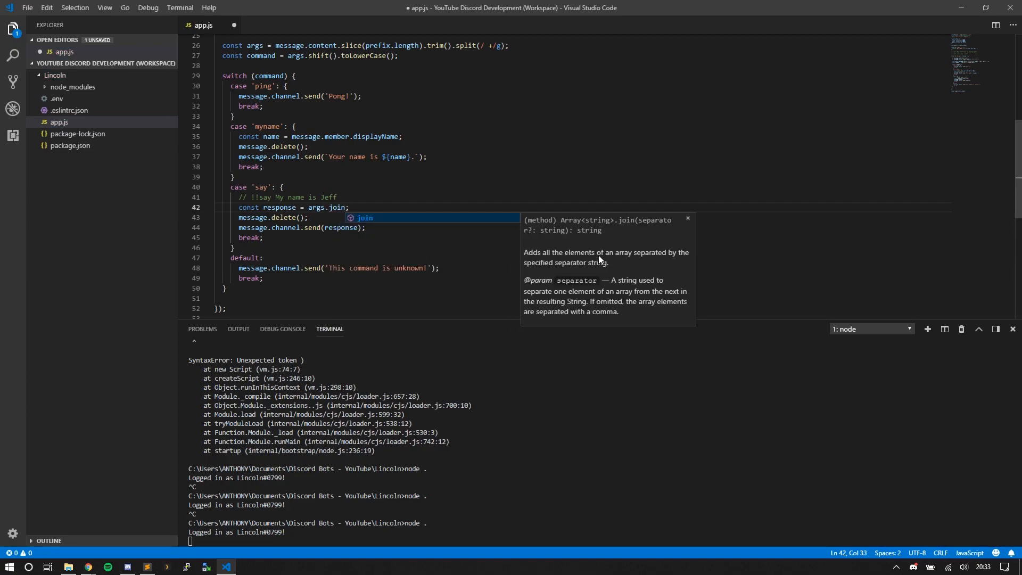
mouse_move(534, 243)
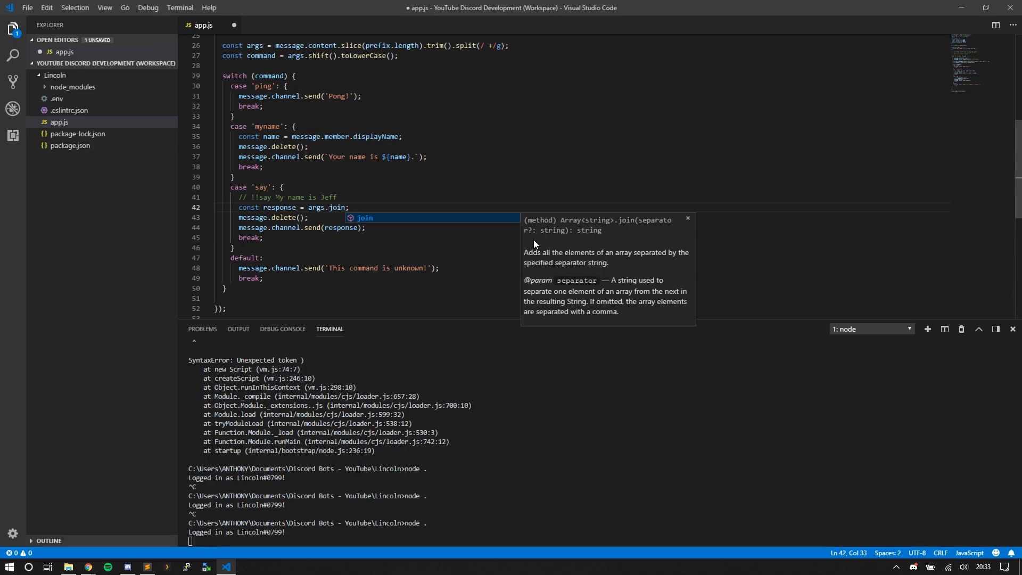
mouse_move(623, 264)
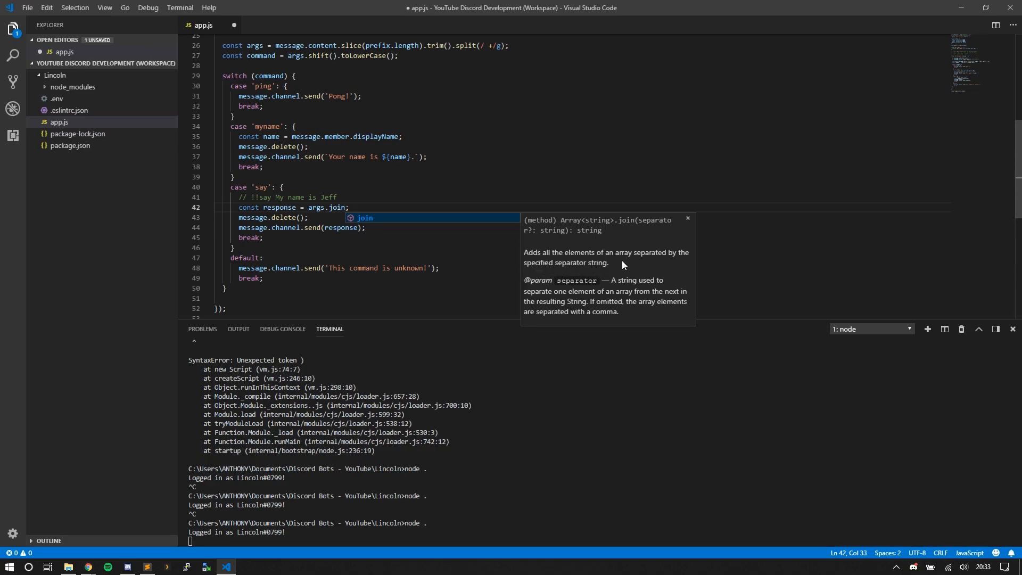
mouse_move(543, 273)
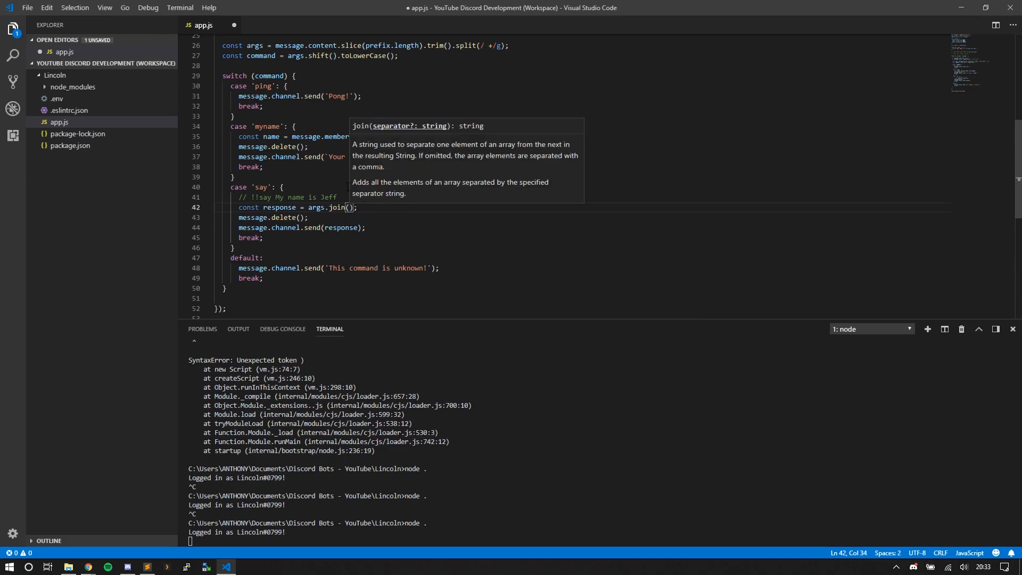
mouse_move(436, 142)
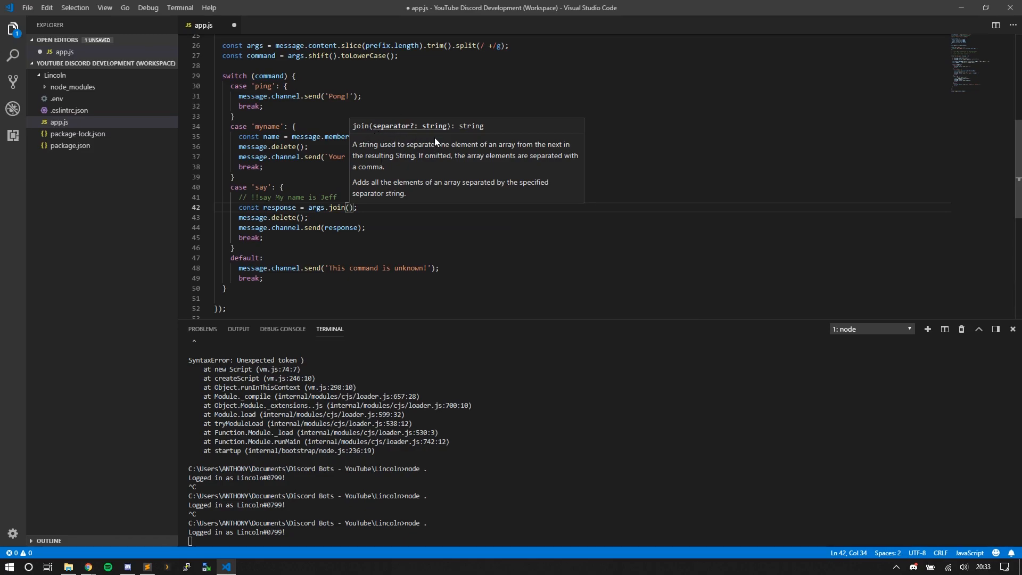
Step: Change the say response to args.join(' ') and save app.js
type("'")
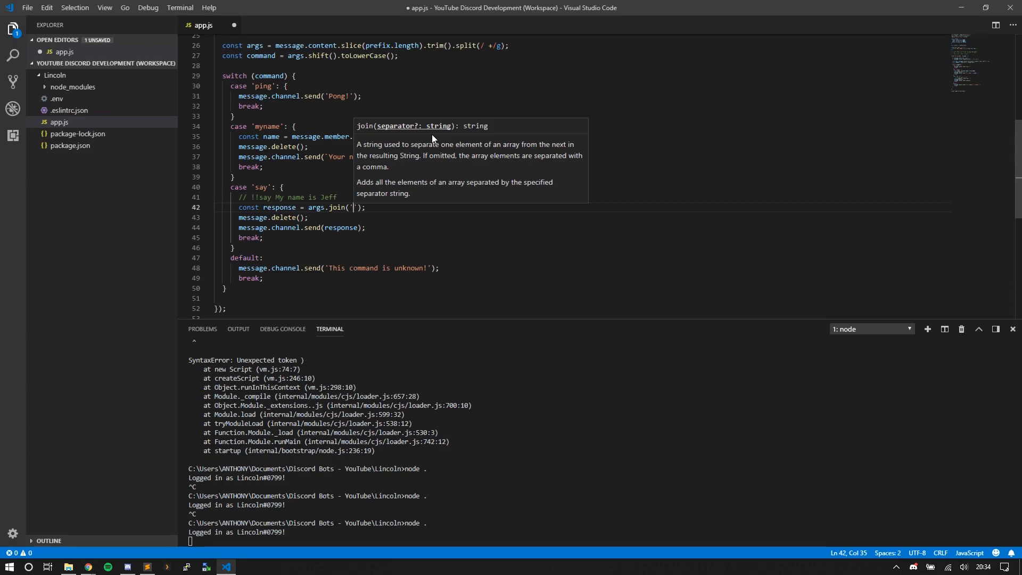
type("\\")
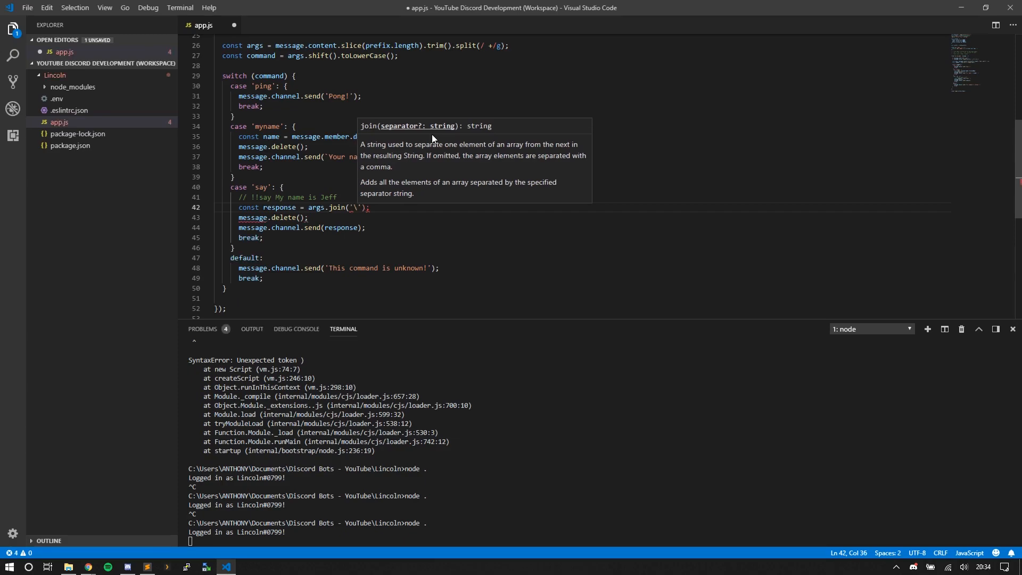
key("Backspace")
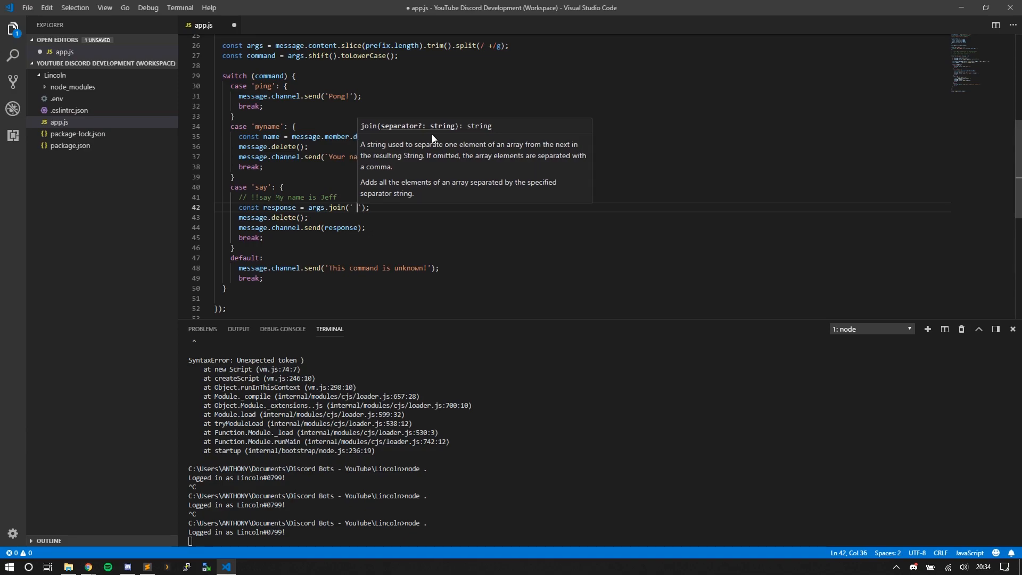
key("ctrl+s")
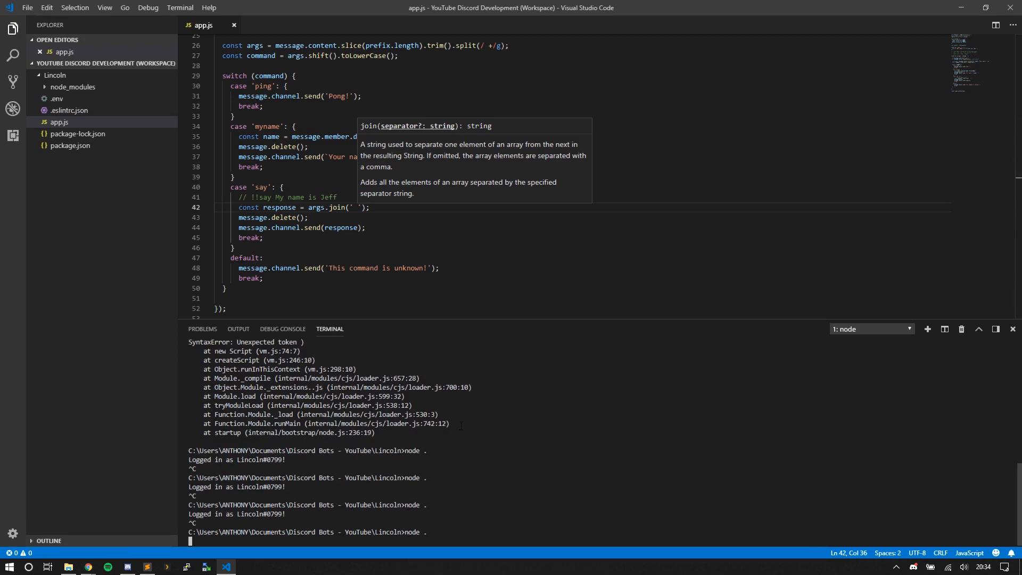
left_click(127, 566)
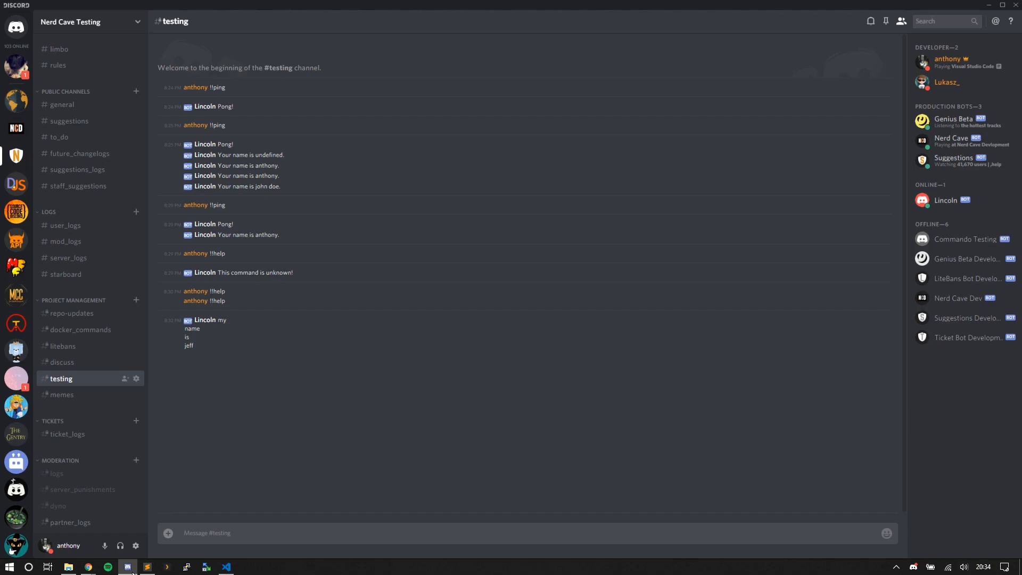
Step: Send !!say who's the man? and confirm the bot replies on one line
type("!!say")
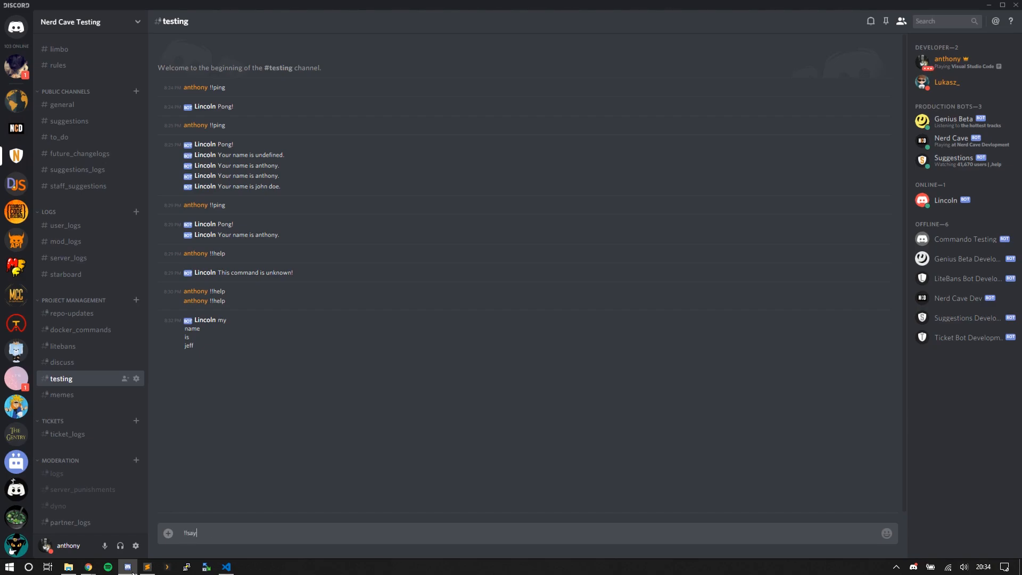
key("Return")
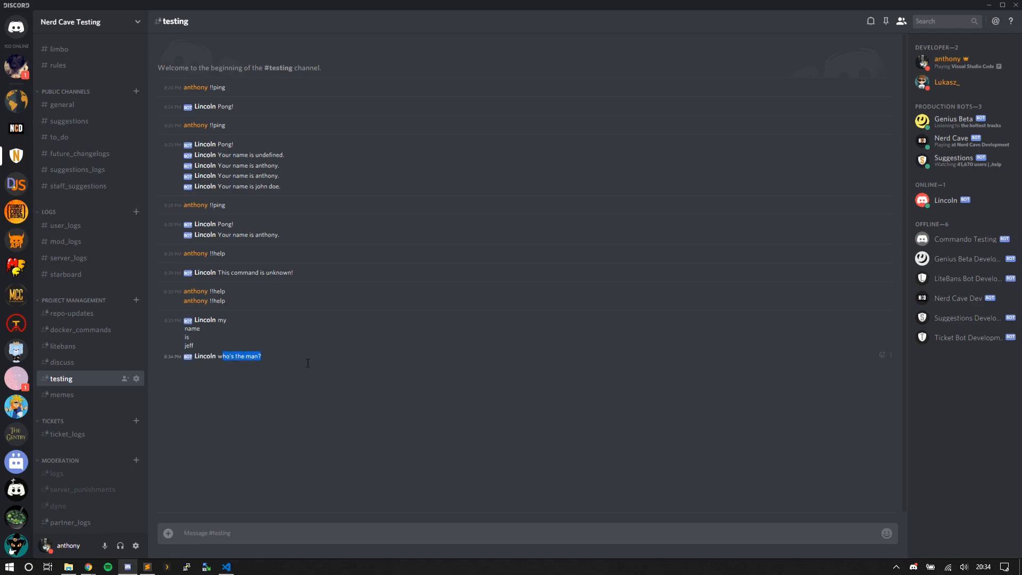
left_click(227, 566)
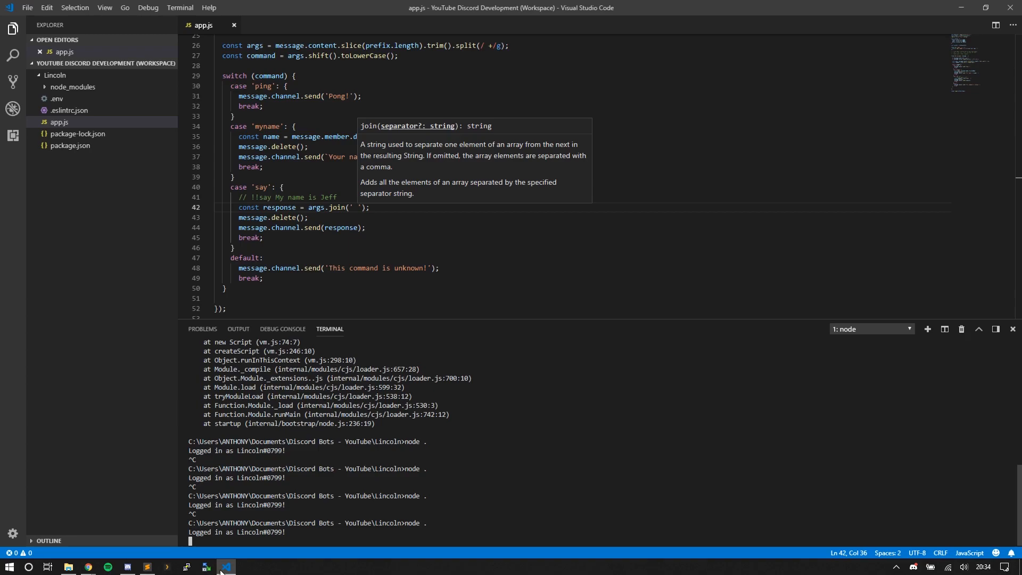
Step: Review the reason and 12h argument positions in the mute command comment
scroll("up", 3)
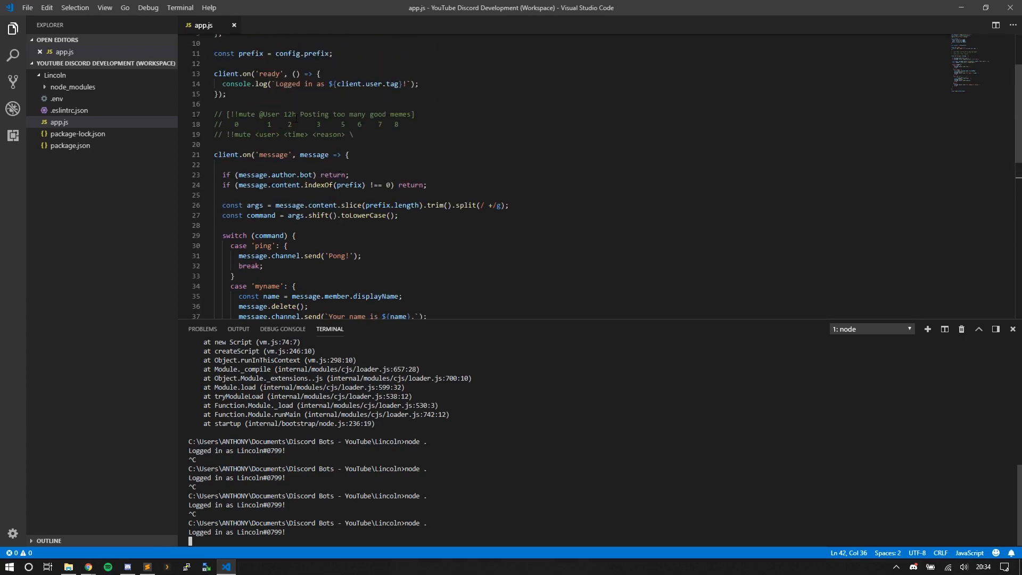
left_click_drag(296, 114, 416, 114)
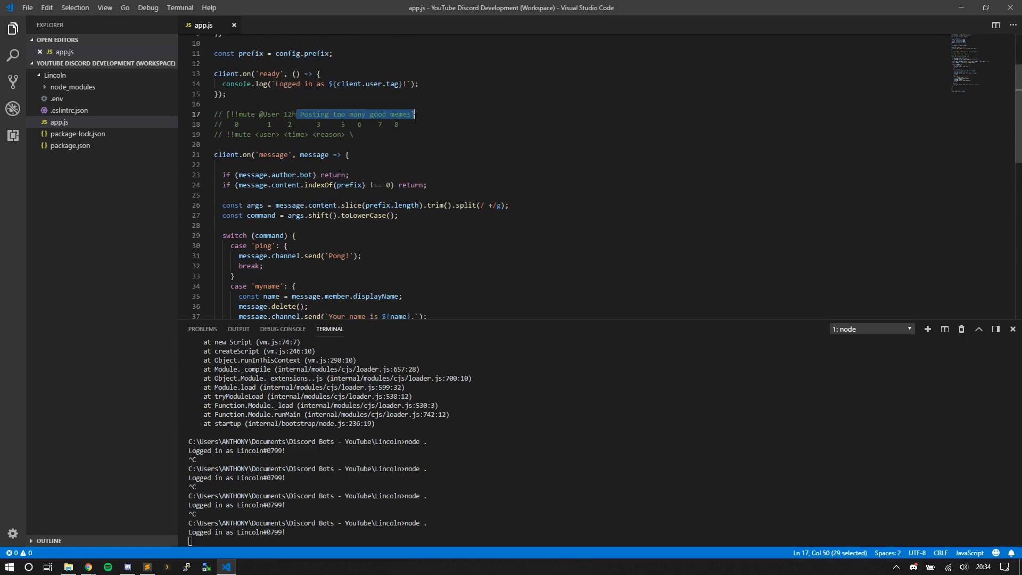
left_click(290, 114)
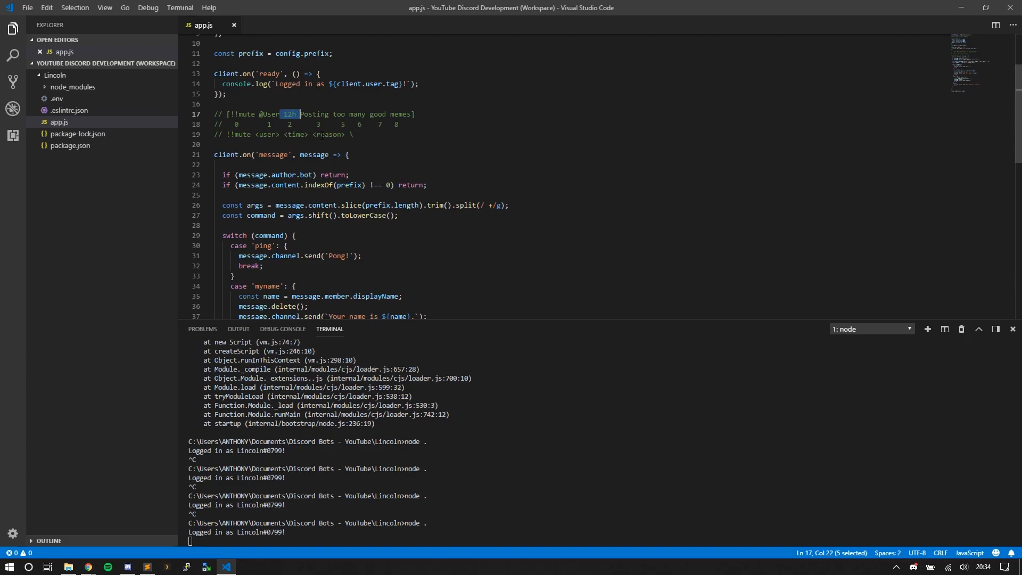
scroll("down", 3)
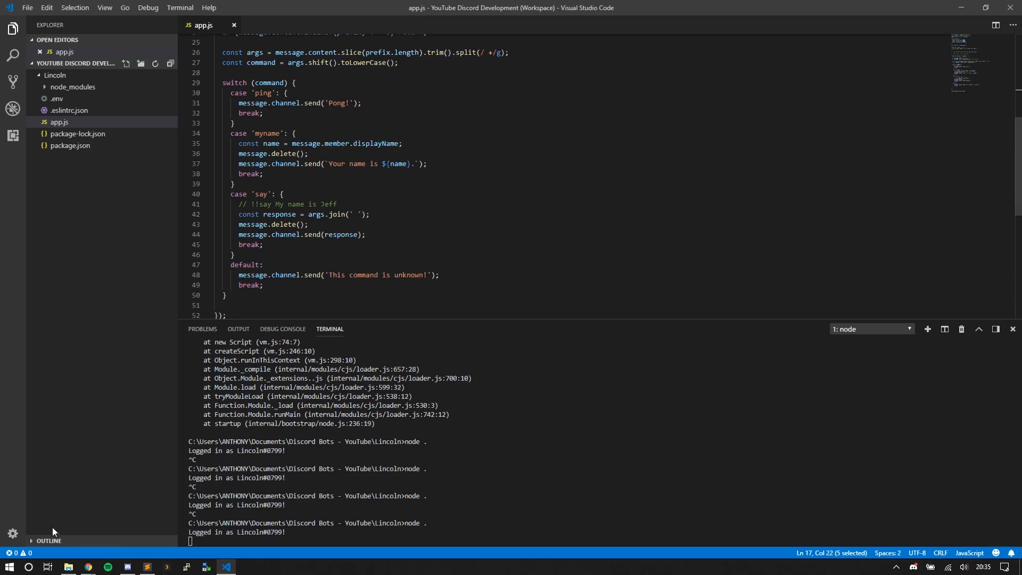
left_click(127, 566)
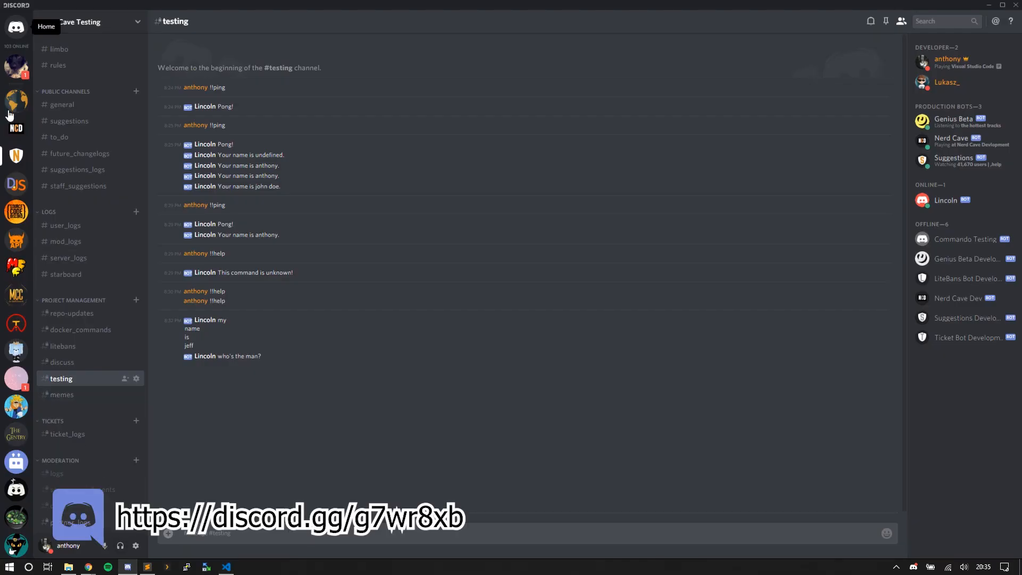
Step: Browse Nerd Cave Development's general and discord_bot_help channels, ending in #general
left_click(15, 128)
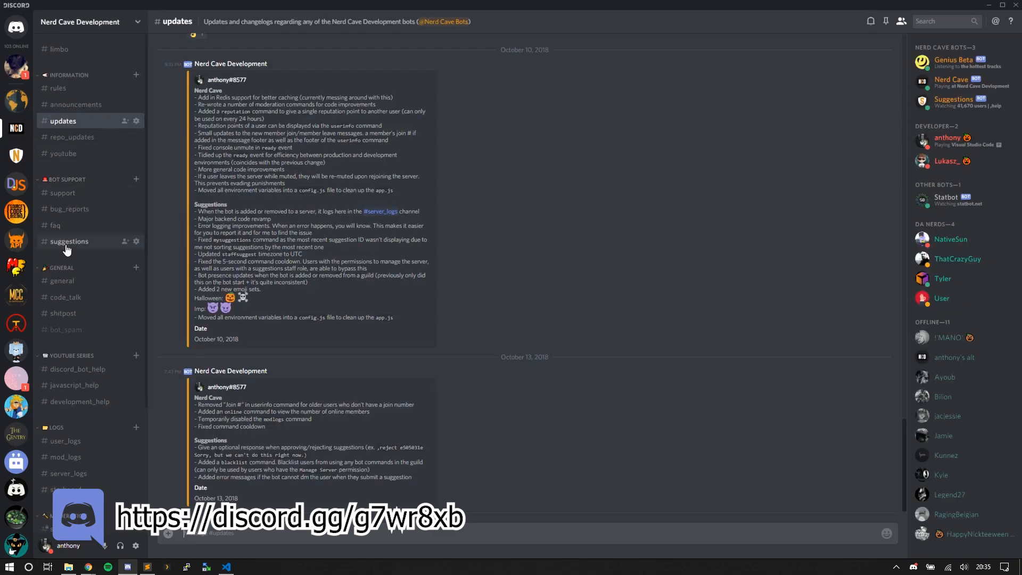
left_click(62, 280)
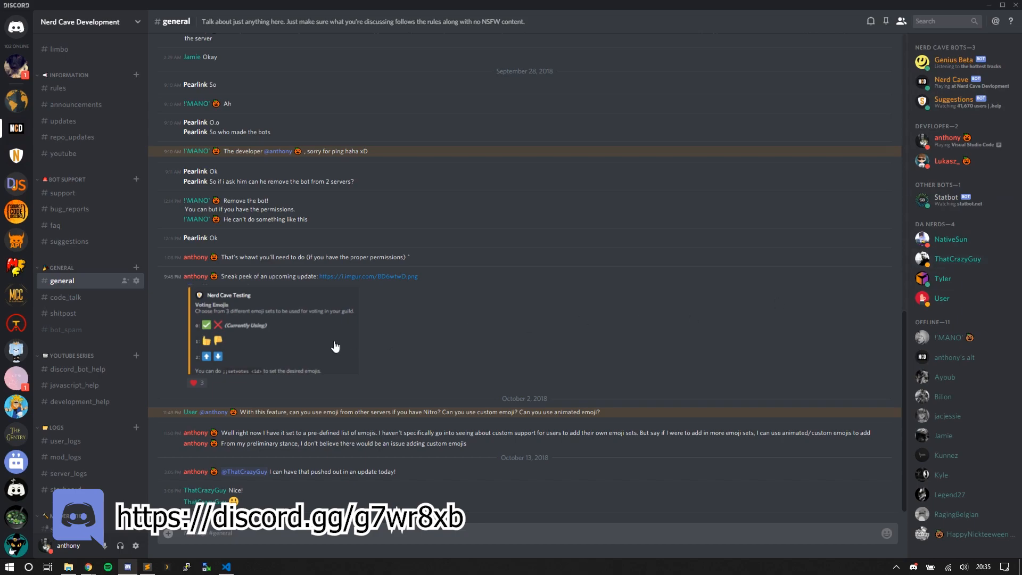
mouse_move(105, 297)
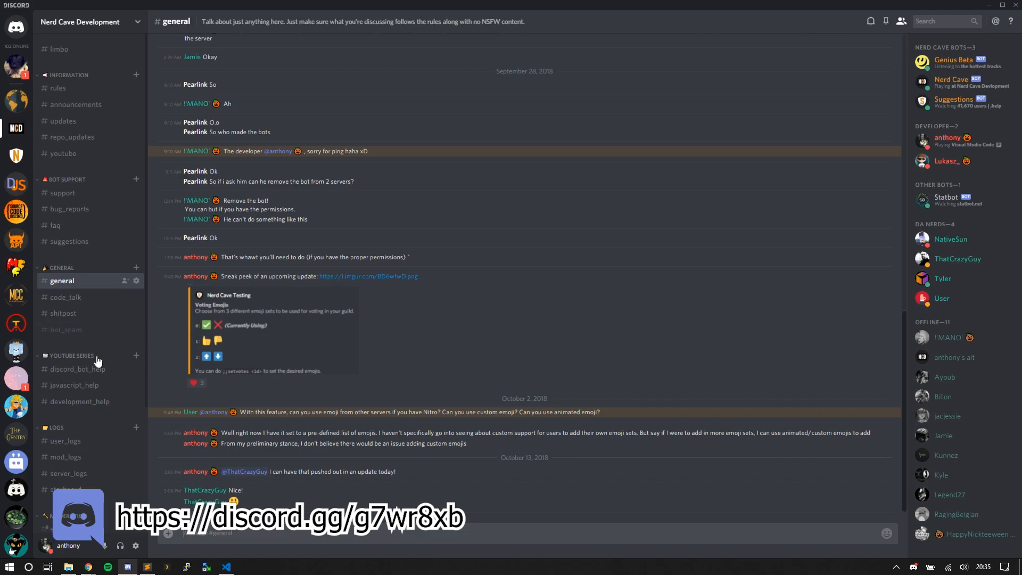
left_click(77, 369)
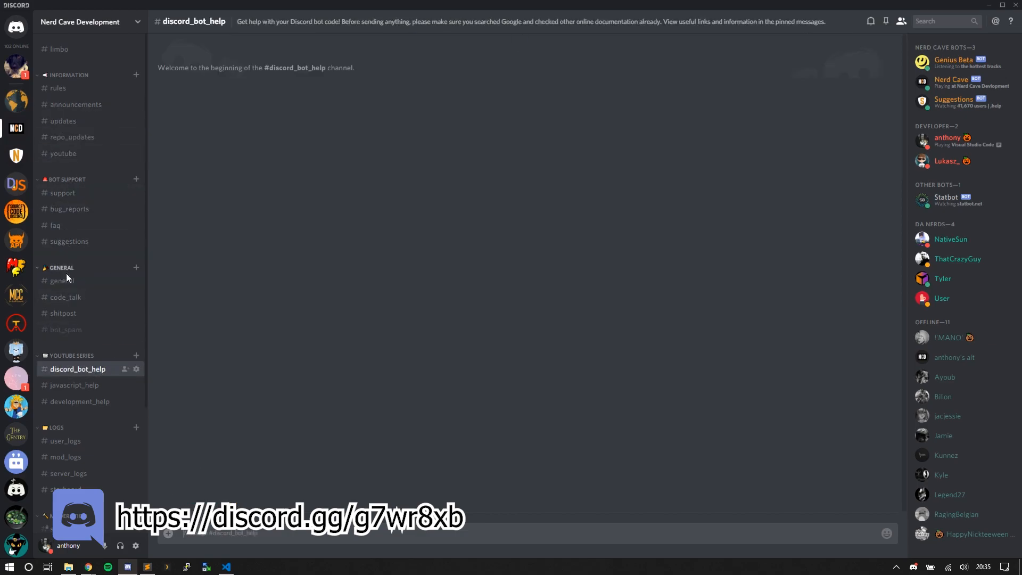
left_click(63, 280)
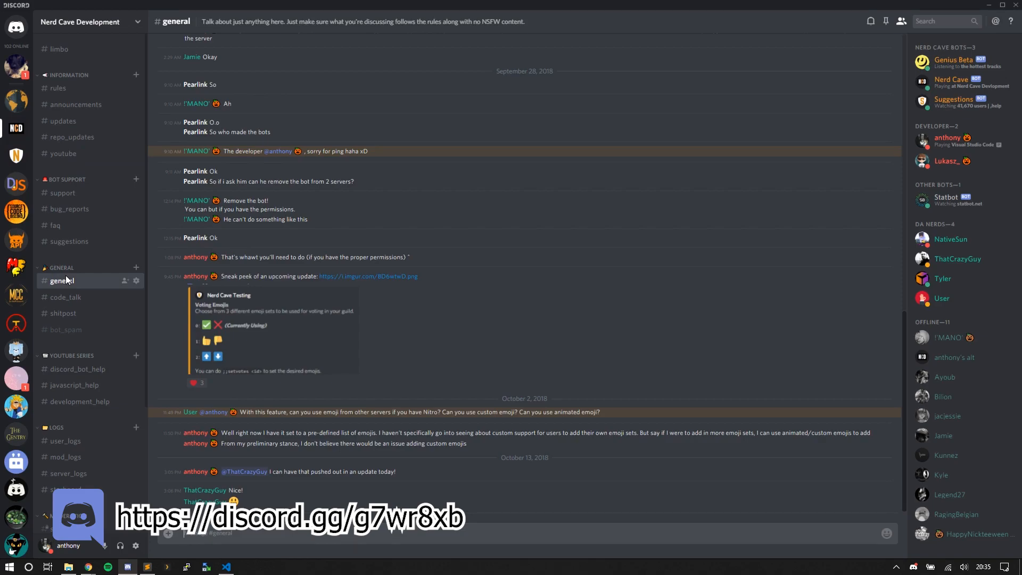